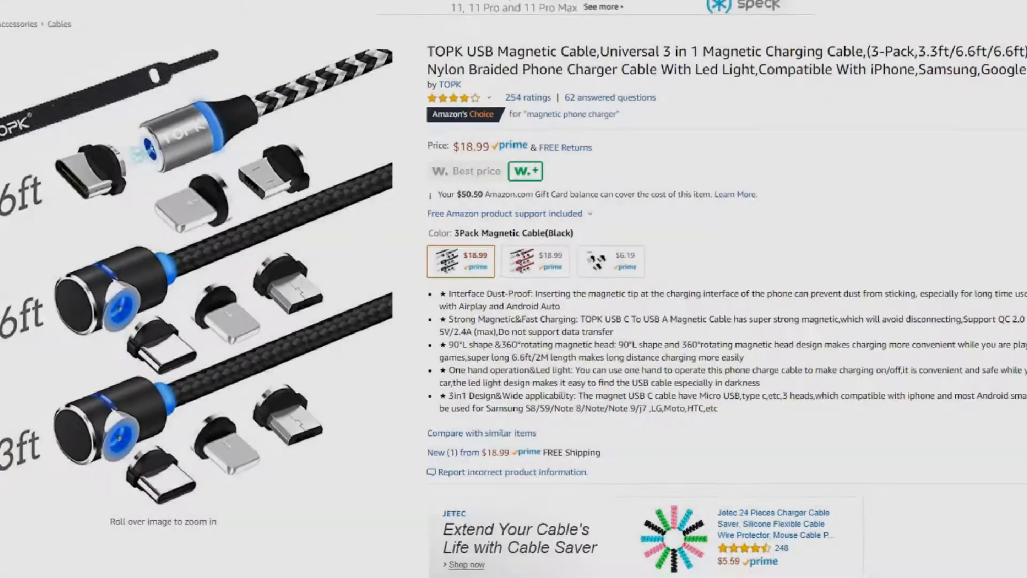
- Scroll down the reversible micro USB cable listings, past the red JianHan 3-pack
scroll(up, 3)
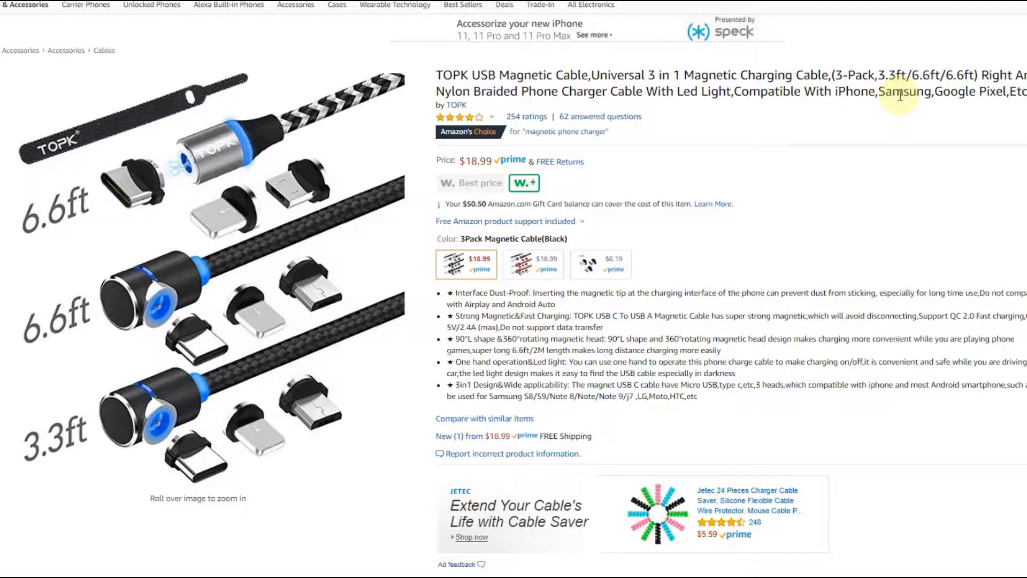
mouse_move(717, 139)
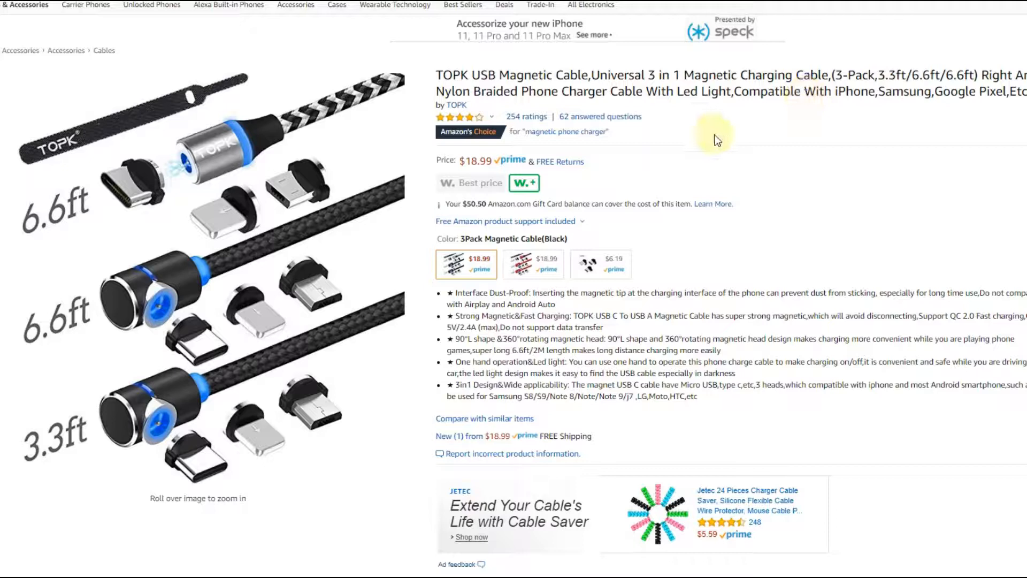
mouse_move(929, 13)
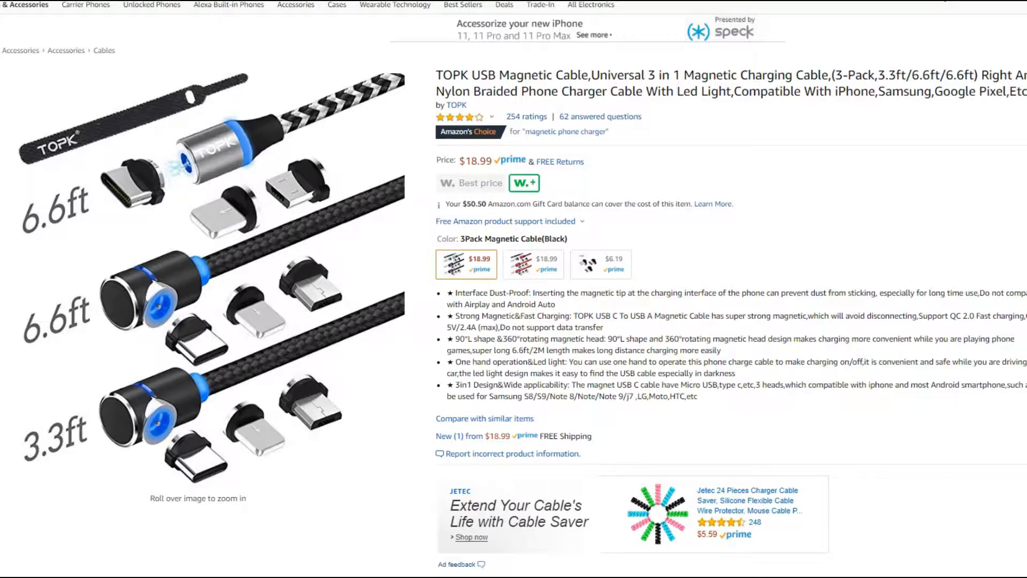
mouse_move(216, 239)
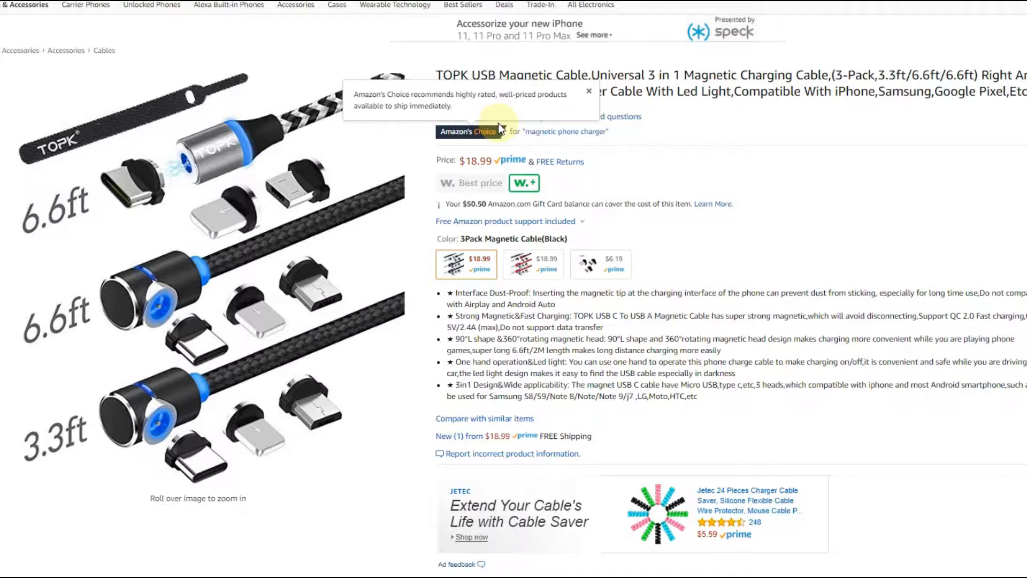
mouse_move(495, 126)
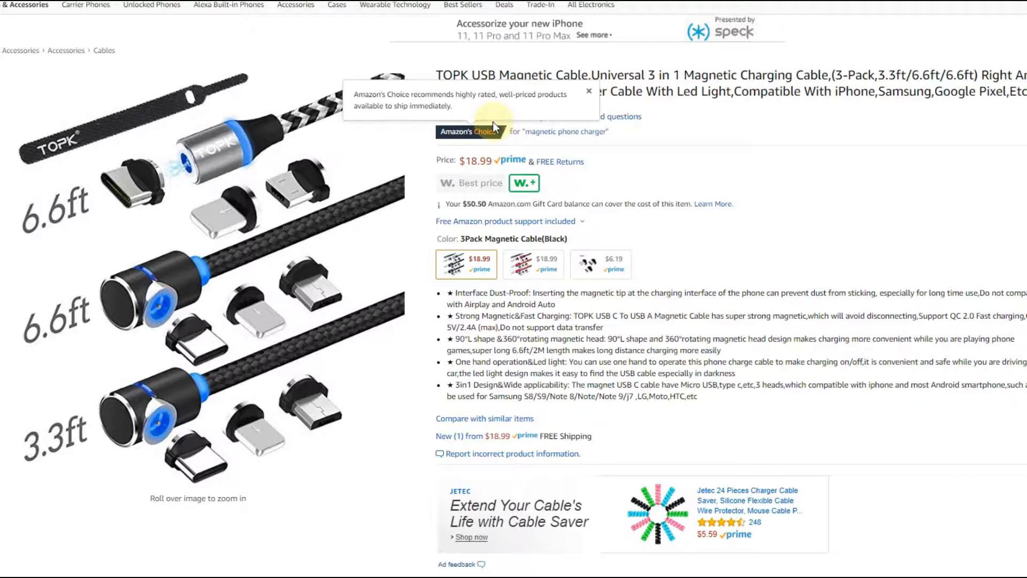
mouse_move(490, 129)
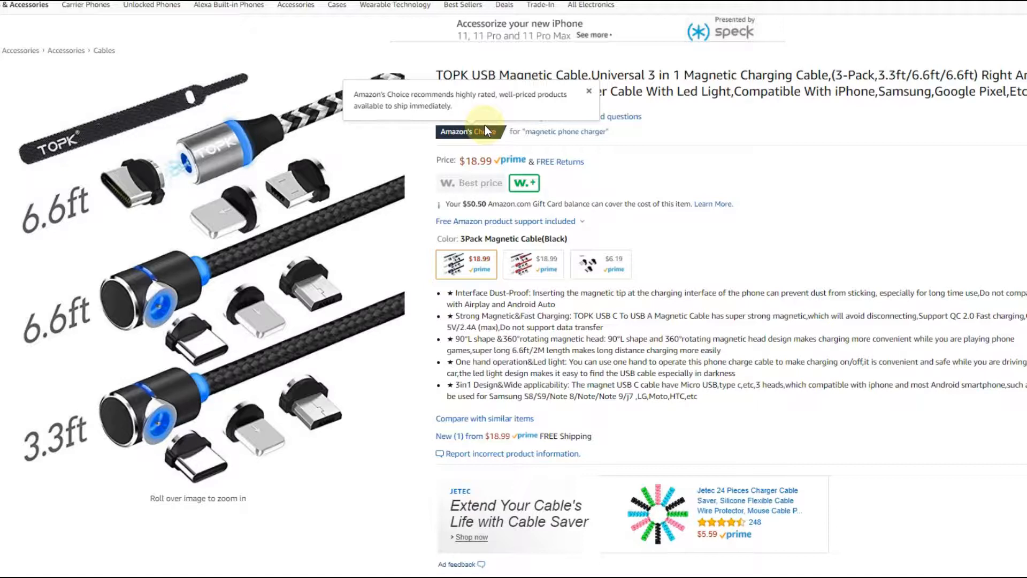
mouse_move(387, 65)
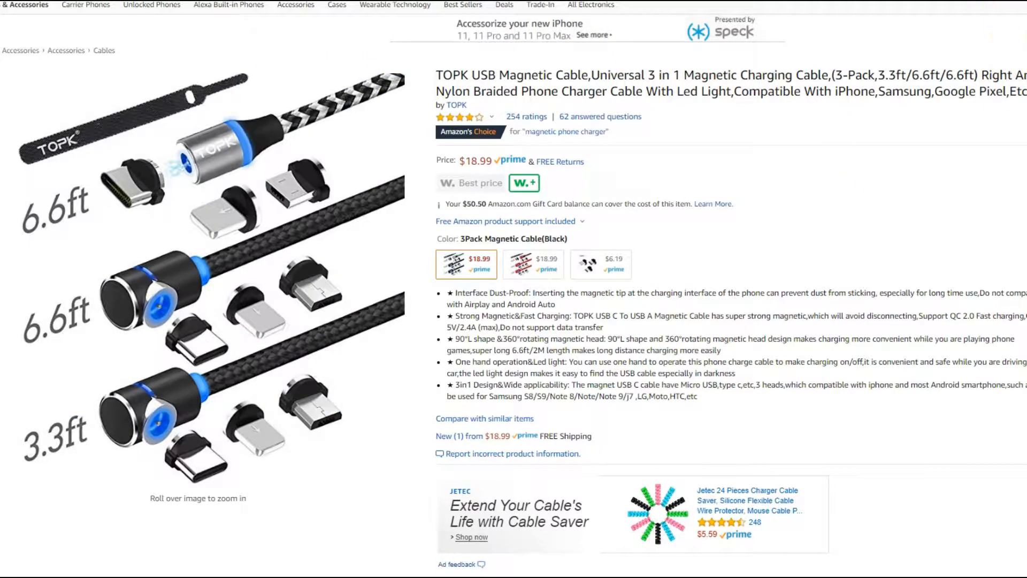
mouse_move(740, 282)
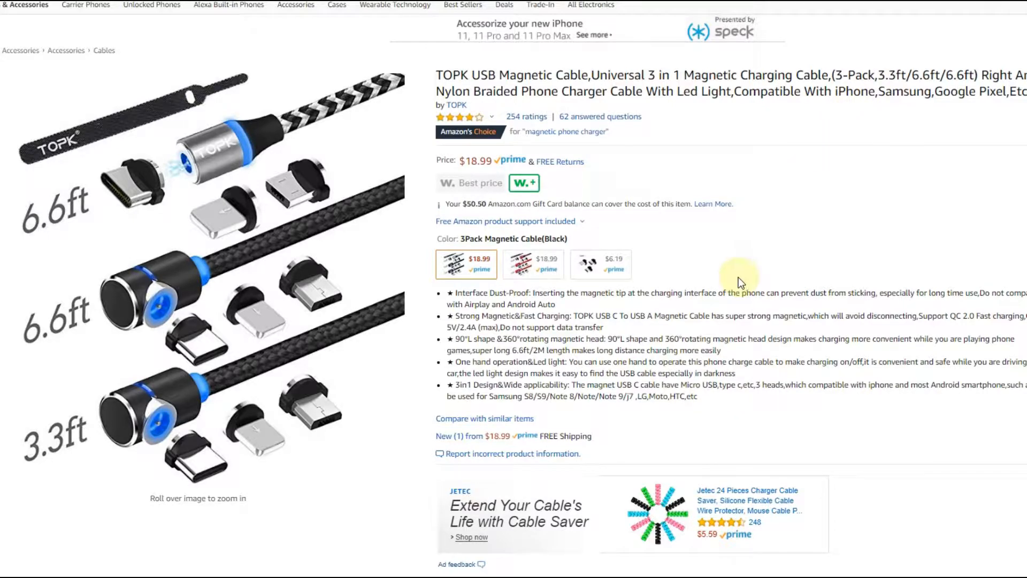
mouse_move(675, 296)
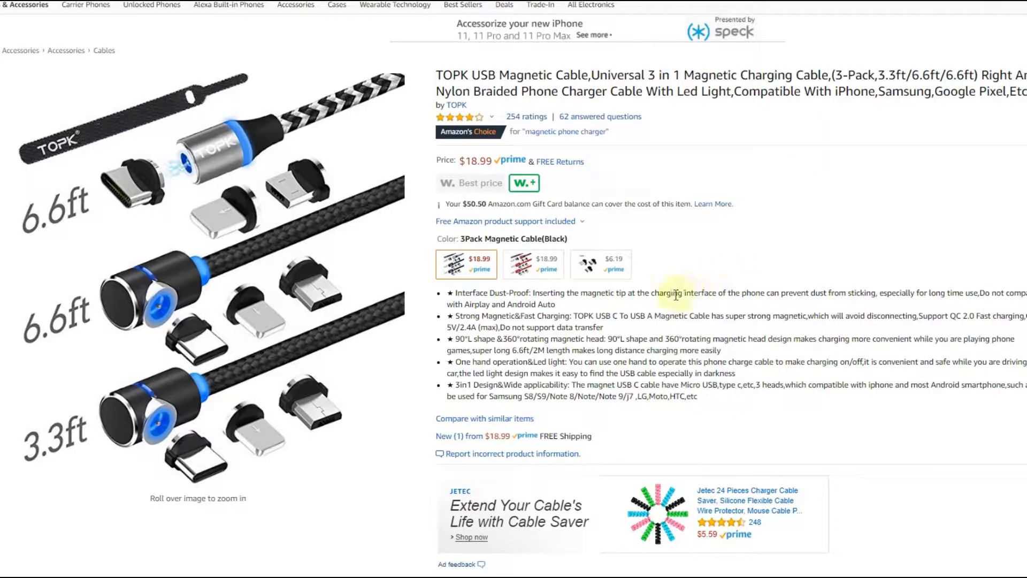
mouse_move(916, 25)
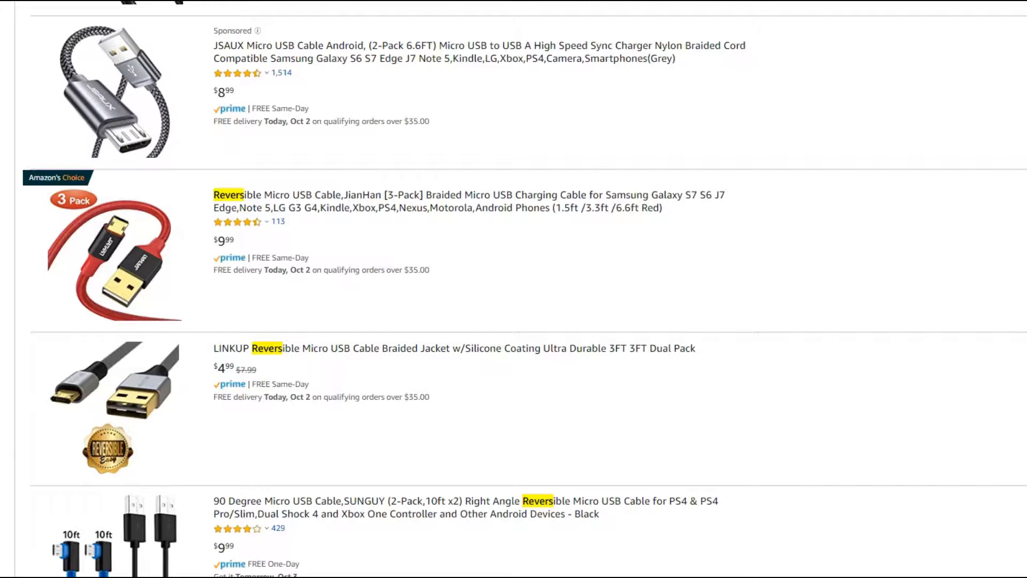
scroll(down, 3)
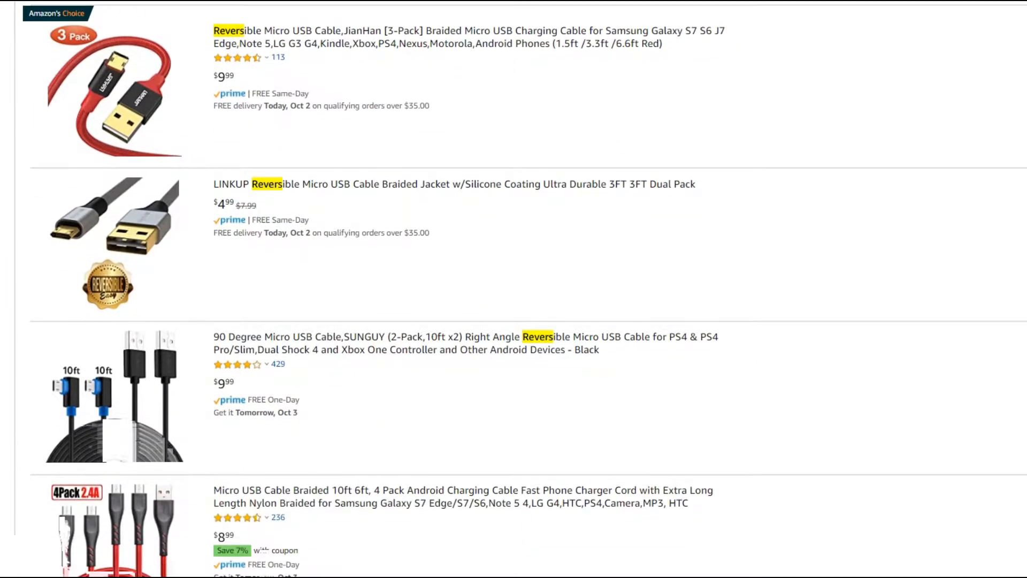
mouse_move(71, 240)
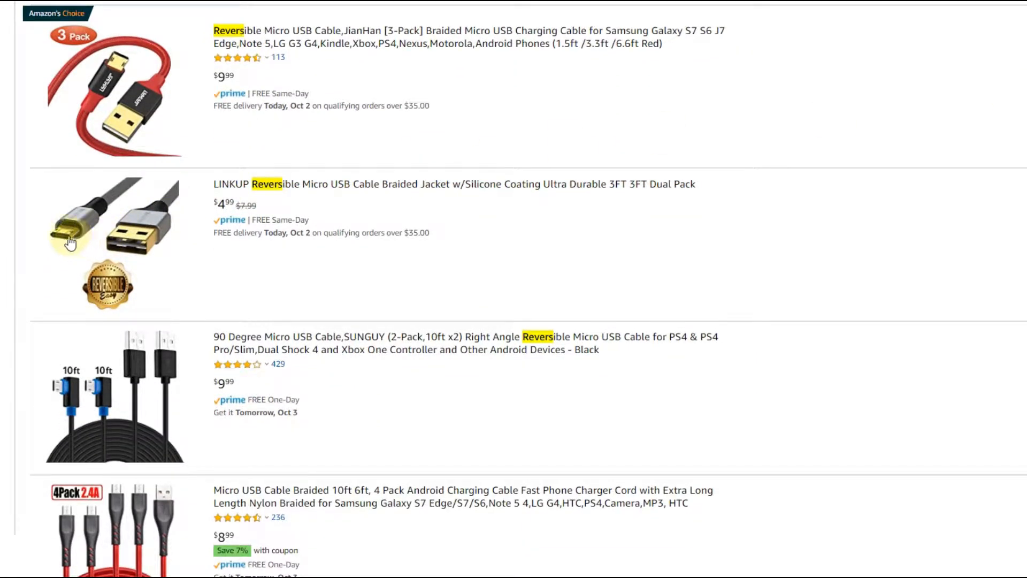
mouse_move(69, 237)
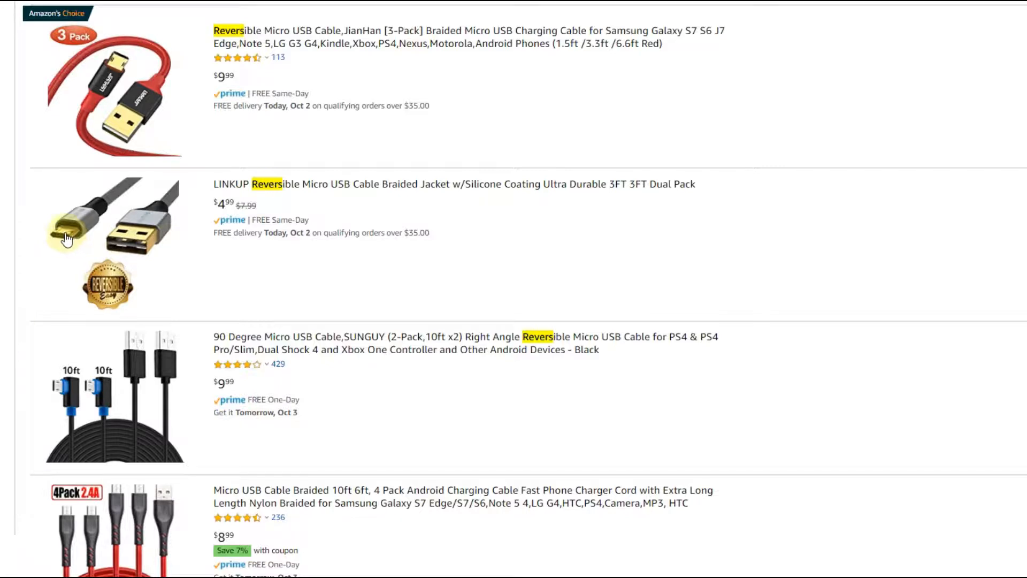
mouse_move(115, 251)
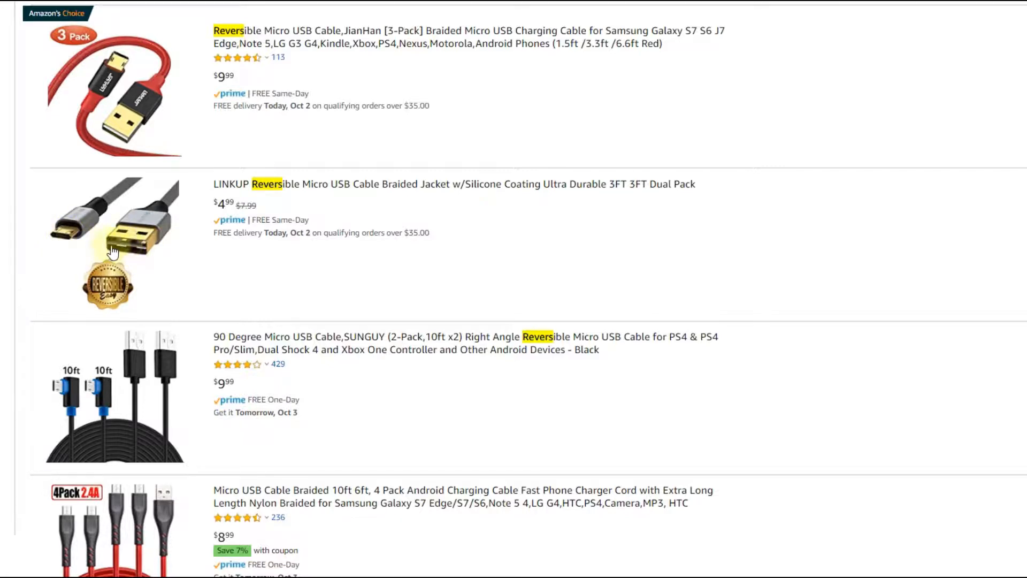
mouse_move(41, 244)
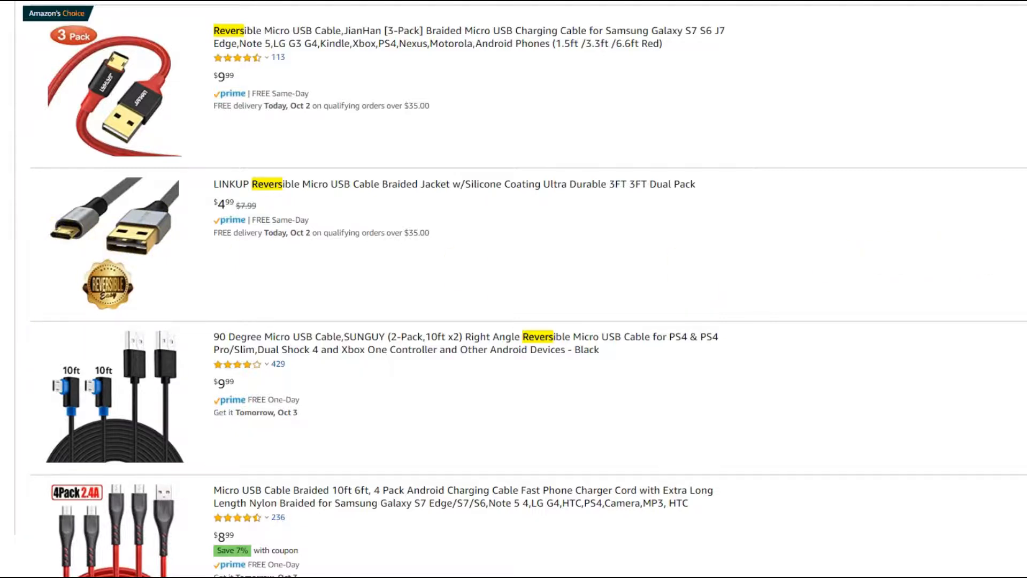
scroll(down, 3)
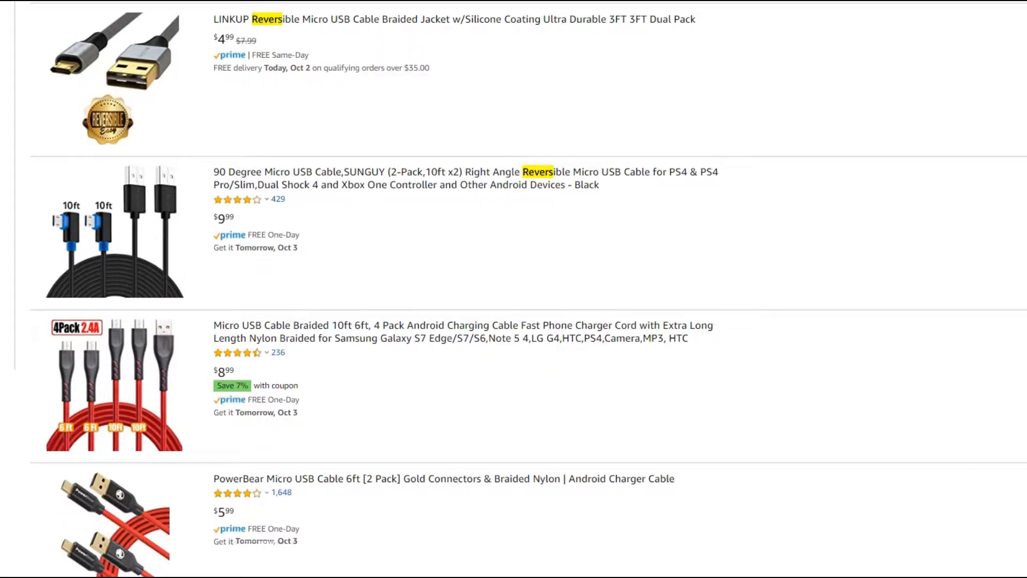
scroll(down, 3)
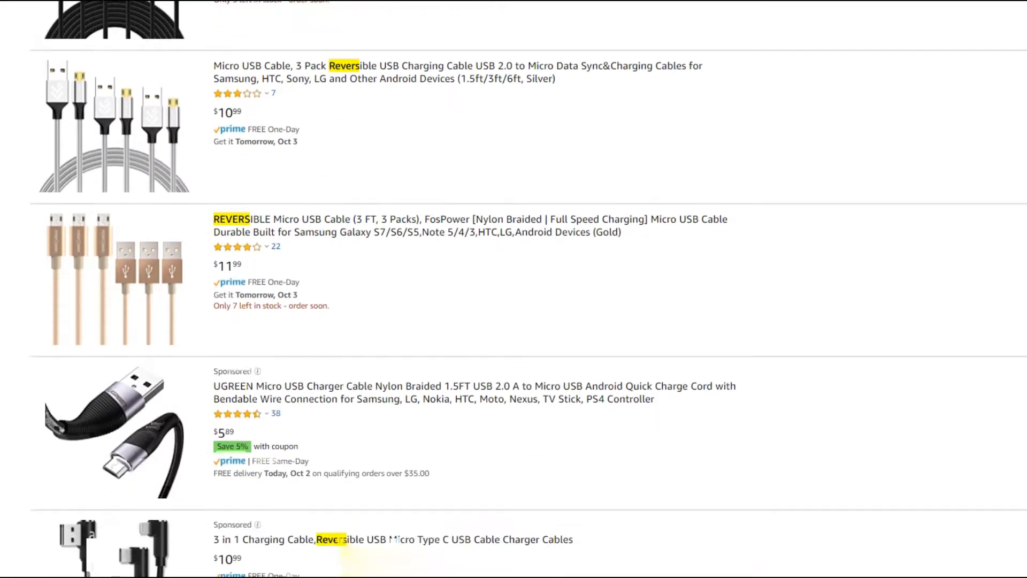
scroll(down, 3)
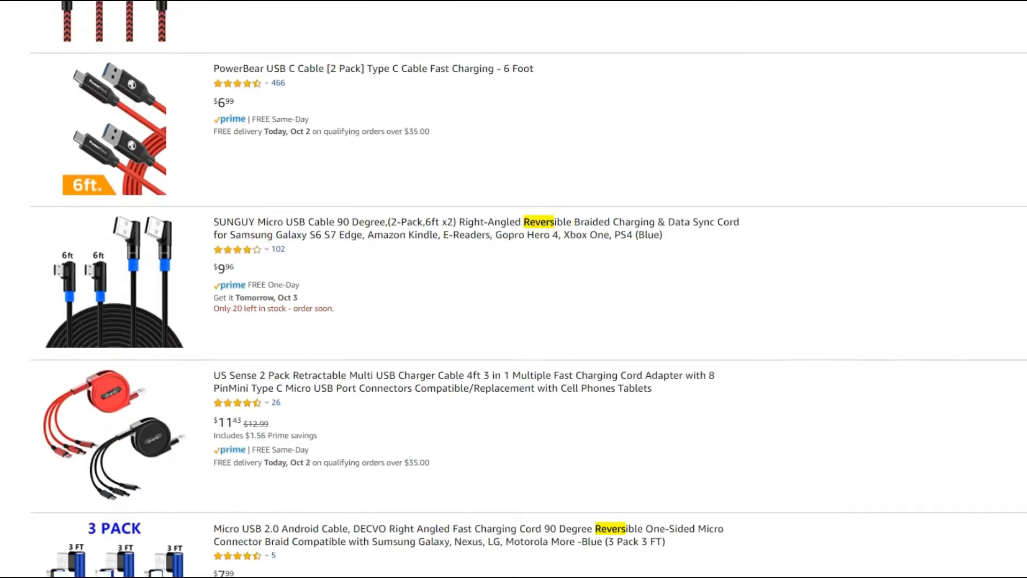
scroll(down, 3)
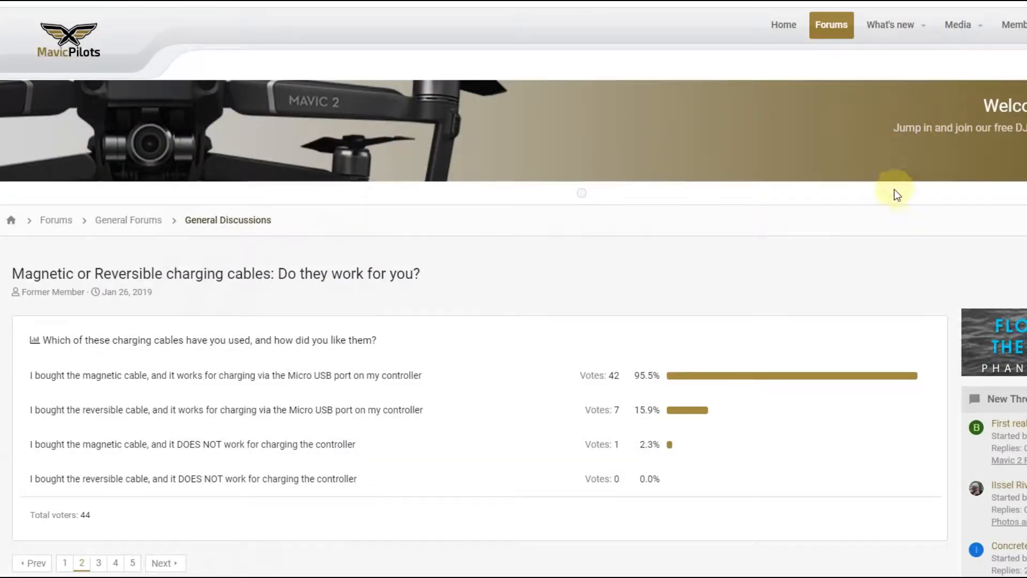
mouse_move(759, 343)
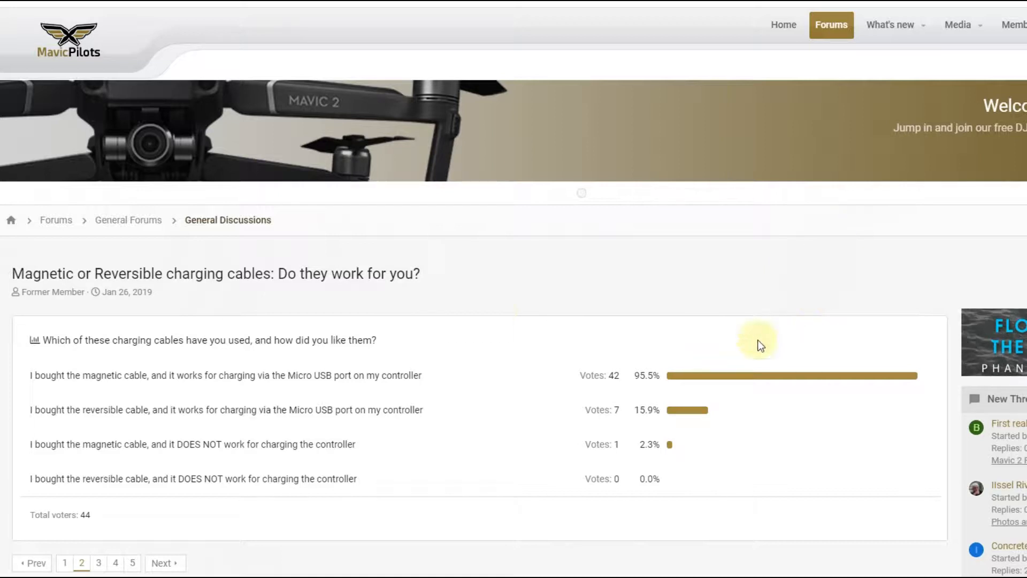
mouse_move(19, 274)
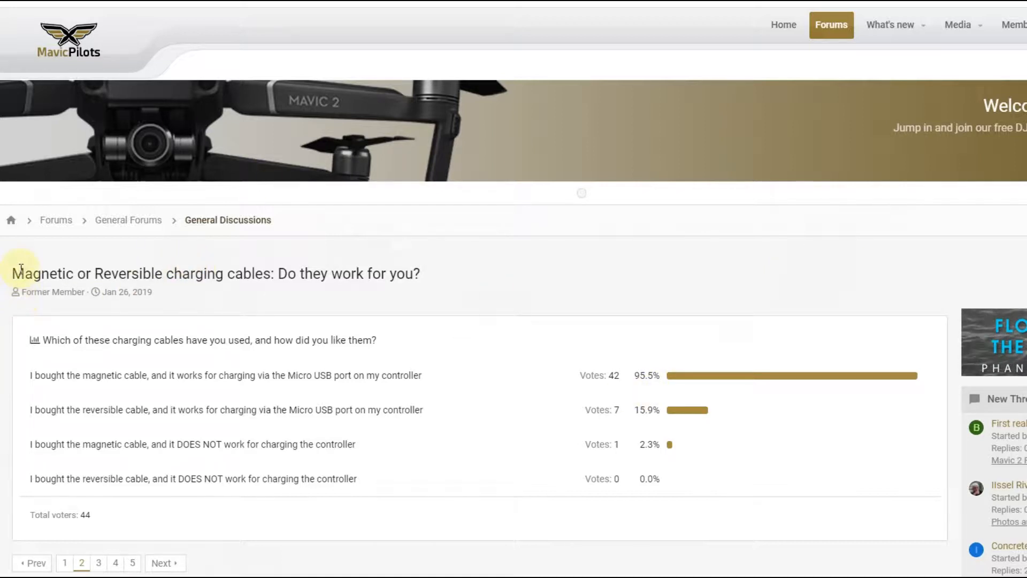
mouse_move(47, 278)
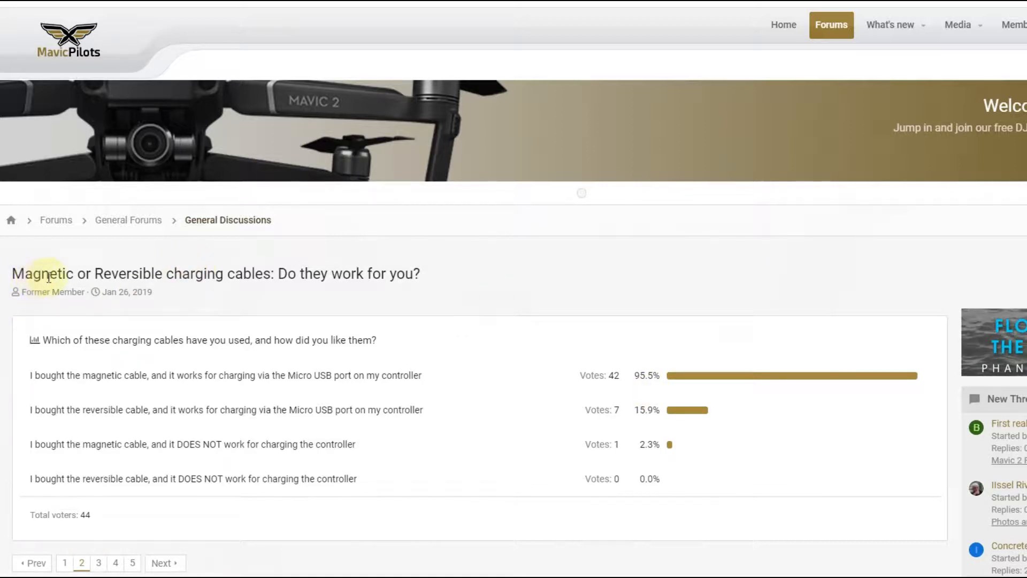
mouse_move(226, 279)
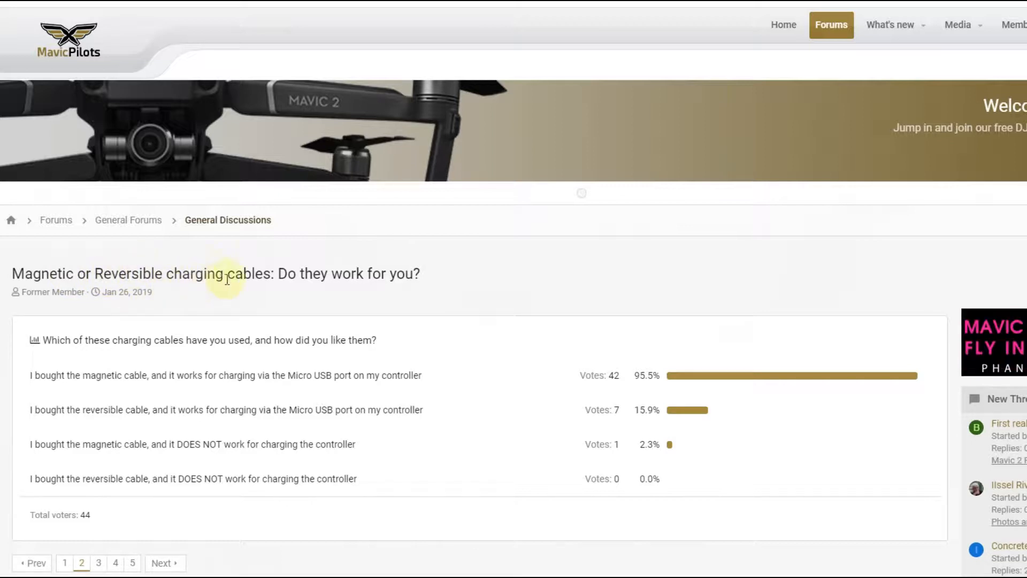
mouse_move(349, 274)
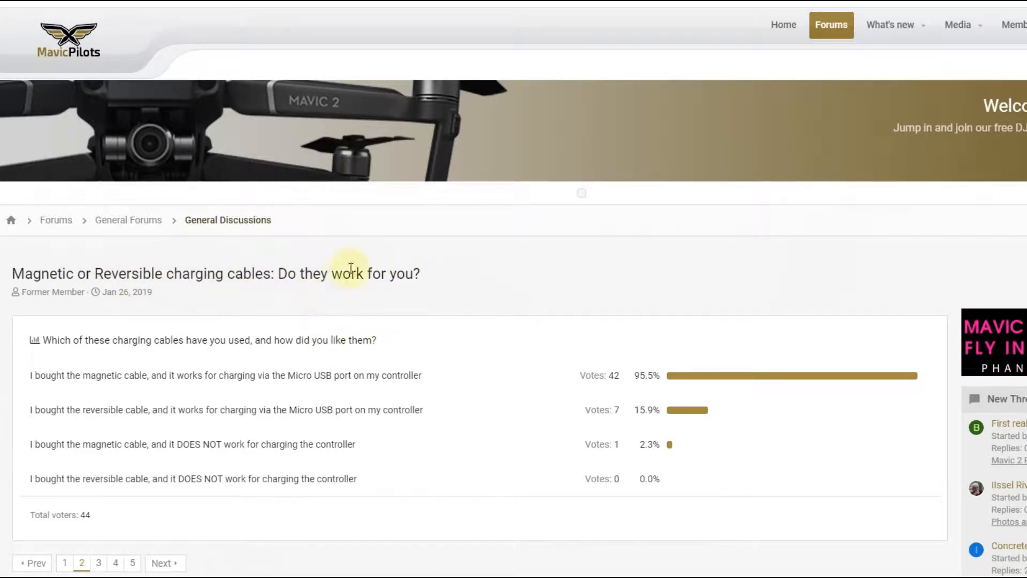
mouse_move(23, 386)
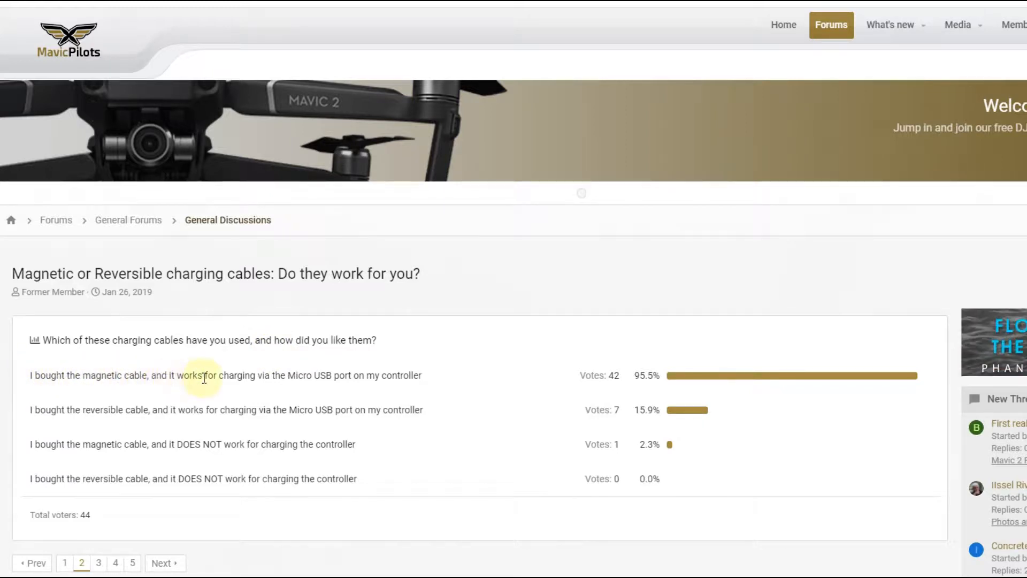
mouse_move(280, 382)
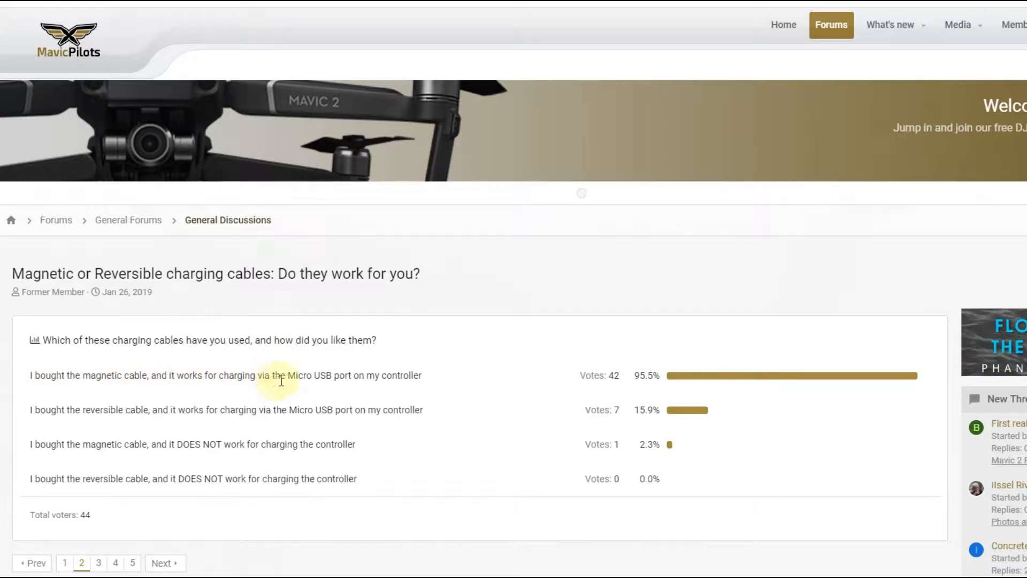
mouse_move(380, 381)
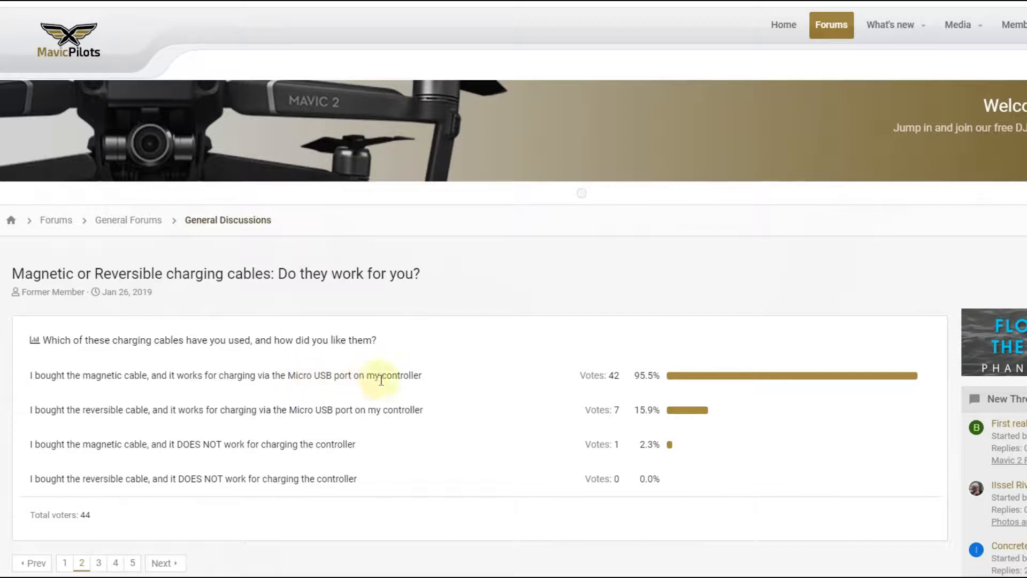
mouse_move(695, 385)
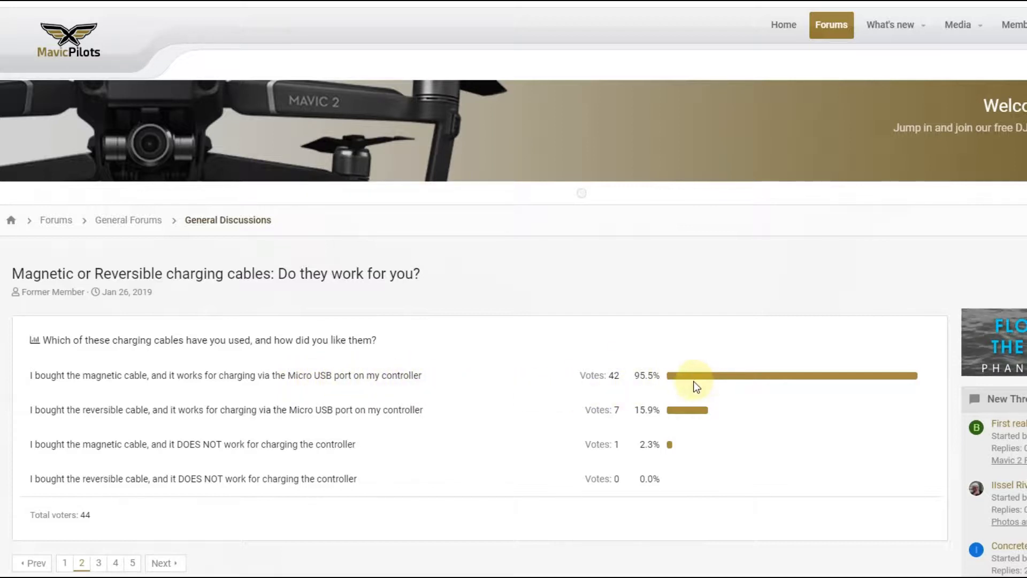
mouse_move(396, 406)
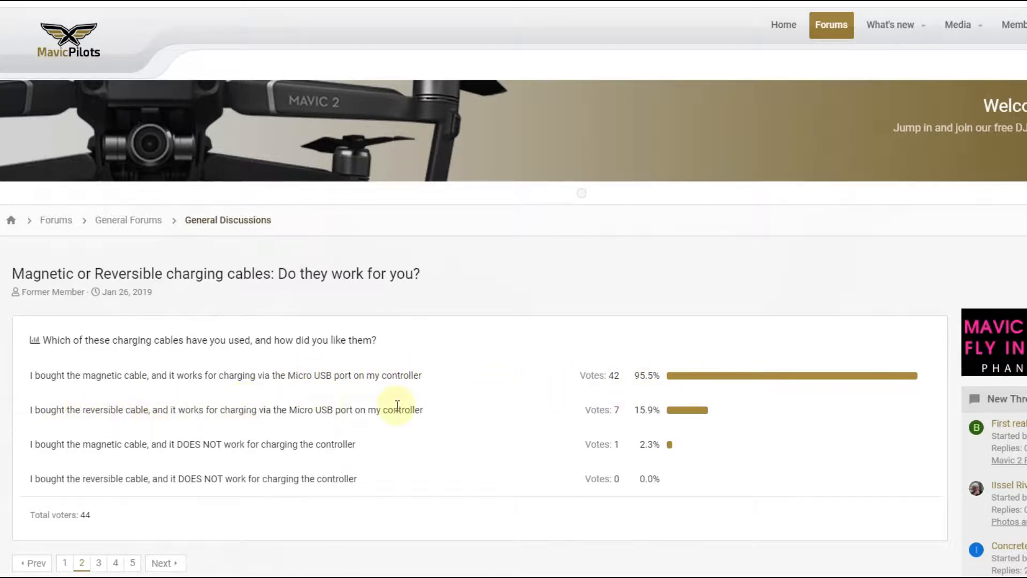
mouse_move(658, 423)
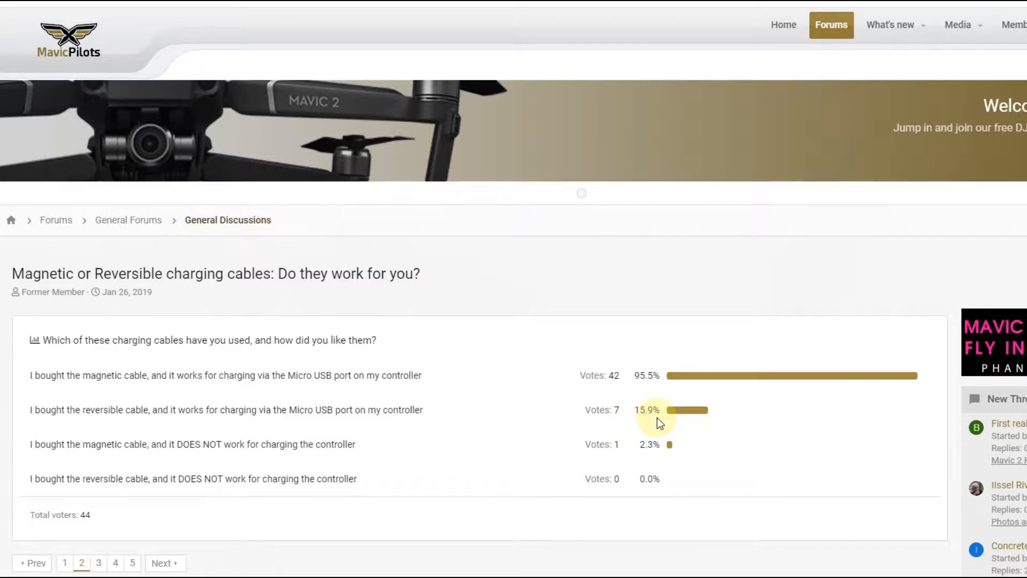
mouse_move(649, 448)
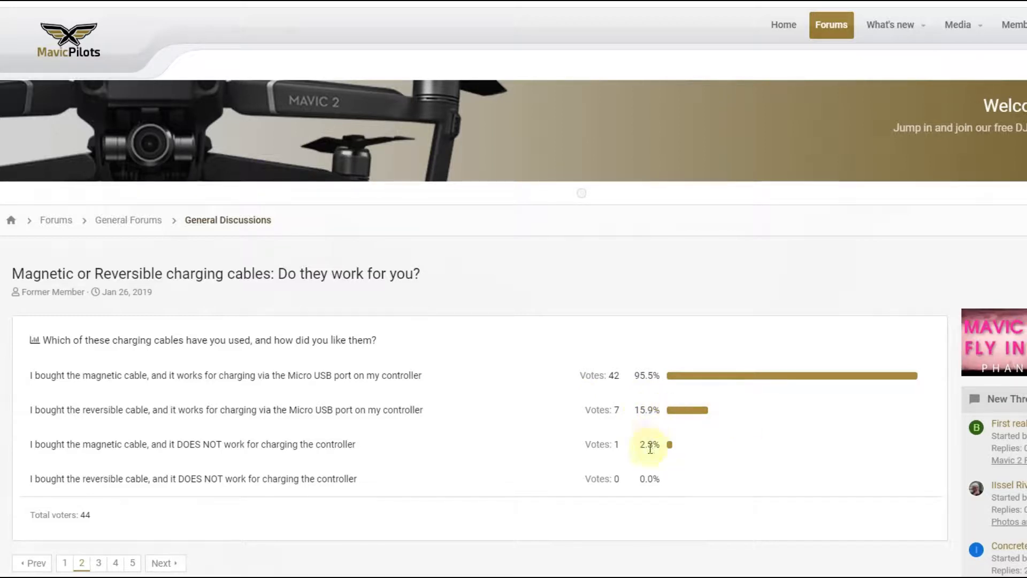
mouse_move(145, 444)
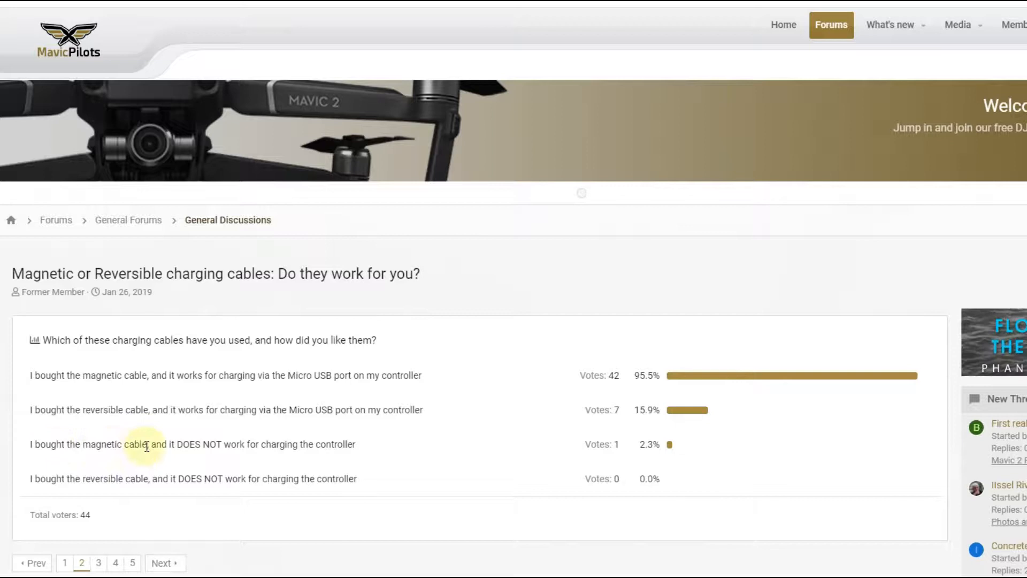
mouse_move(692, 453)
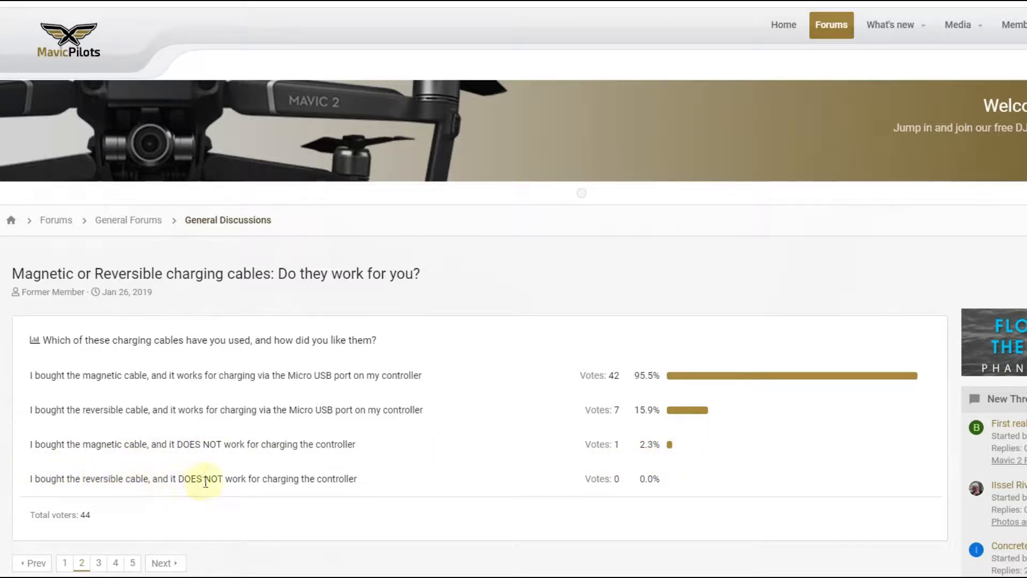
mouse_move(774, 196)
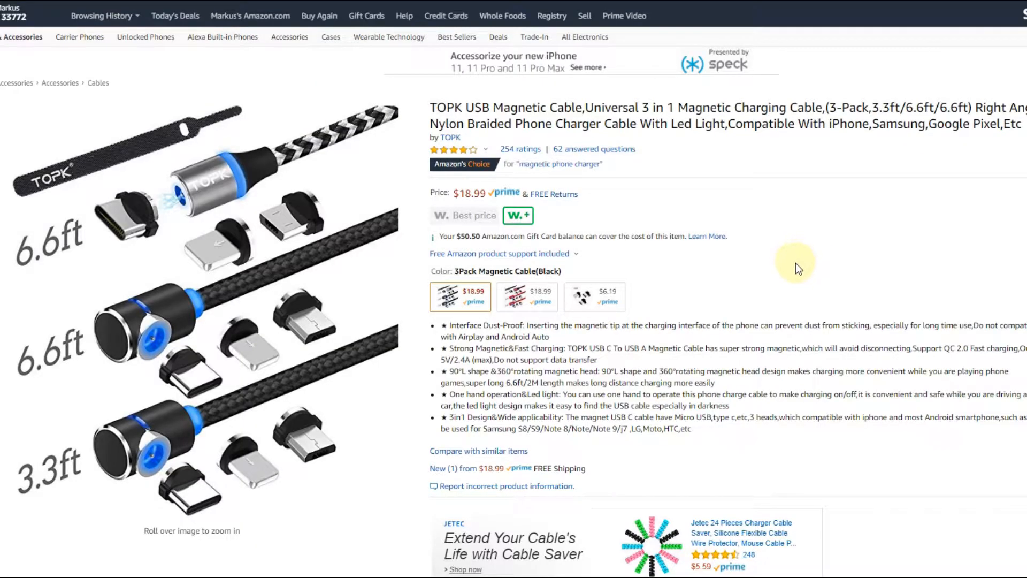
mouse_move(469, 151)
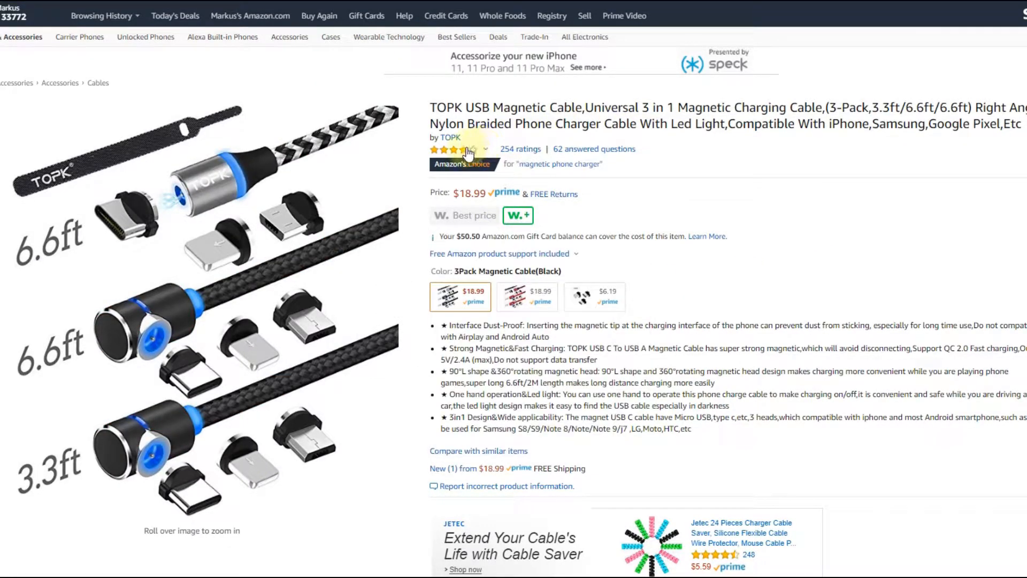
mouse_move(456, 150)
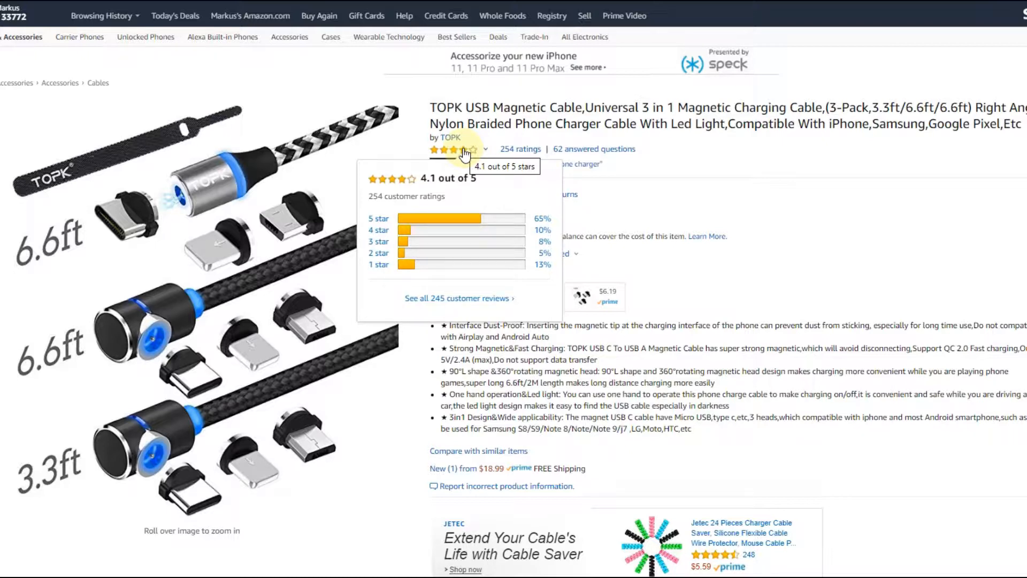
mouse_move(466, 159)
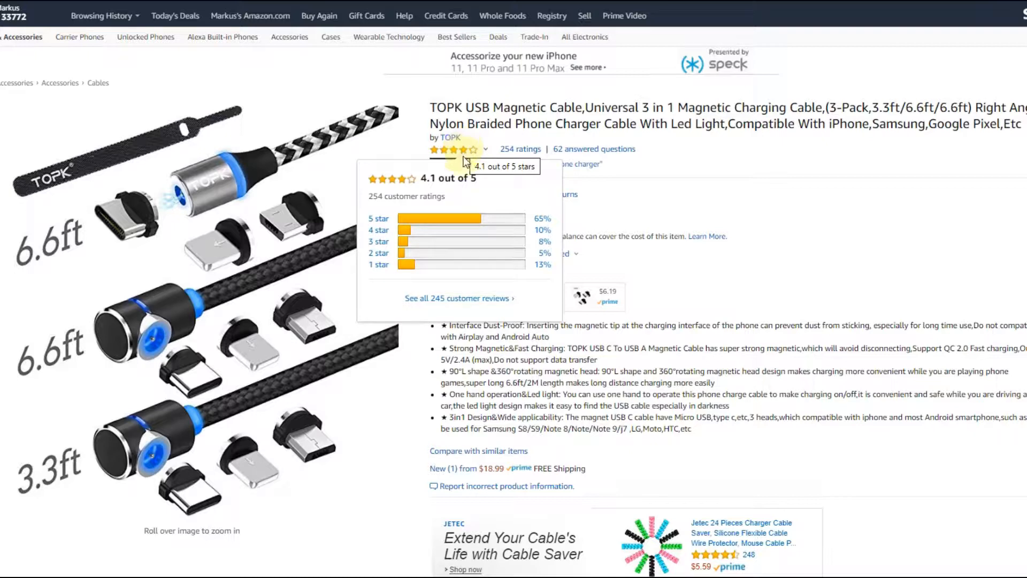
mouse_move(464, 209)
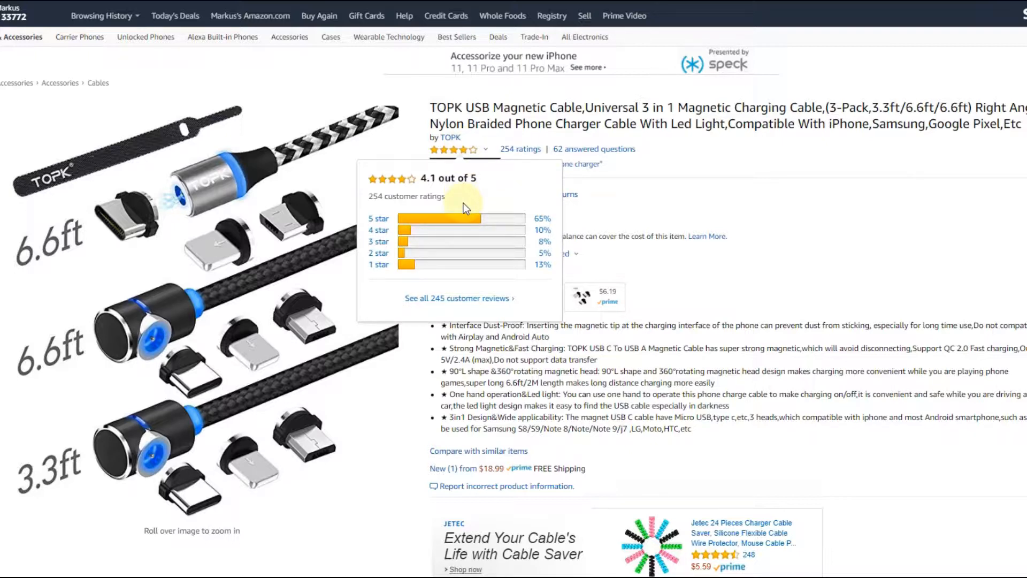
mouse_move(390, 256)
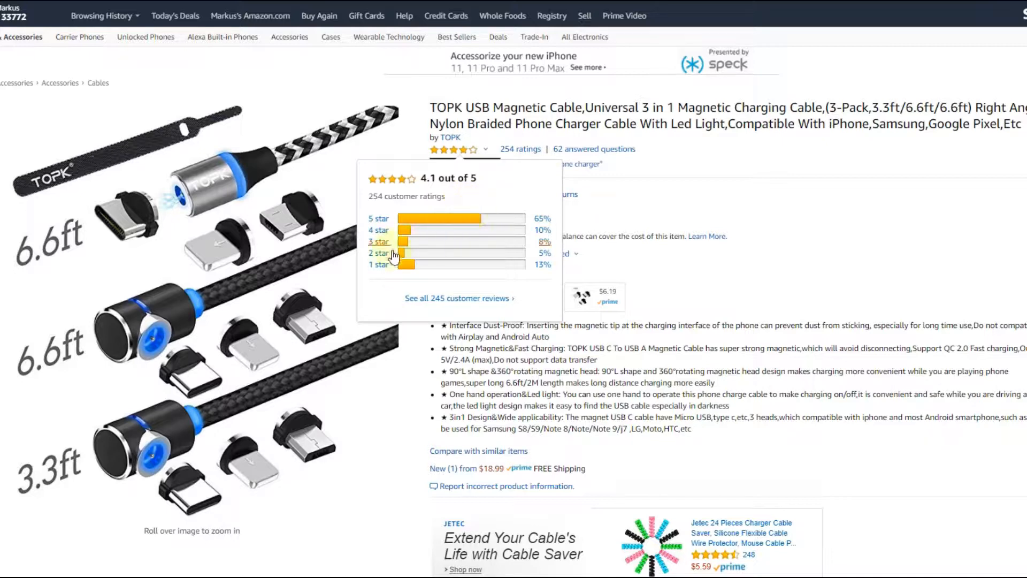
mouse_move(379, 265)
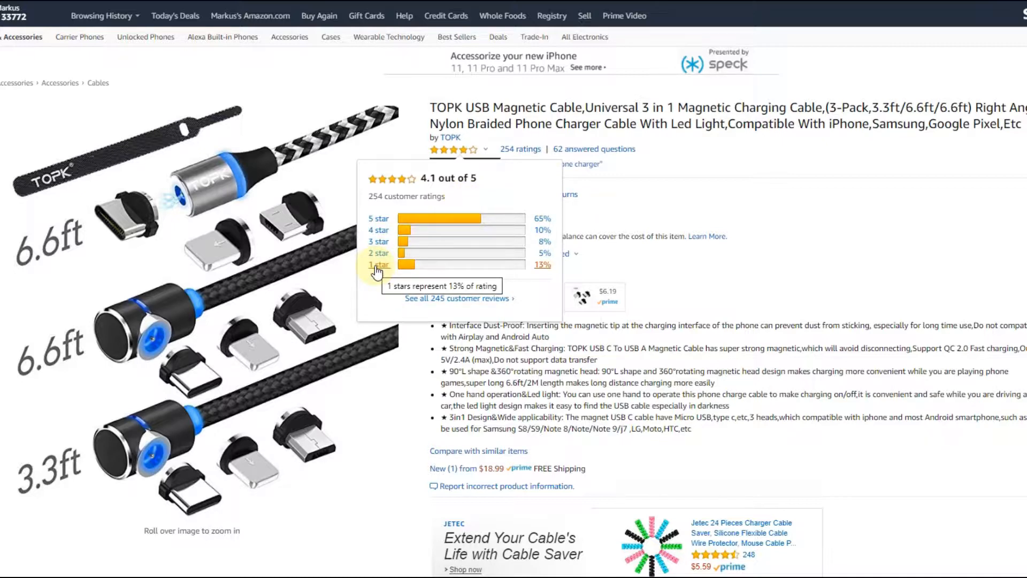
mouse_move(379, 270)
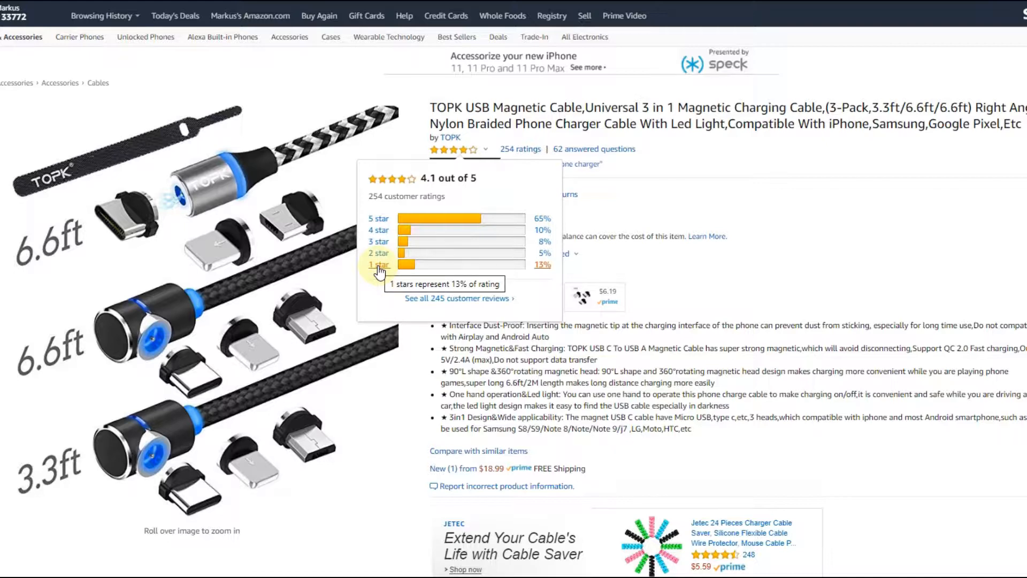
- Filter the TOPK magnetic cable reviews to 1-star only and read down through them
click(379, 264)
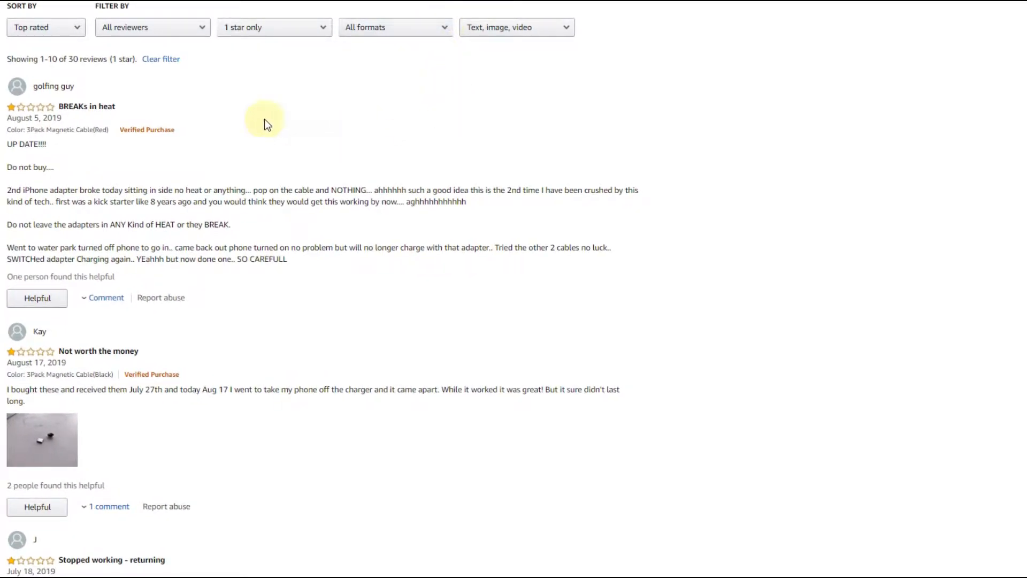
mouse_move(86, 106)
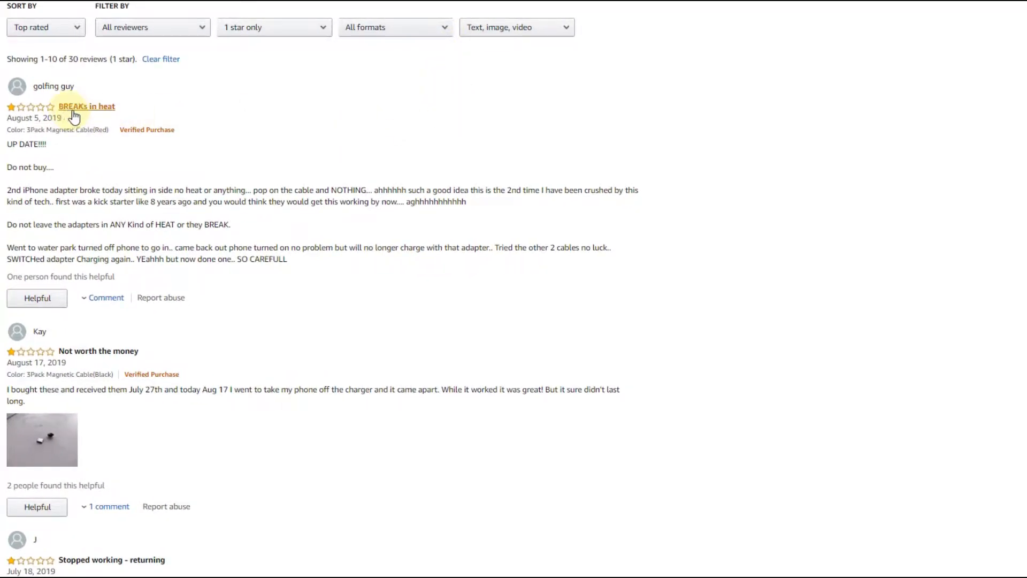
mouse_move(207, 367)
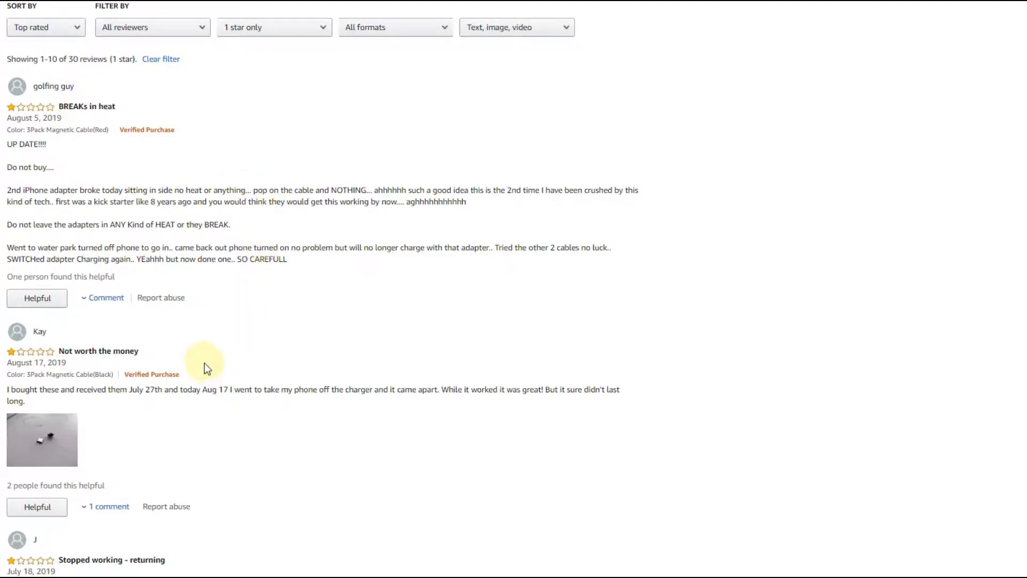
mouse_move(207, 367)
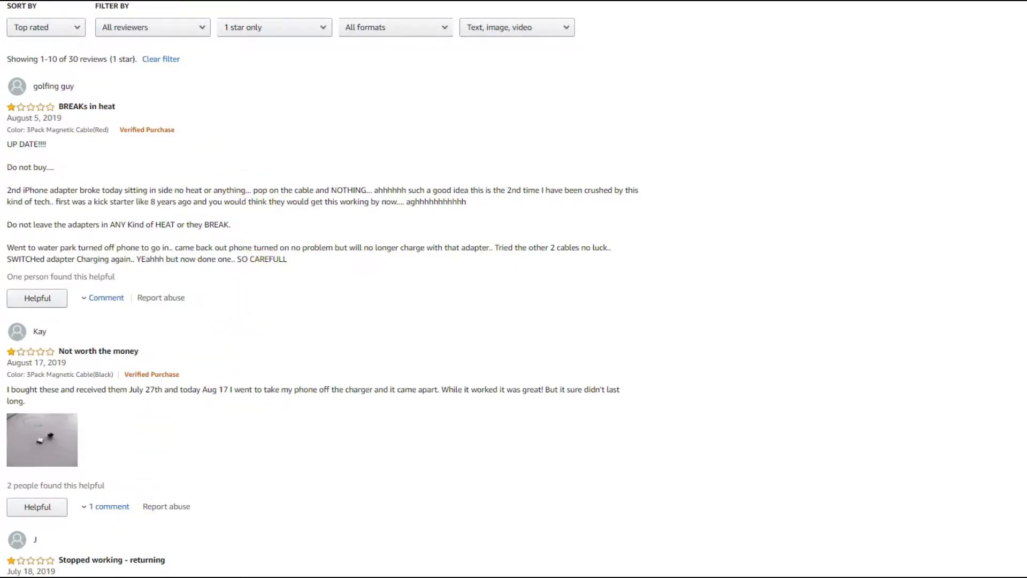
scroll(down, 3)
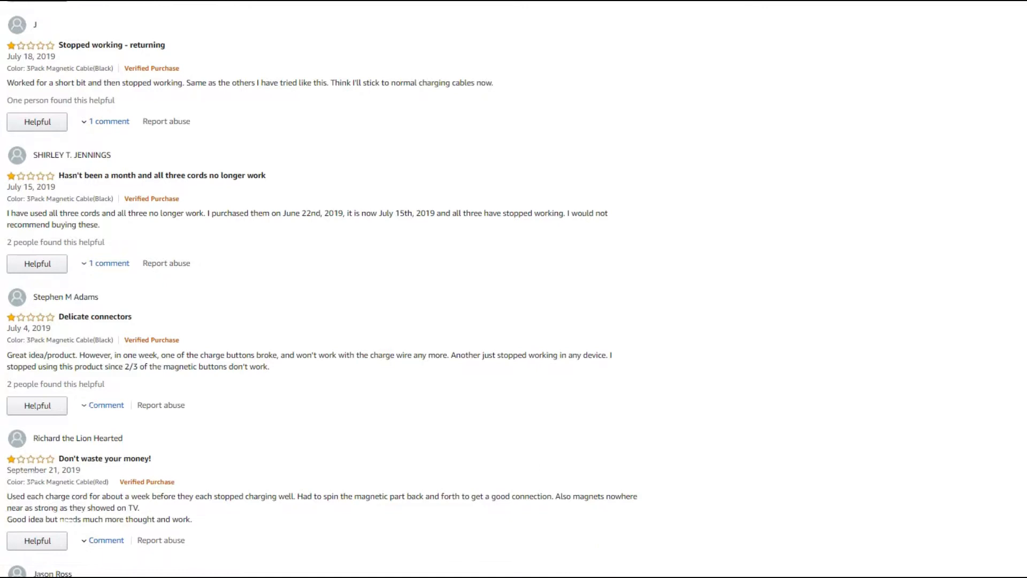
scroll(down, 3)
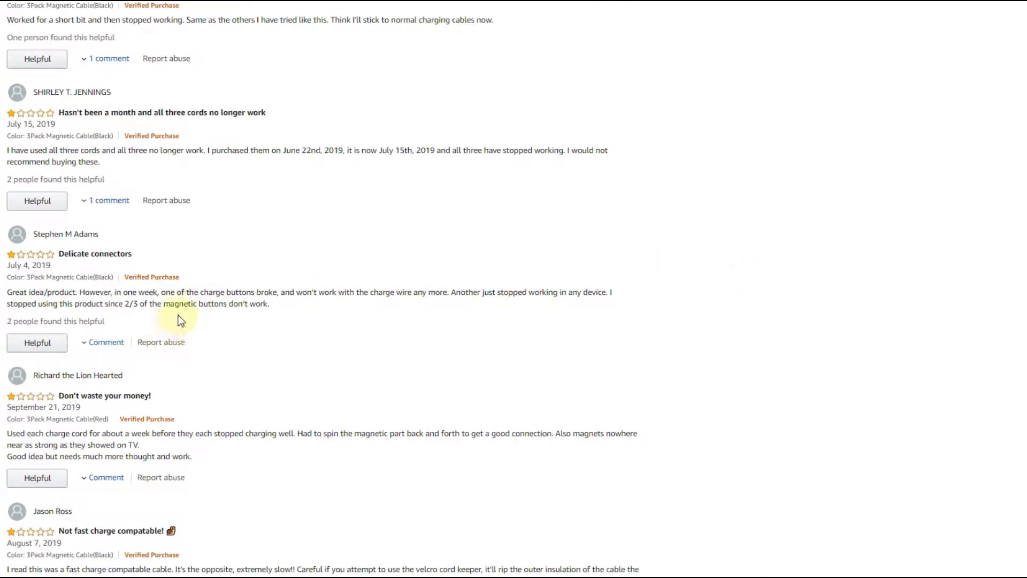
mouse_move(566, 359)
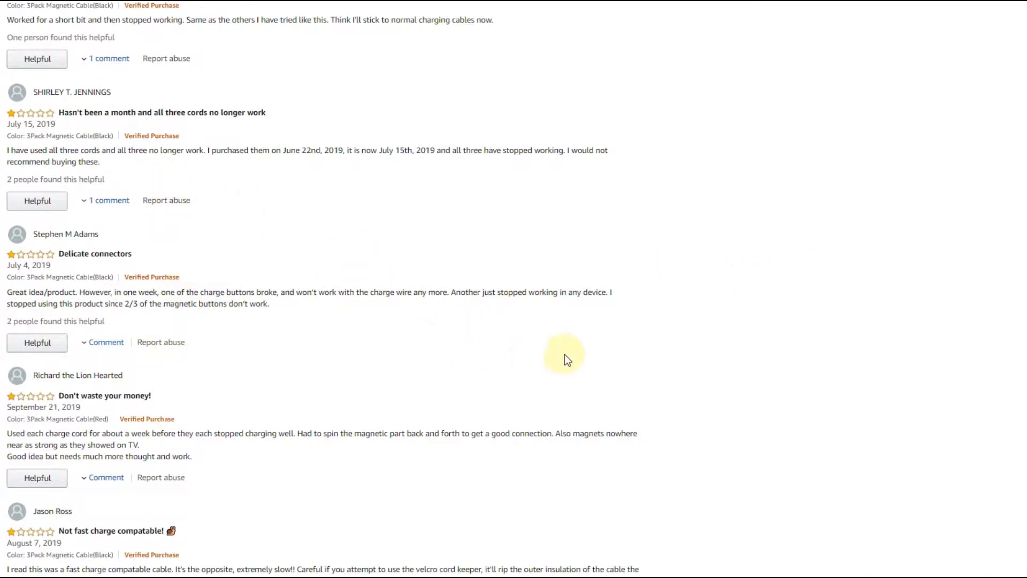
mouse_move(568, 347)
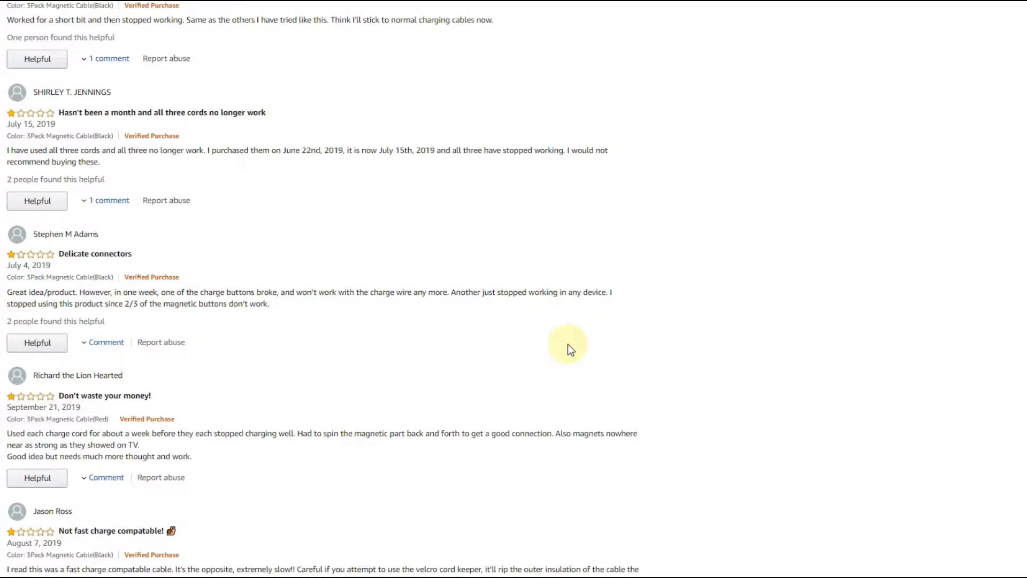
scroll(down, 3)
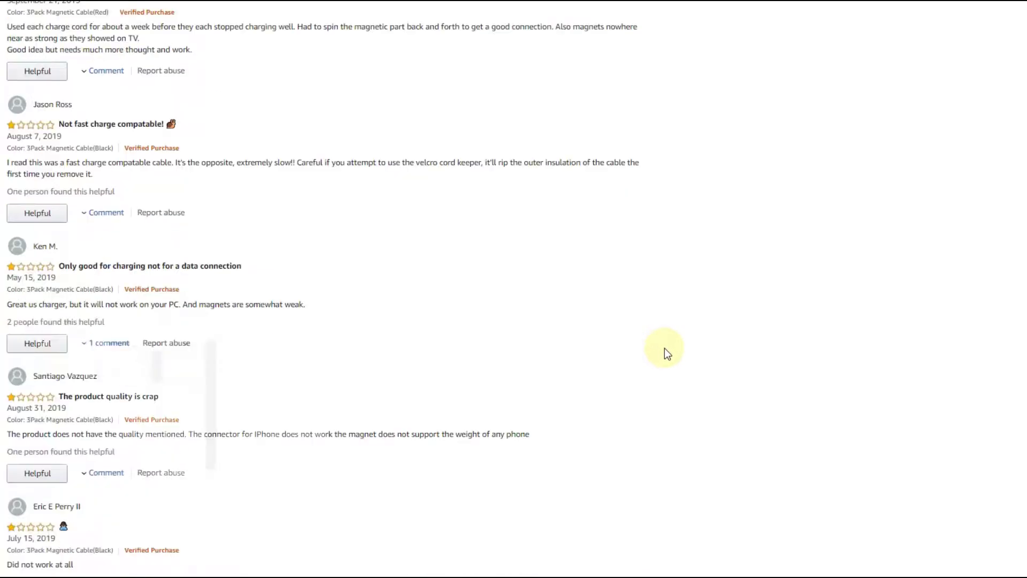
scroll(down, 3)
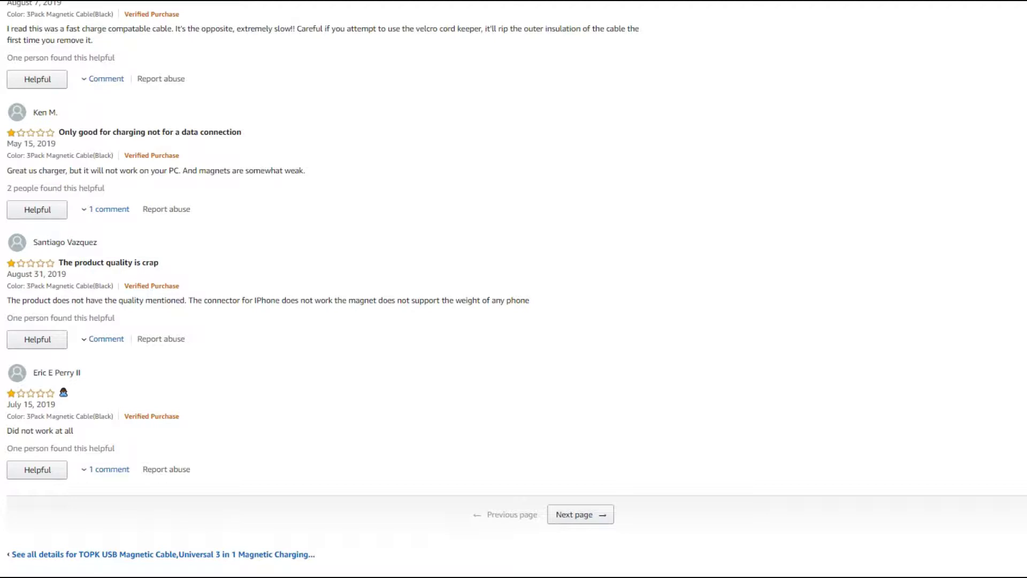
- Scroll back up the 1-star reviews to the top of the TOPK listing
scroll(up, 3)
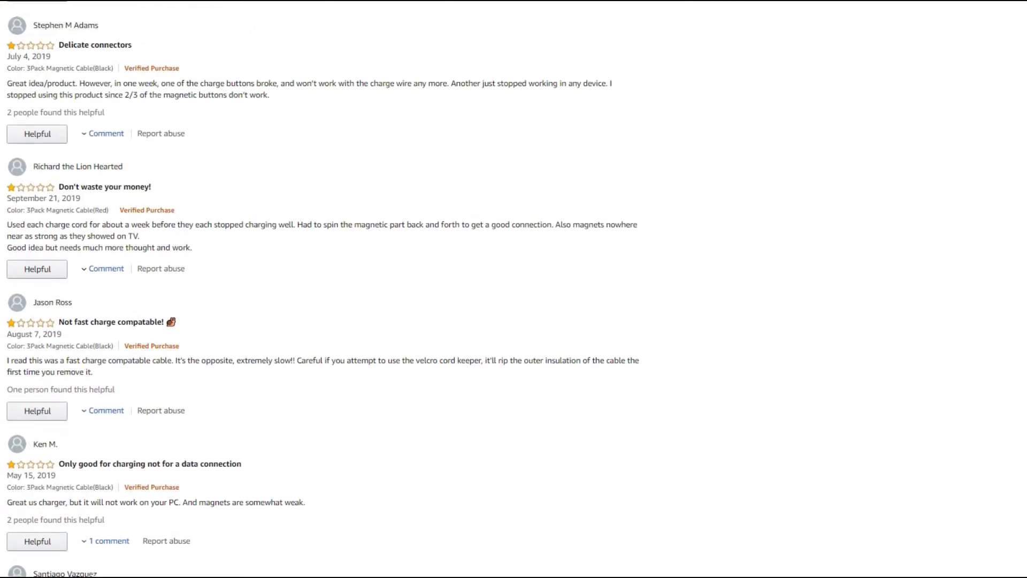
scroll(up, 3)
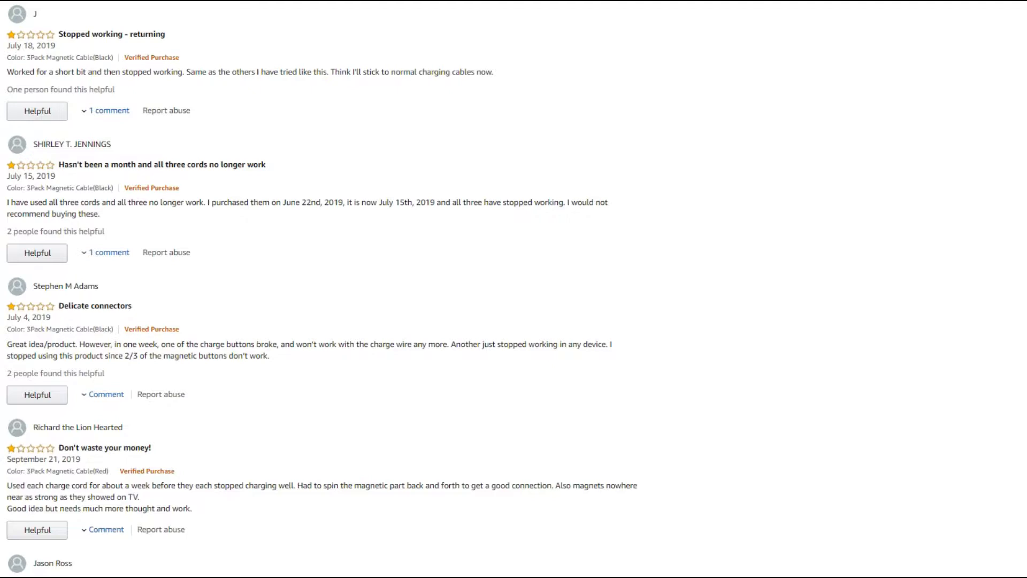
scroll(up, 3)
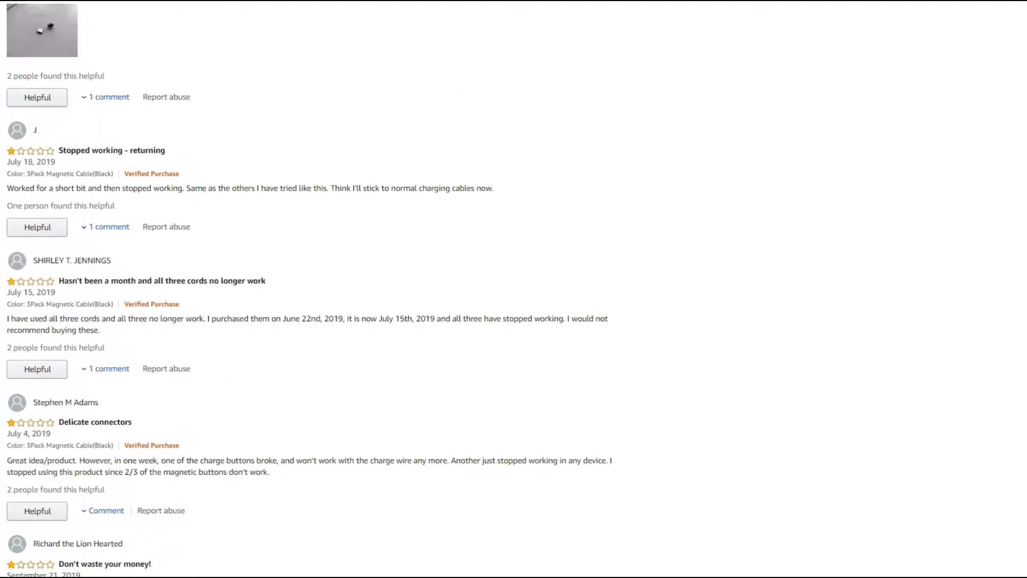
scroll(up, 3)
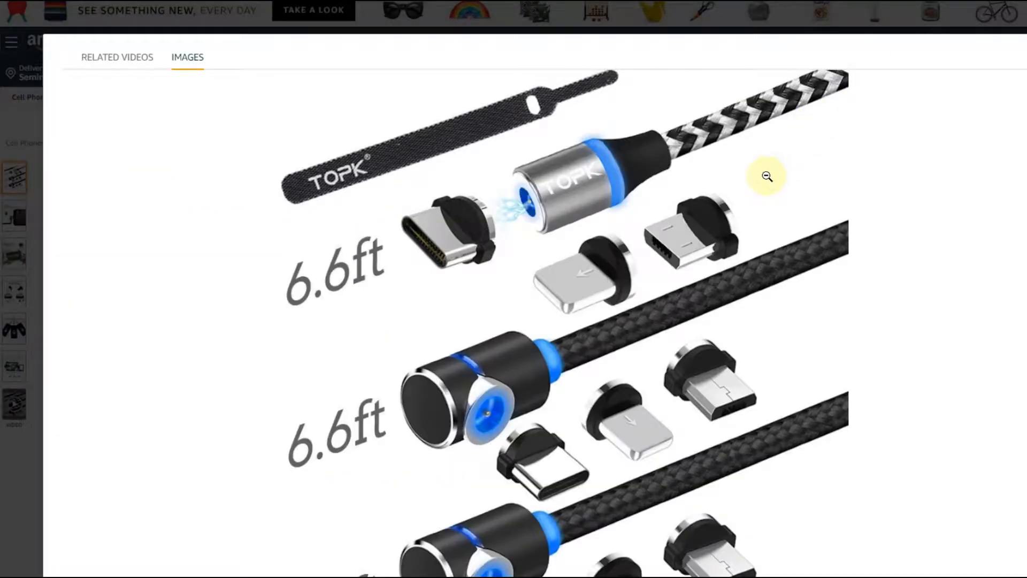
- Scroll through the enlarged TOPK 6.6ft magnetic cable product photos
scroll(down, 3)
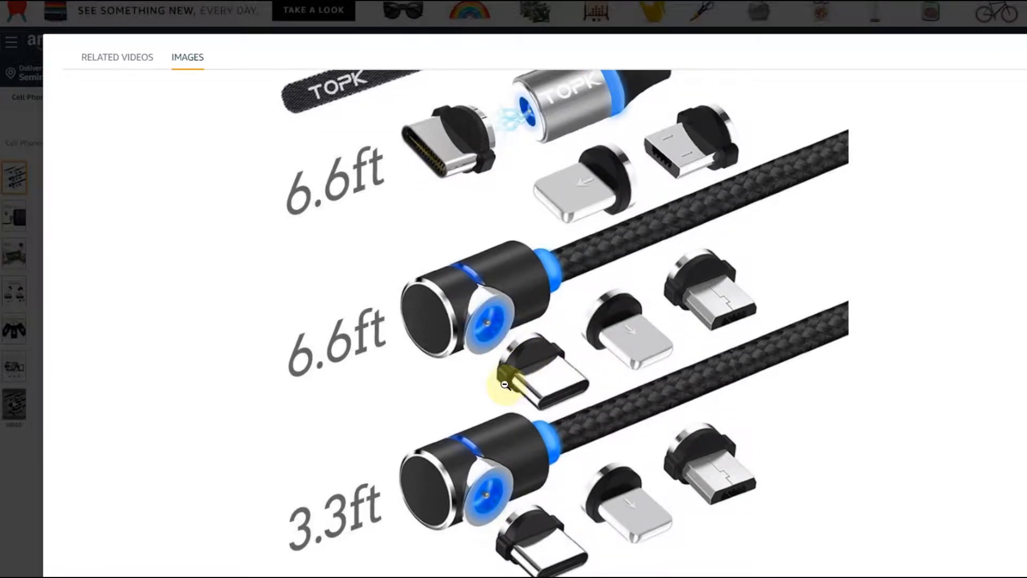
mouse_move(531, 367)
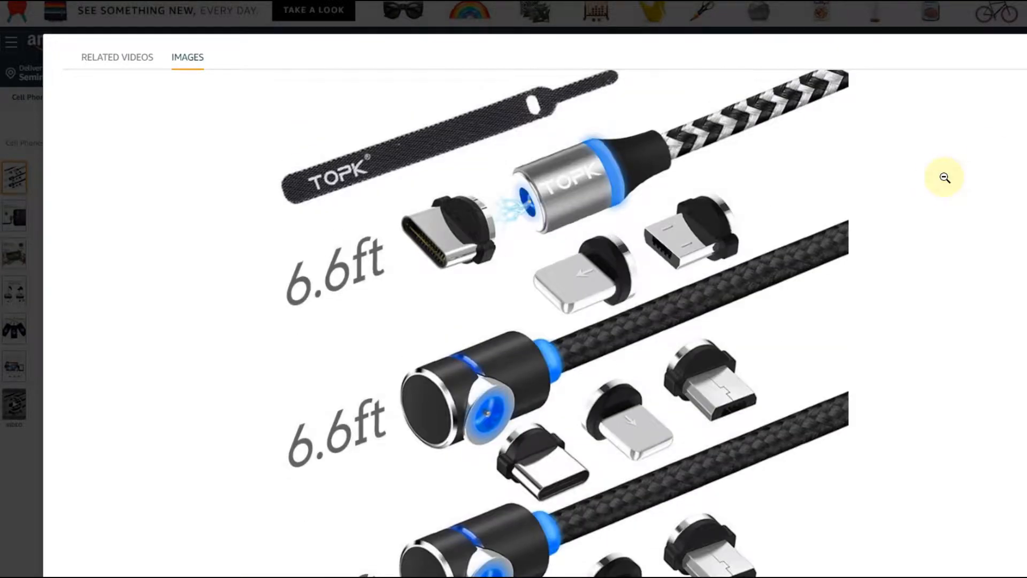
mouse_move(845, 270)
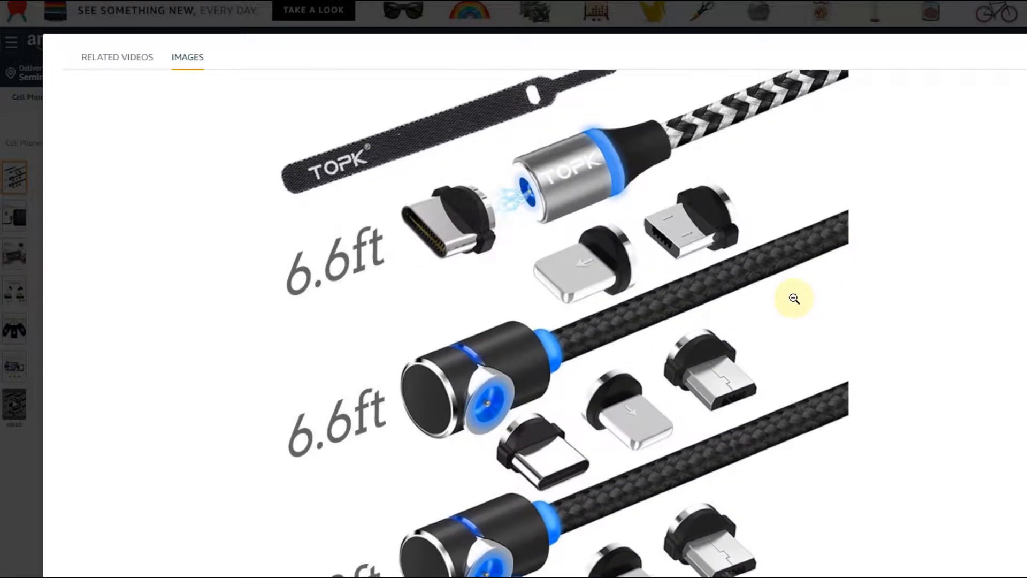
scroll(down, 3)
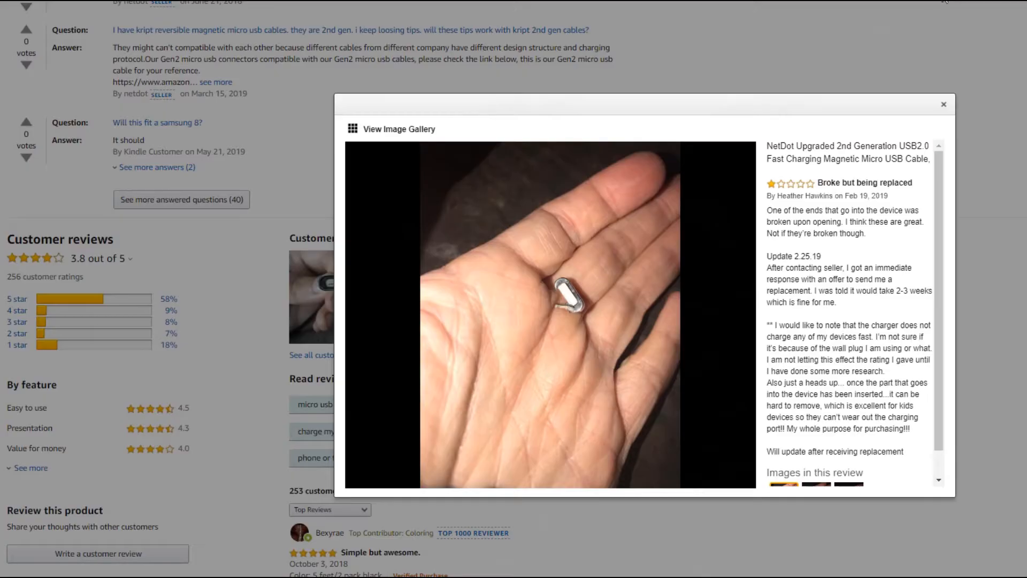
mouse_move(593, 300)
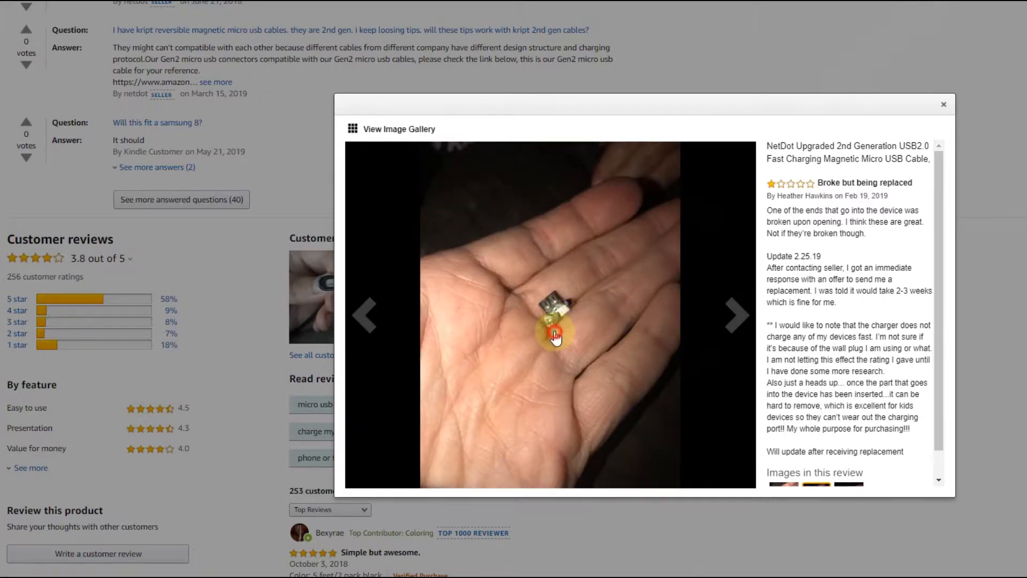
- Browse the next NetDot customer review photos showing broken magnetic tips
click(736, 315)
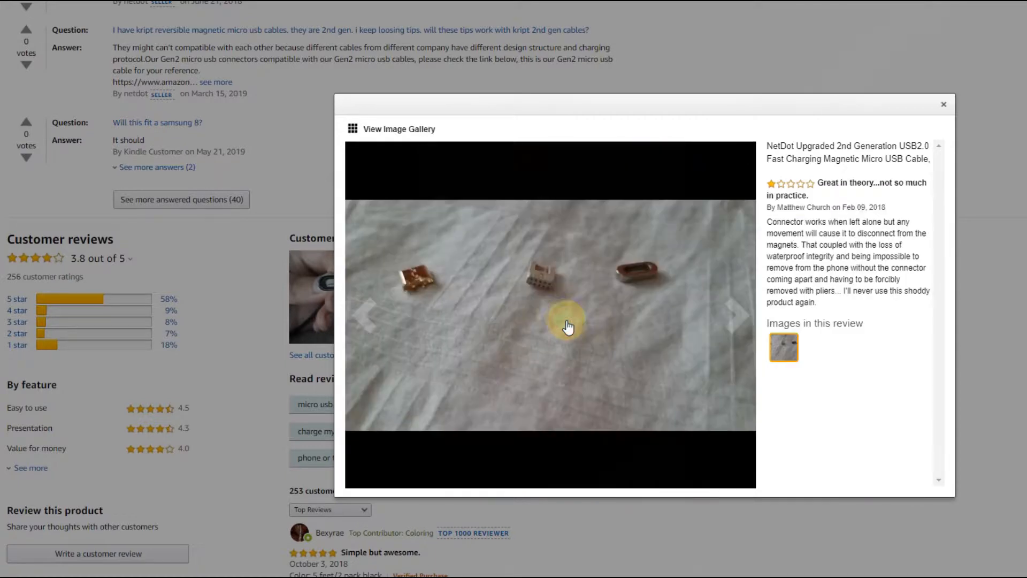
mouse_move(504, 305)
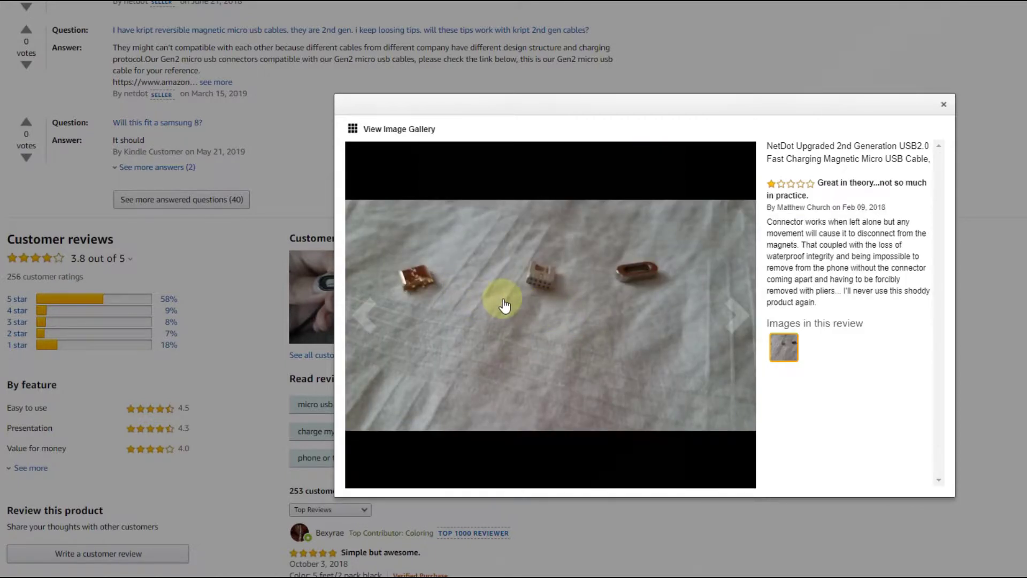
click(732, 315)
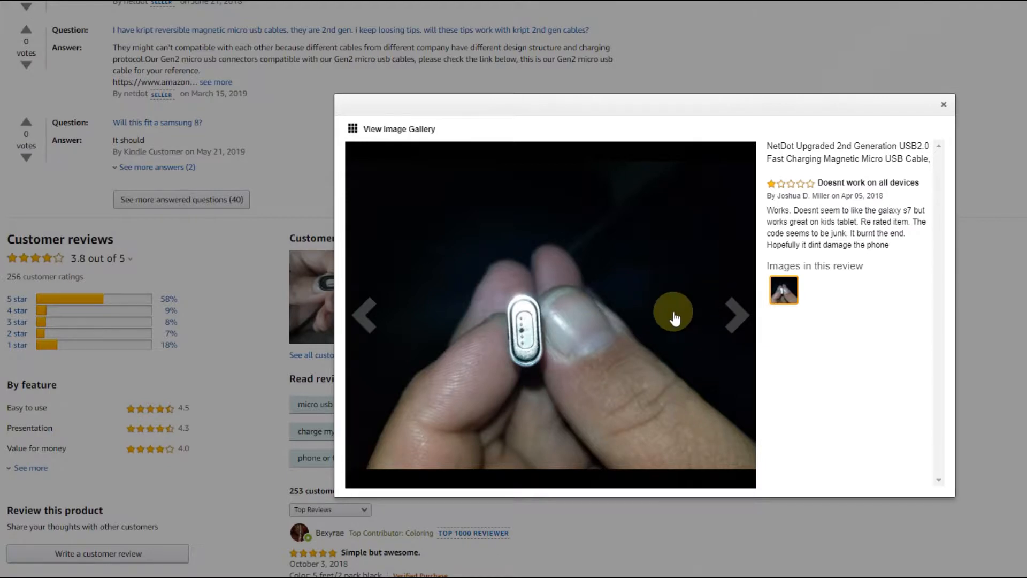
click(736, 315)
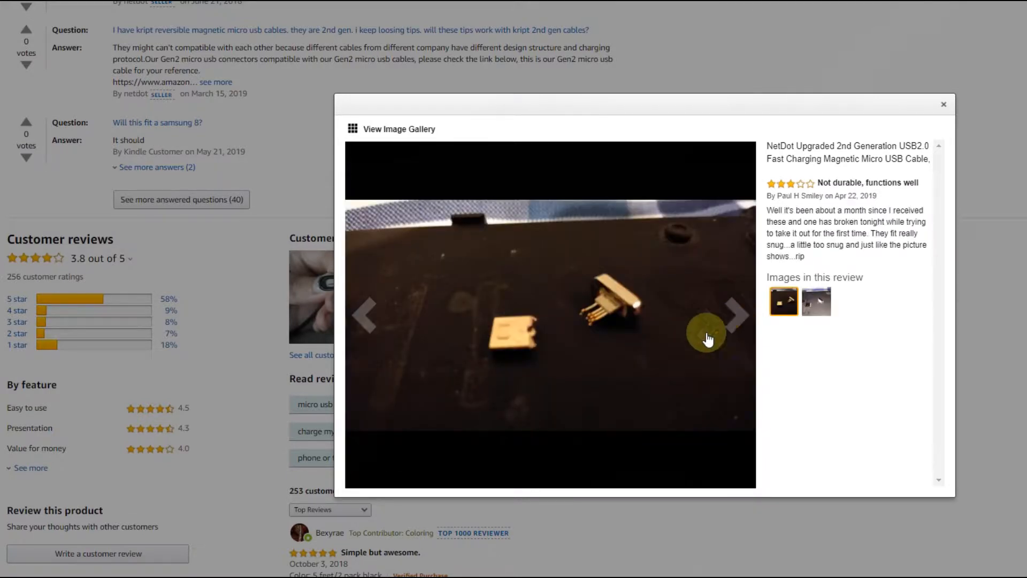
mouse_move(582, 329)
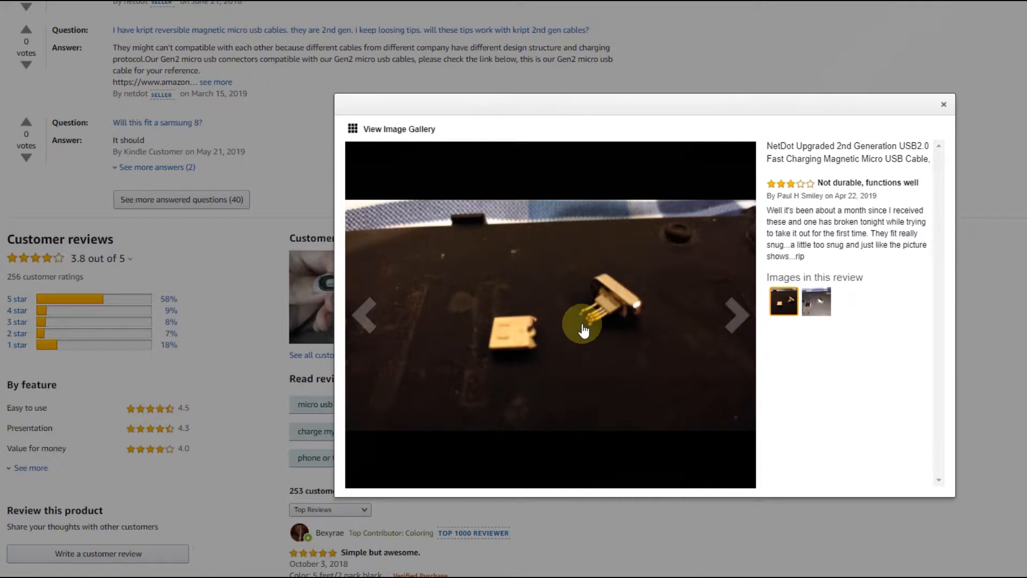
mouse_move(901, 51)
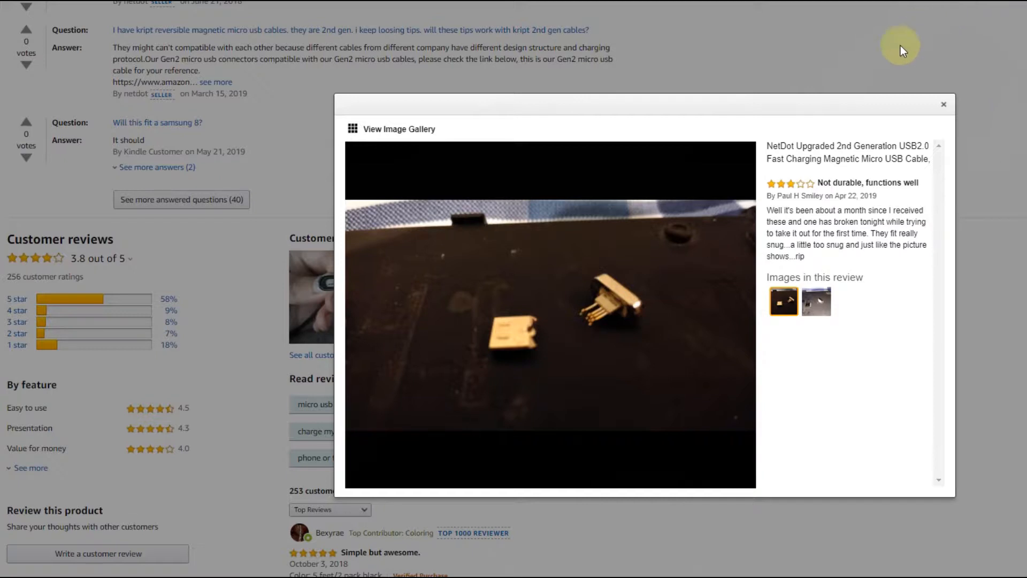
mouse_move(724, 203)
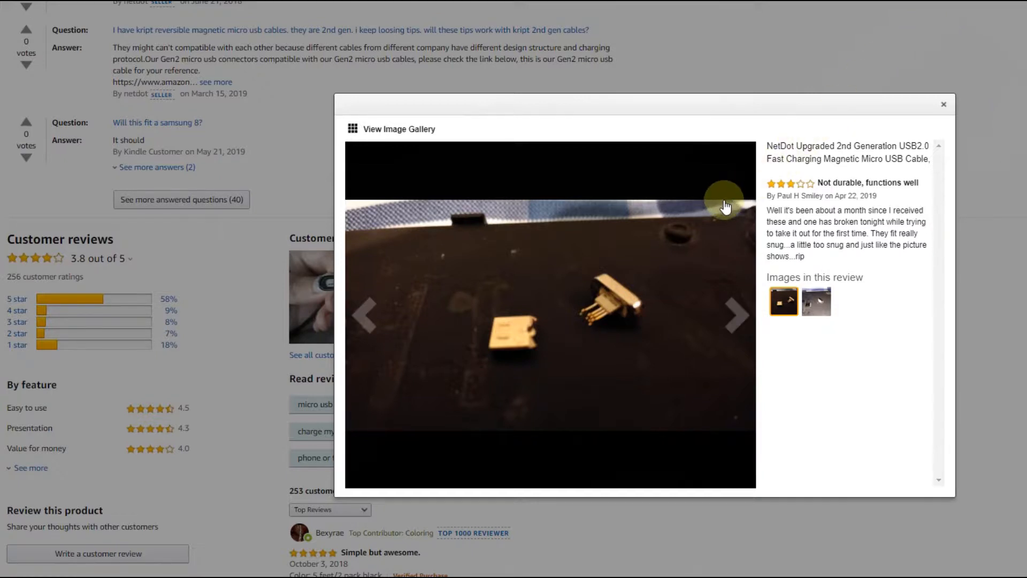
mouse_move(593, 321)
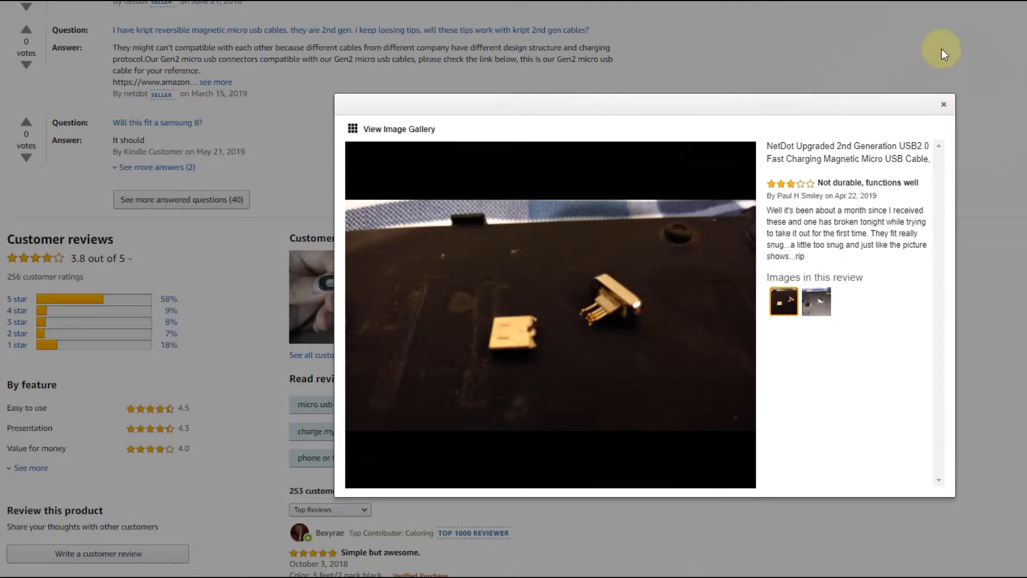
mouse_move(942, 5)
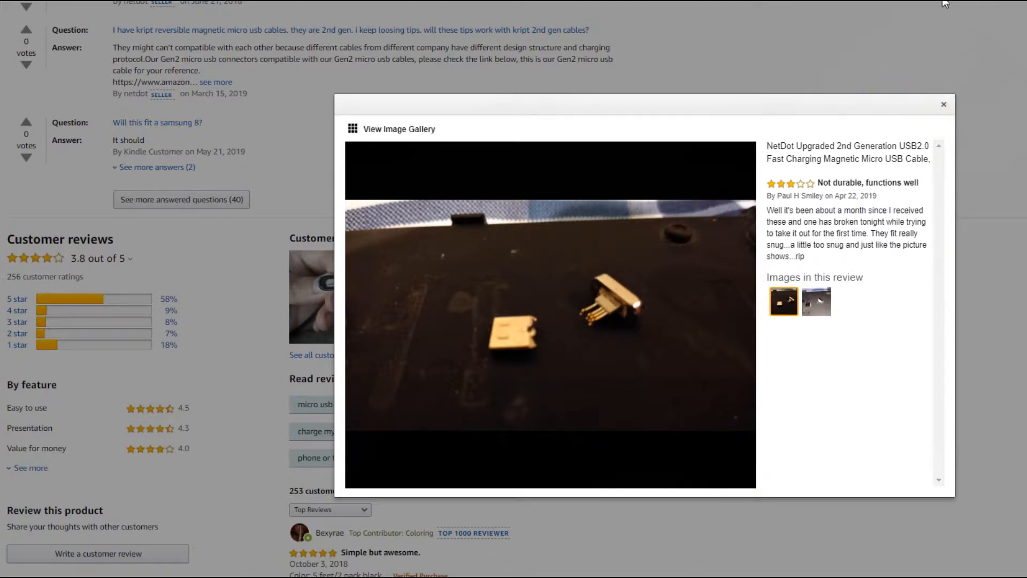
- Close the NetDot customer review photo viewer
click(944, 104)
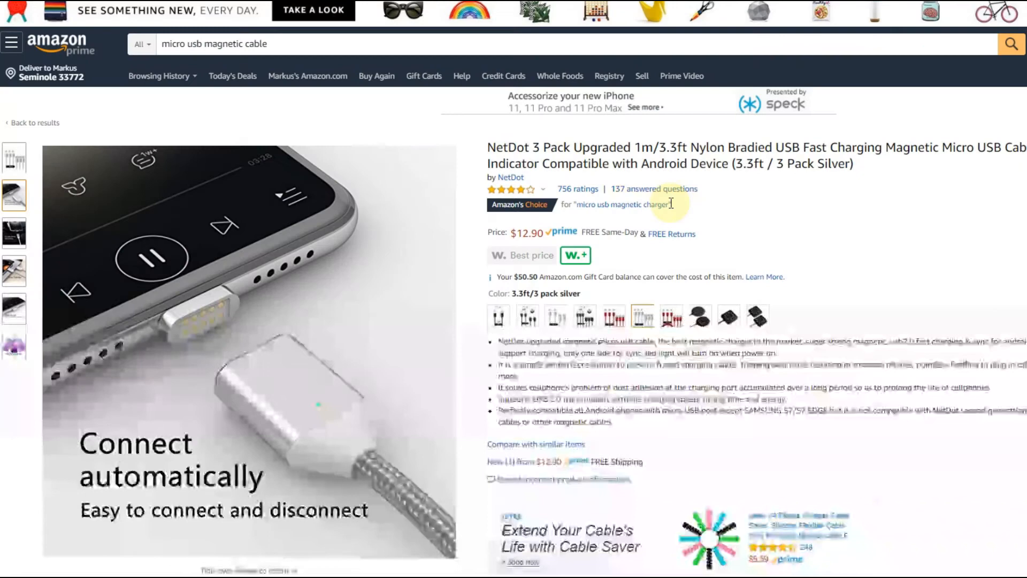
mouse_move(713, 265)
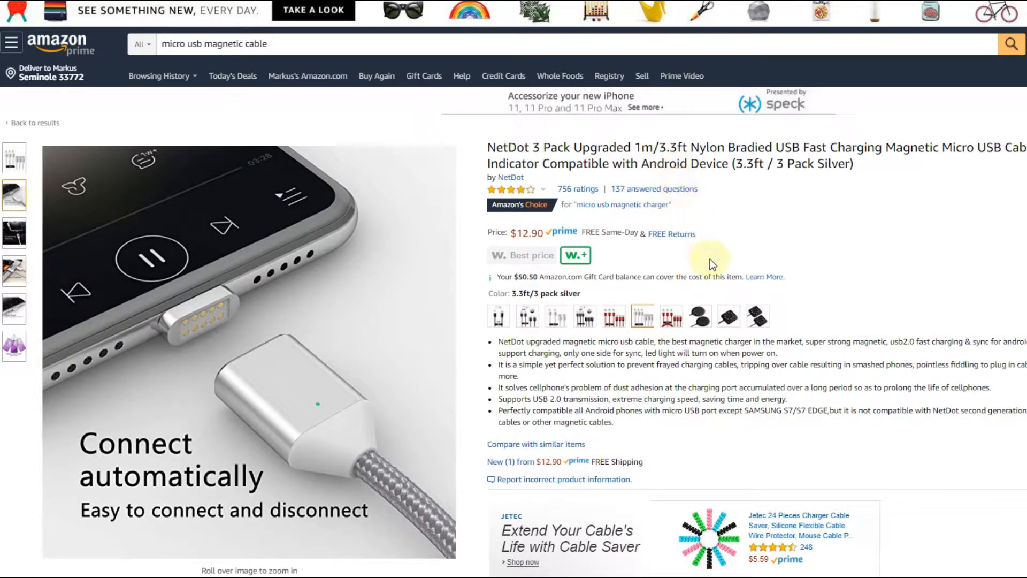
mouse_move(699, 255)
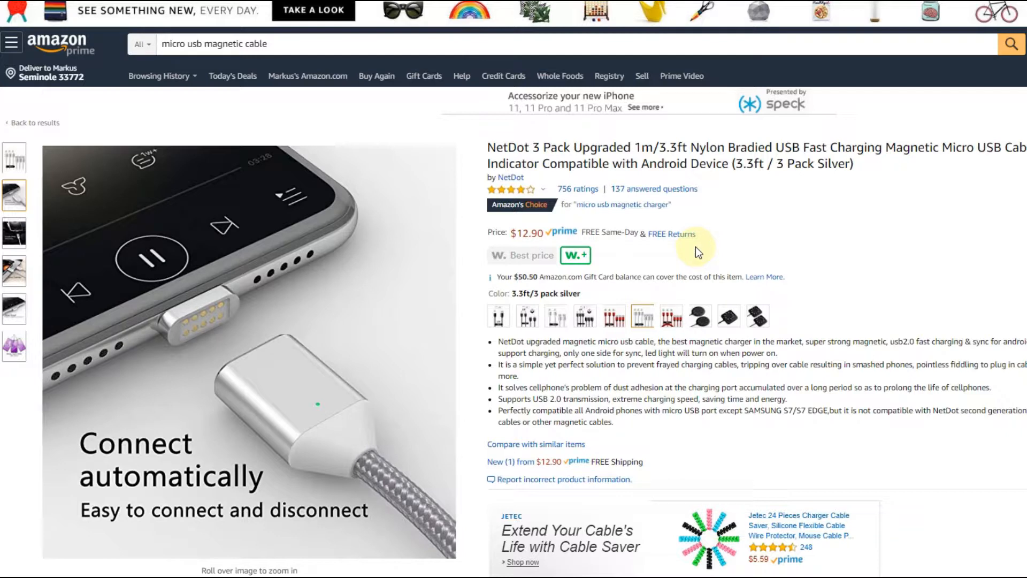
mouse_move(555, 280)
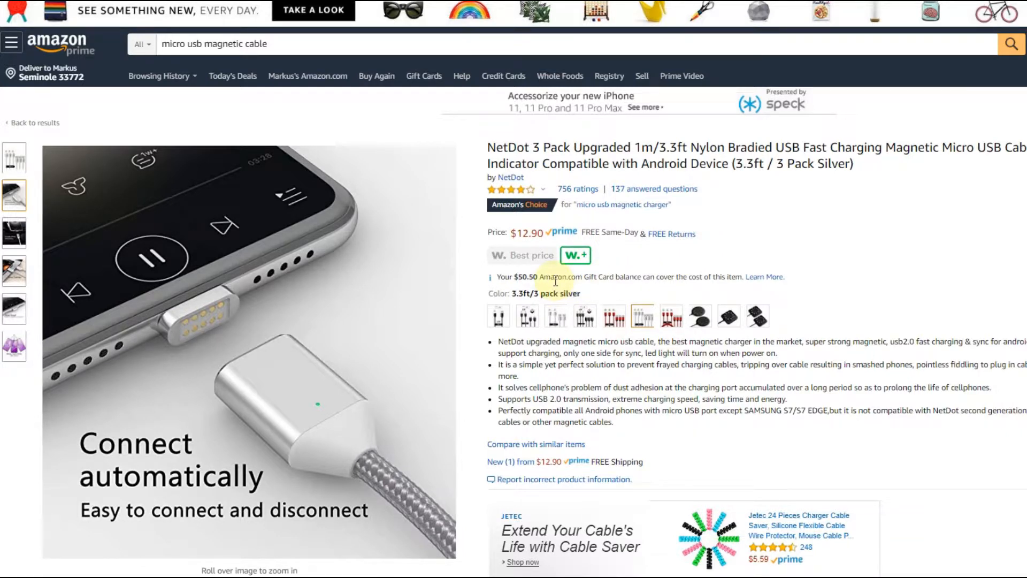
mouse_move(525, 291)
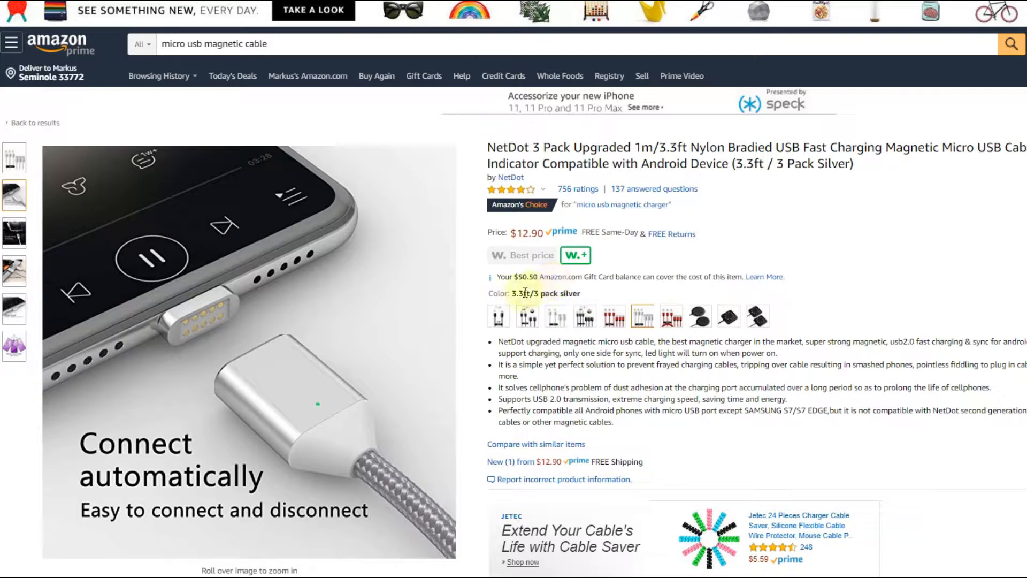
mouse_move(244, 324)
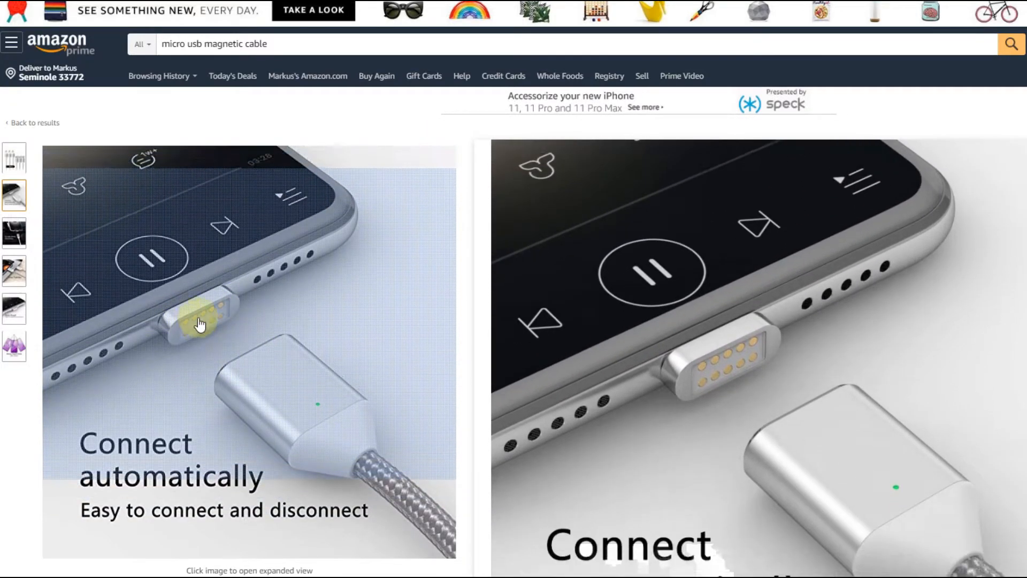
mouse_move(200, 324)
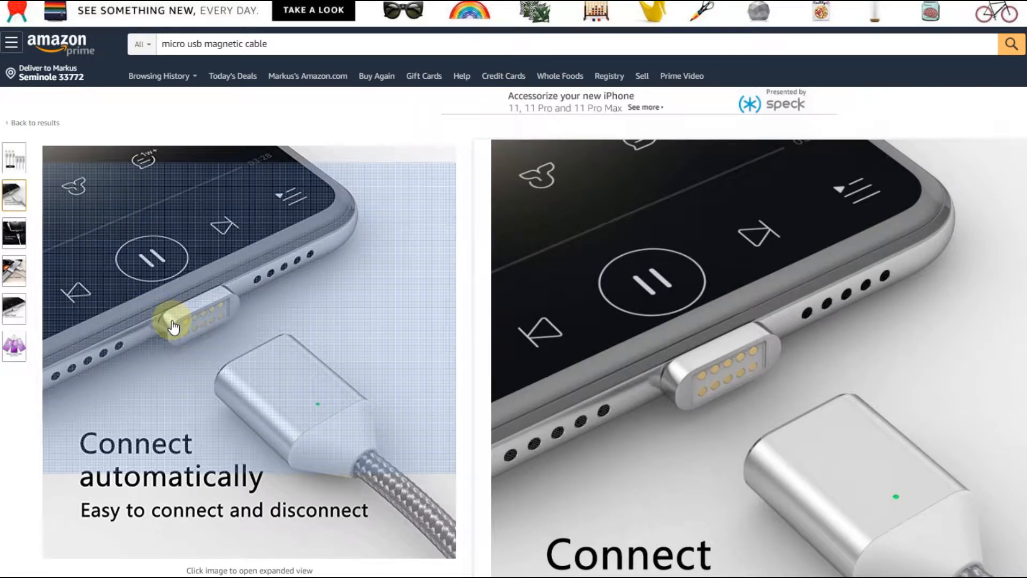
mouse_move(188, 328)
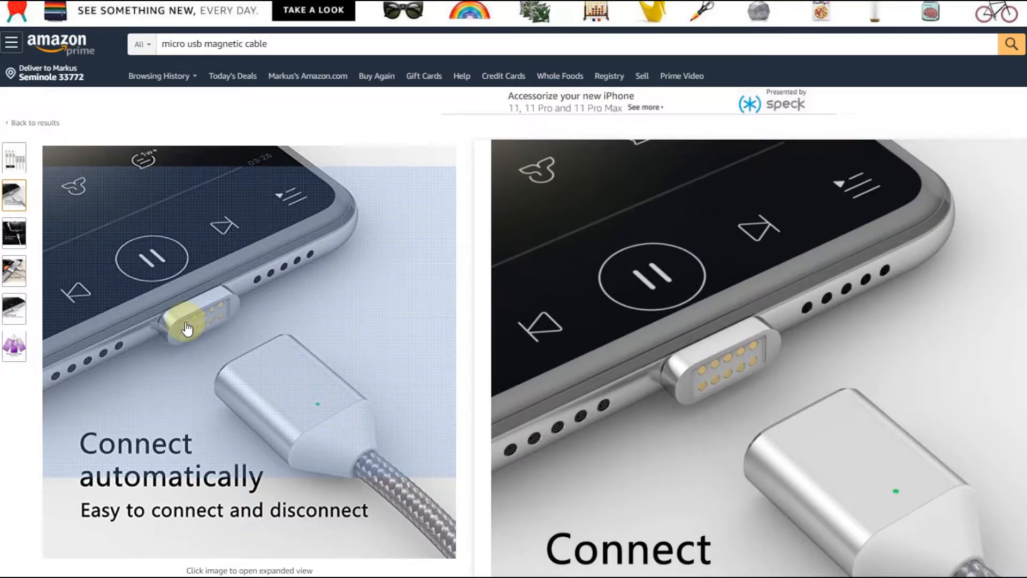
mouse_move(199, 317)
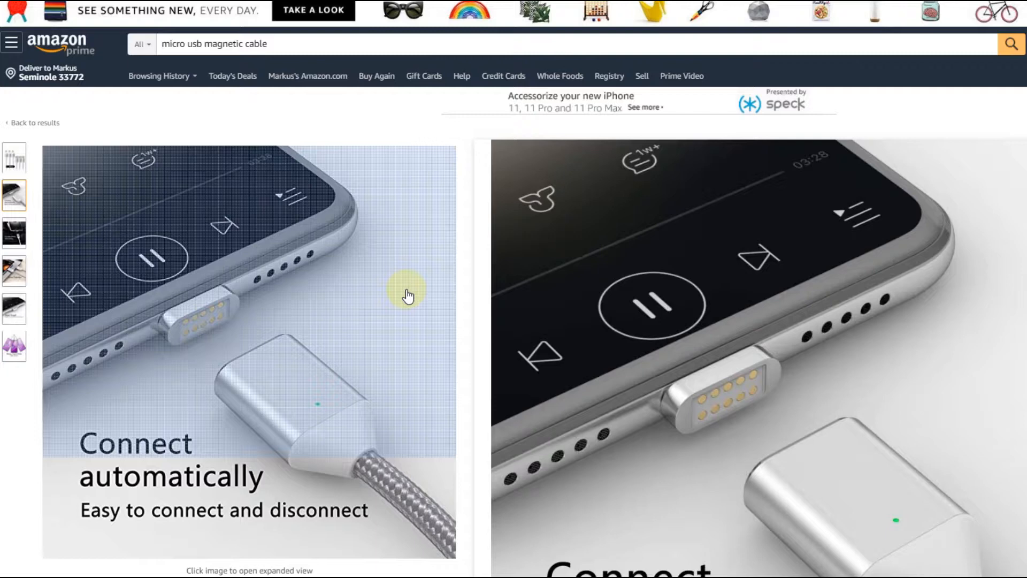
mouse_move(435, 293)
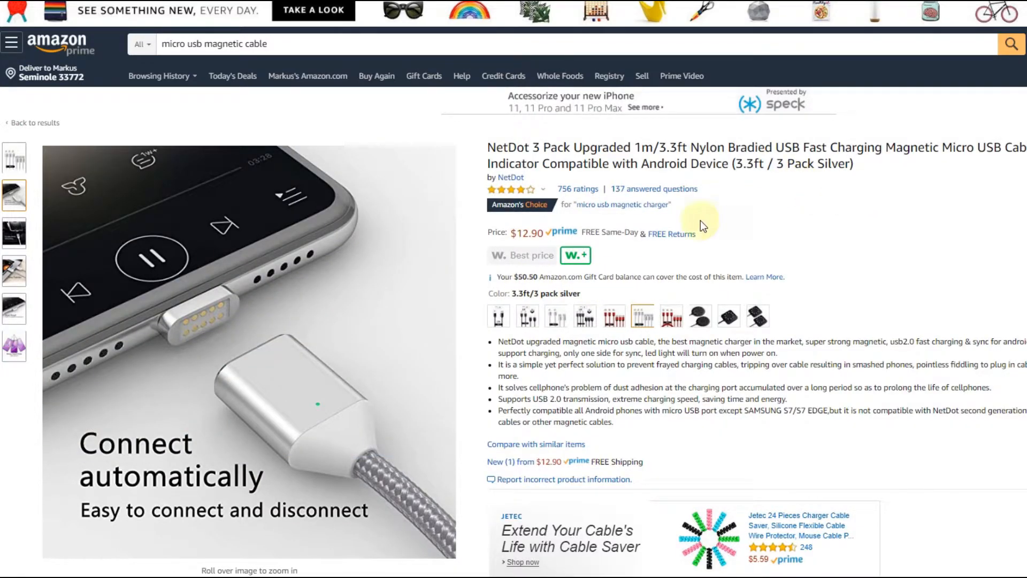
mouse_move(641, 317)
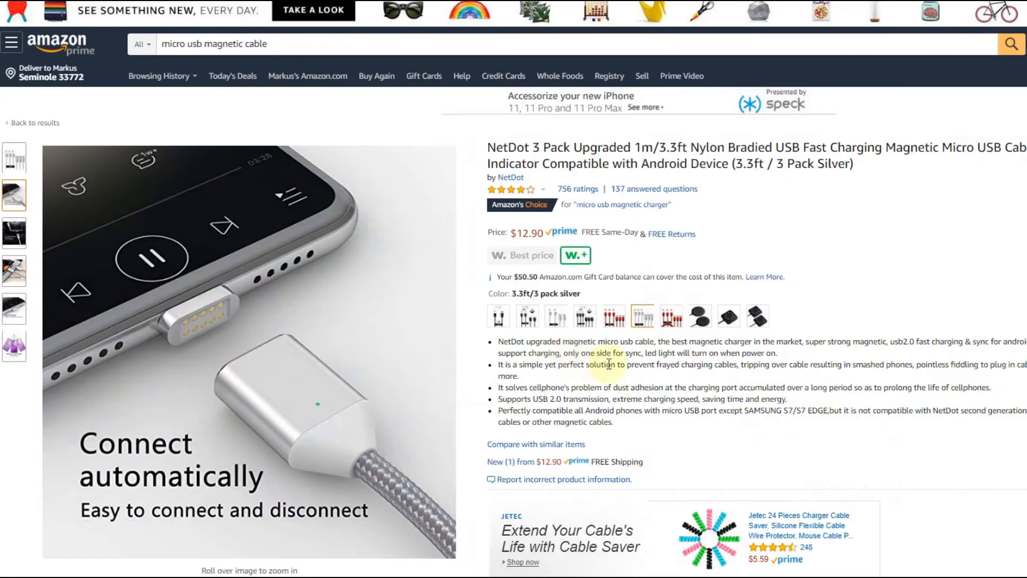
mouse_move(584, 317)
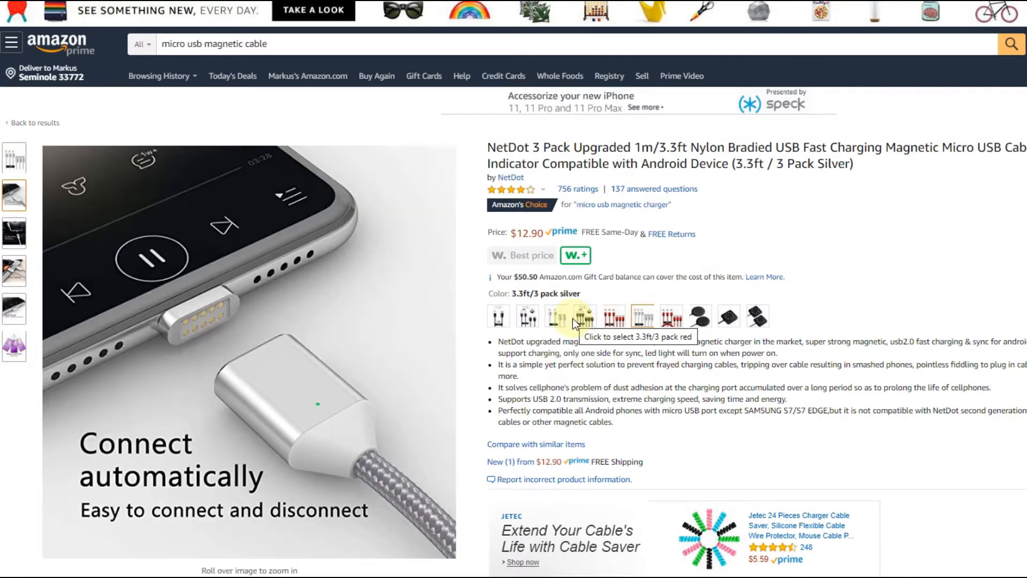
- Return to the NetDot 3-pack listing's main view from the connector close-up photo
click(499, 317)
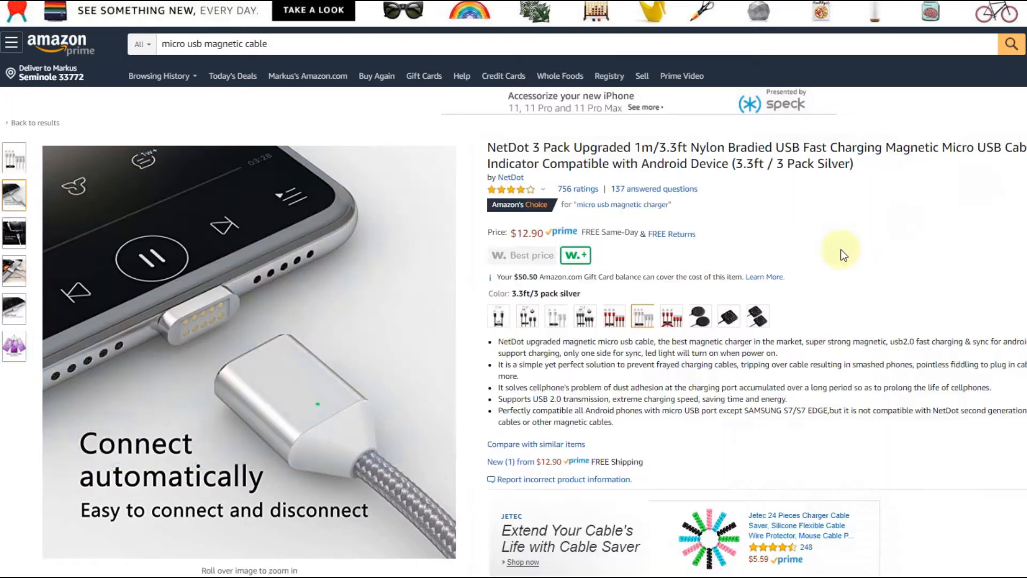
mouse_move(966, 44)
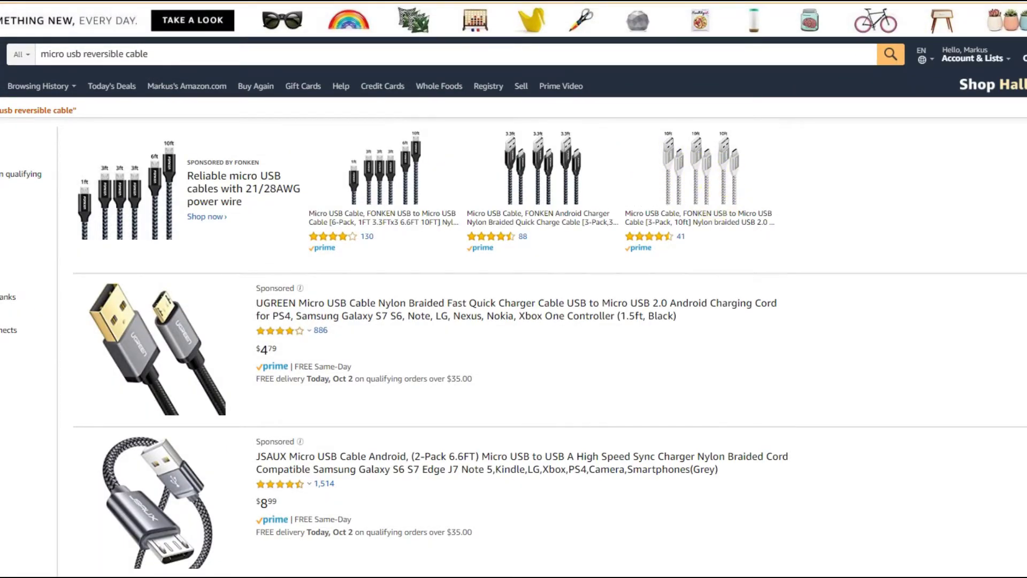
scroll(down, 3)
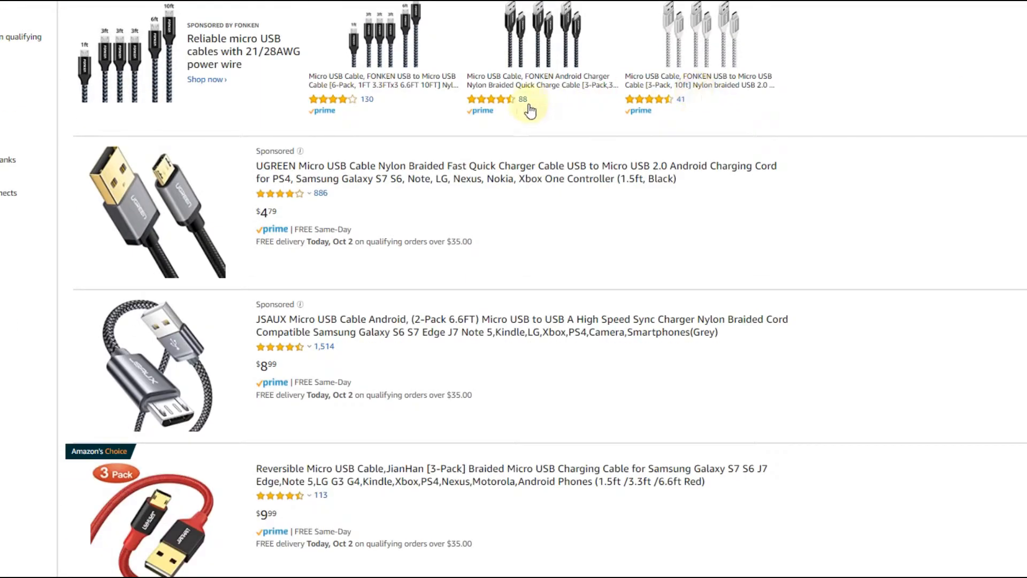
mouse_move(478, 146)
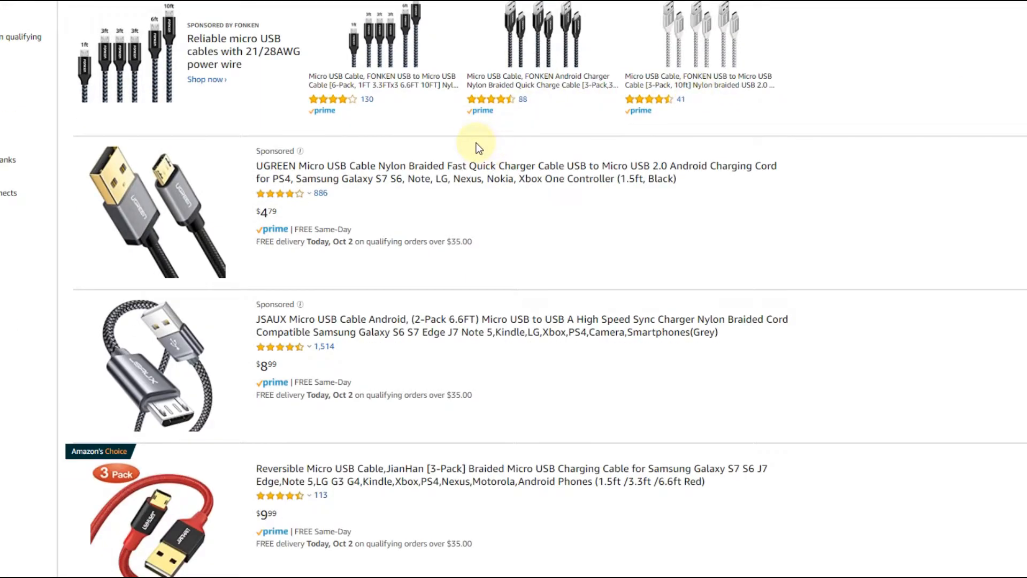
mouse_move(422, 238)
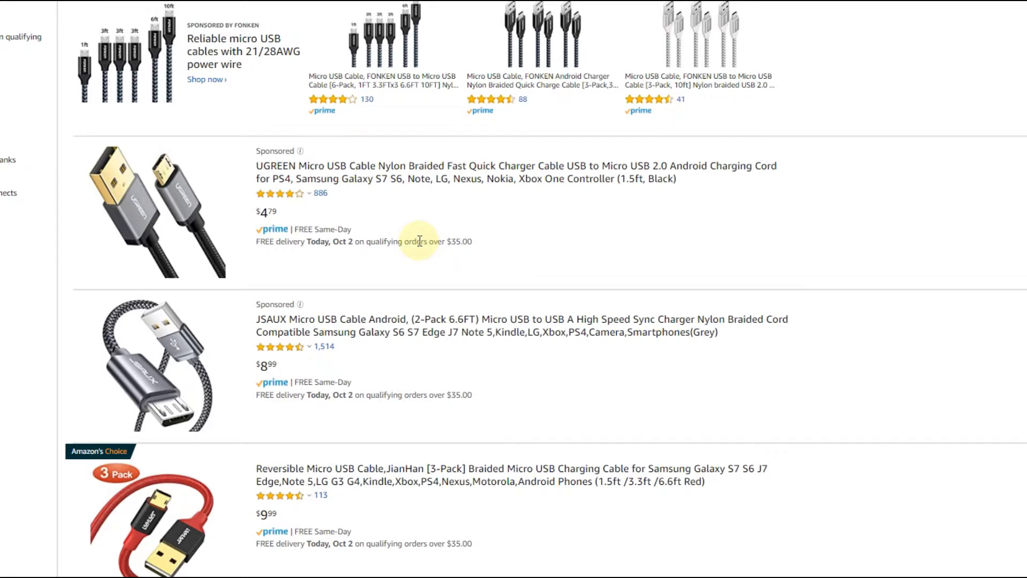
mouse_move(315, 266)
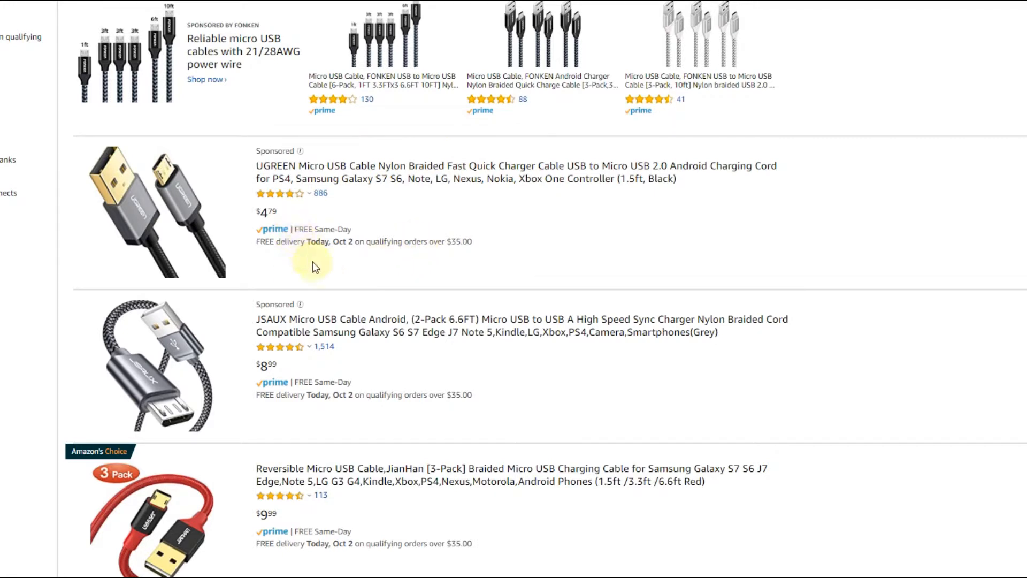
mouse_move(305, 238)
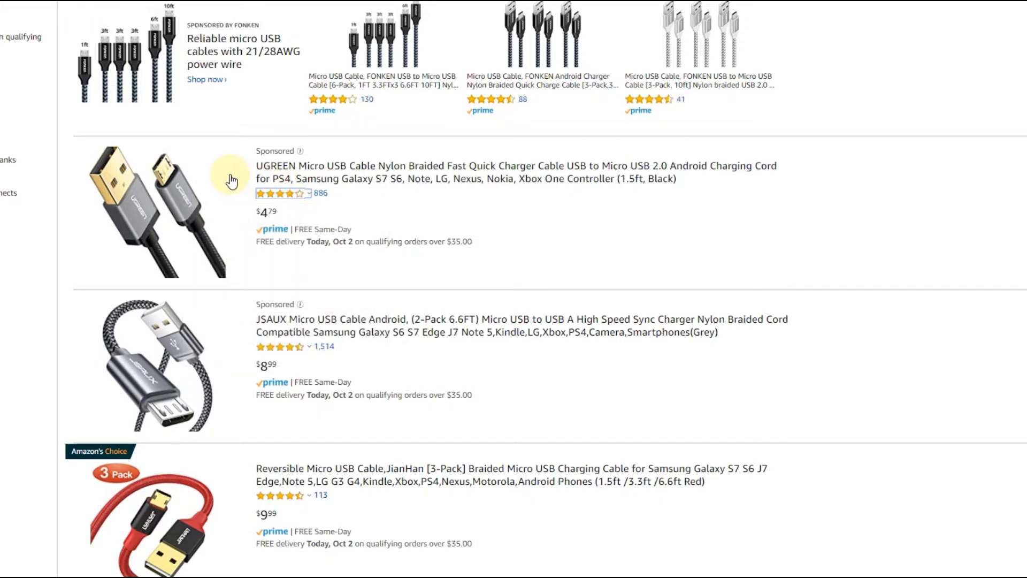
mouse_move(950, 57)
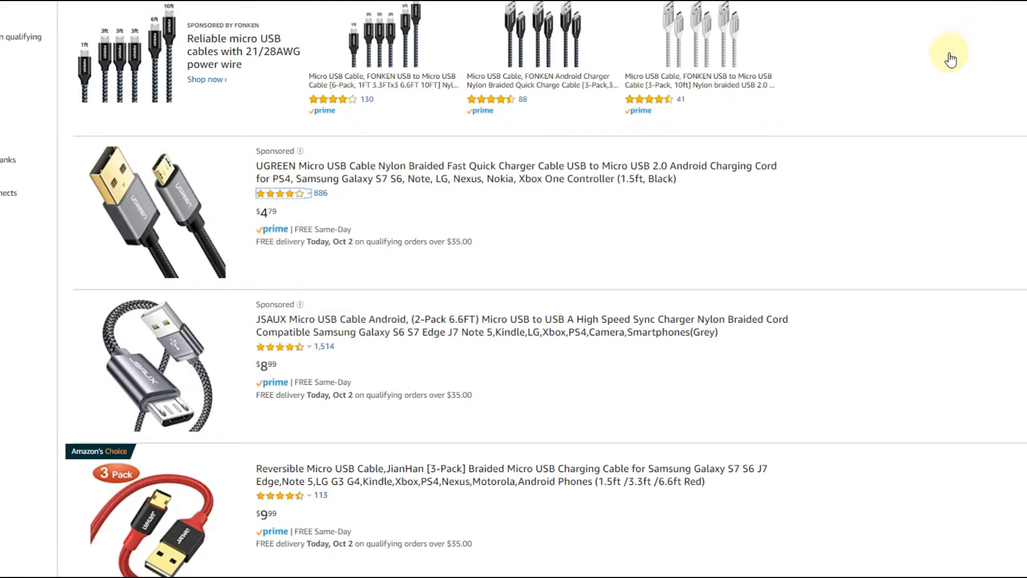
mouse_move(209, 171)
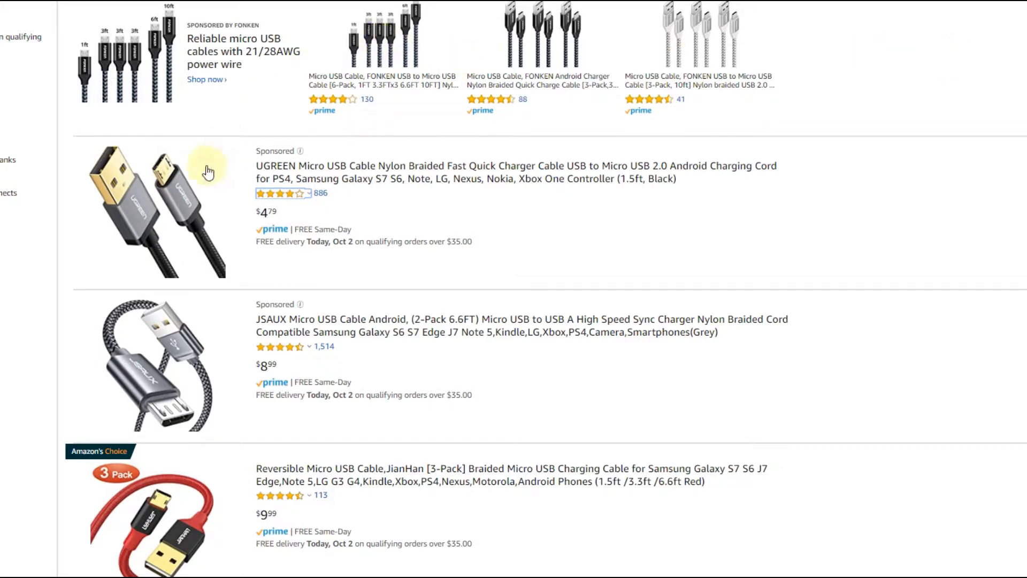
mouse_move(169, 182)
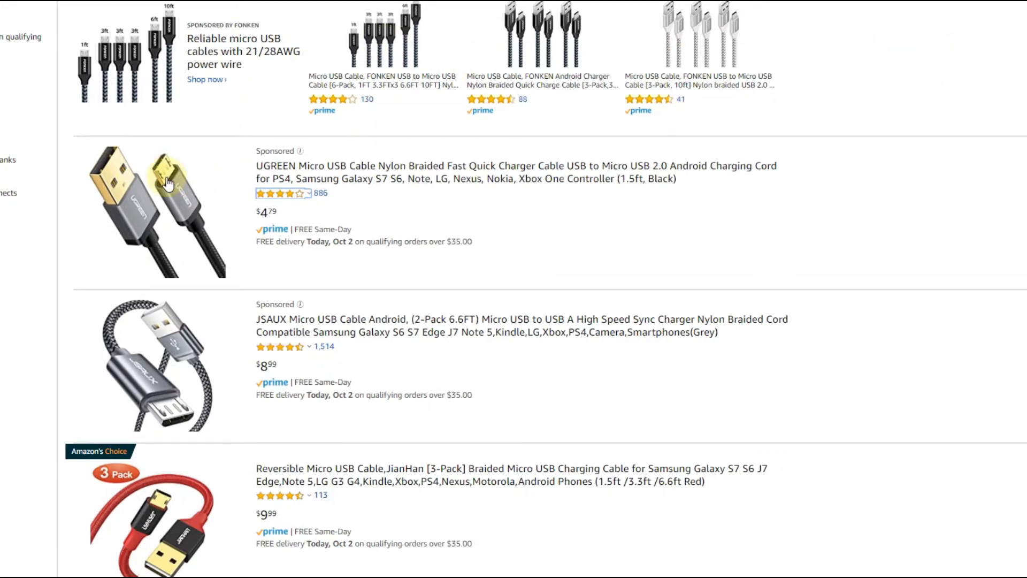
mouse_move(739, 193)
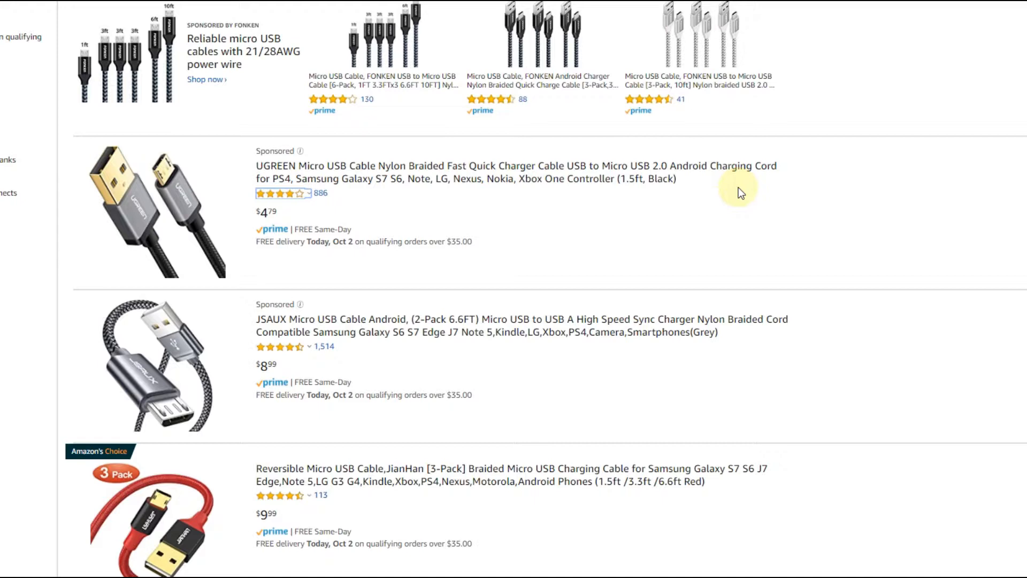
mouse_move(648, 215)
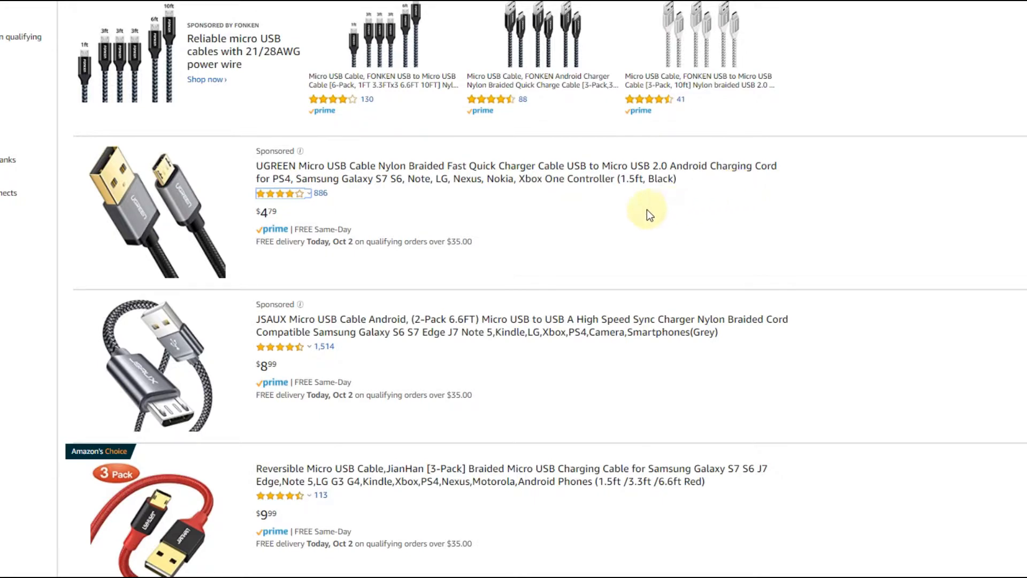
mouse_move(363, 9)
text(reversib)
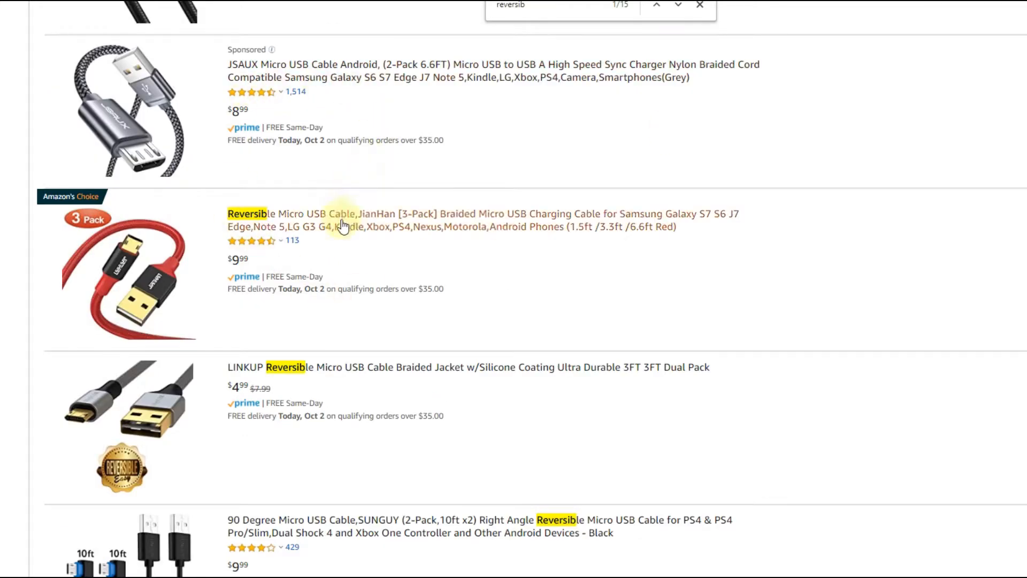
mouse_move(249, 240)
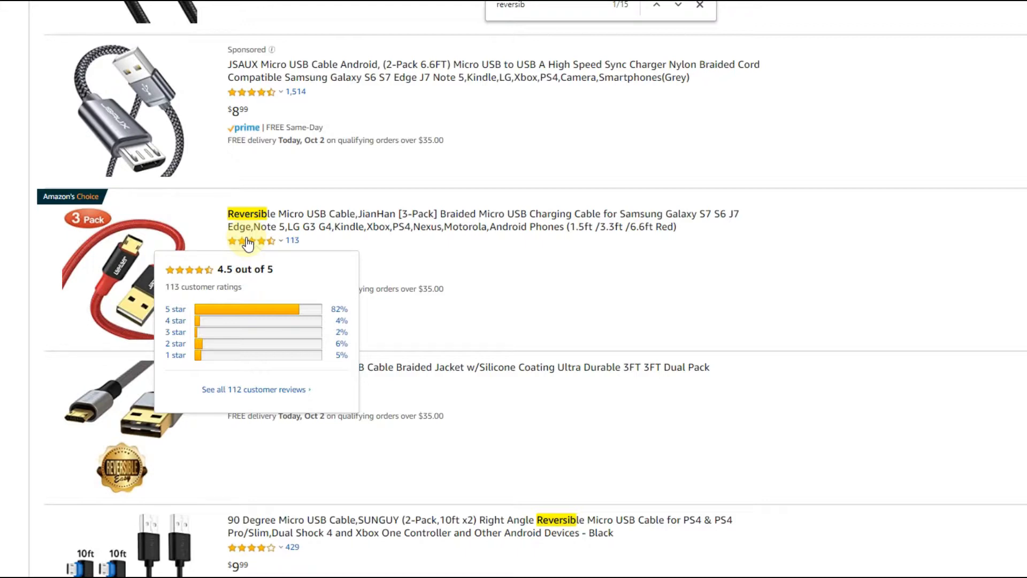
mouse_move(340, 250)
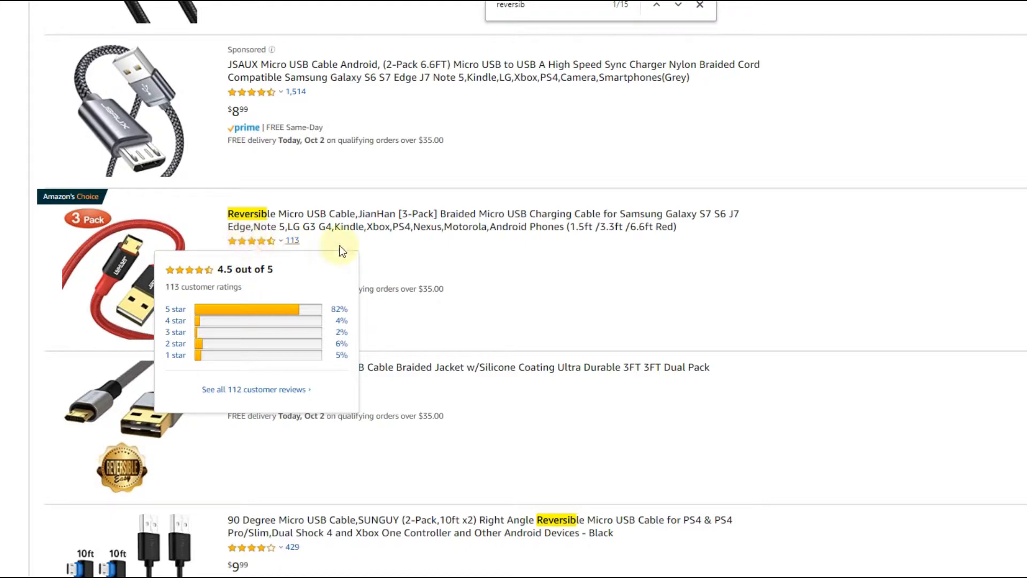
mouse_move(340, 251)
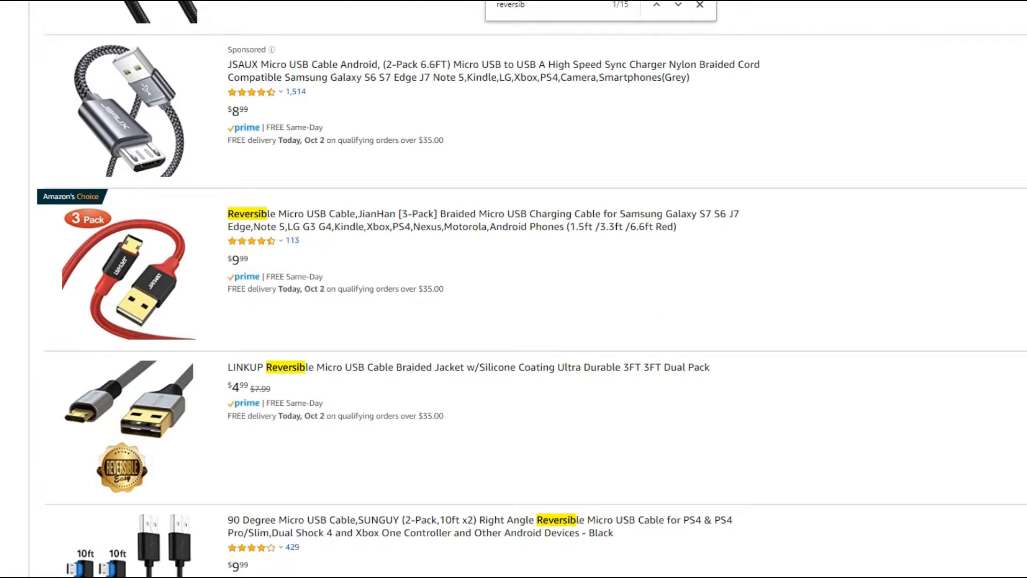
- Scroll to the SUNGUY 90-degree reversible cable 2-pack and filter its reviews to 1-star
scroll(down, 3)
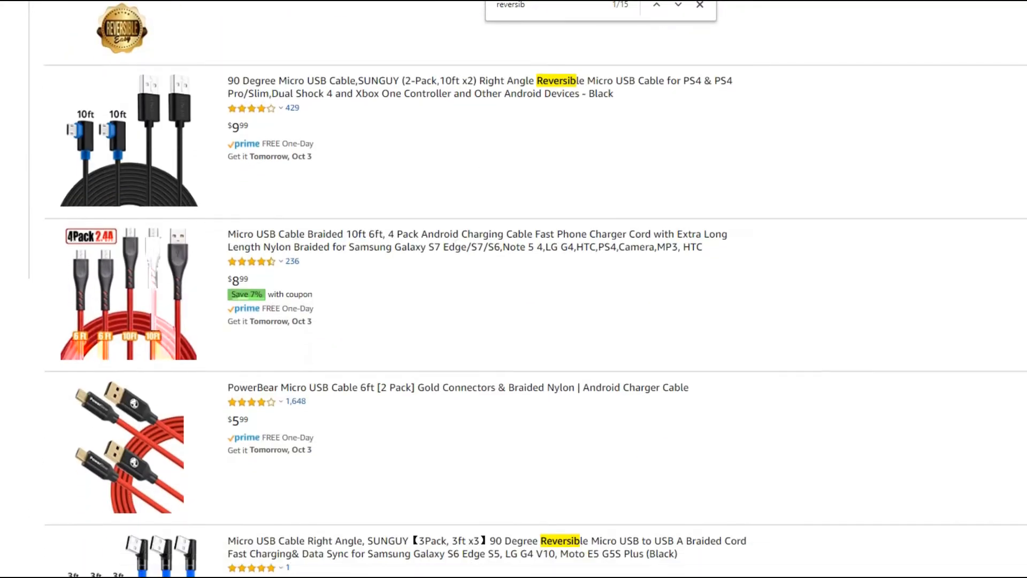
scroll(down, 3)
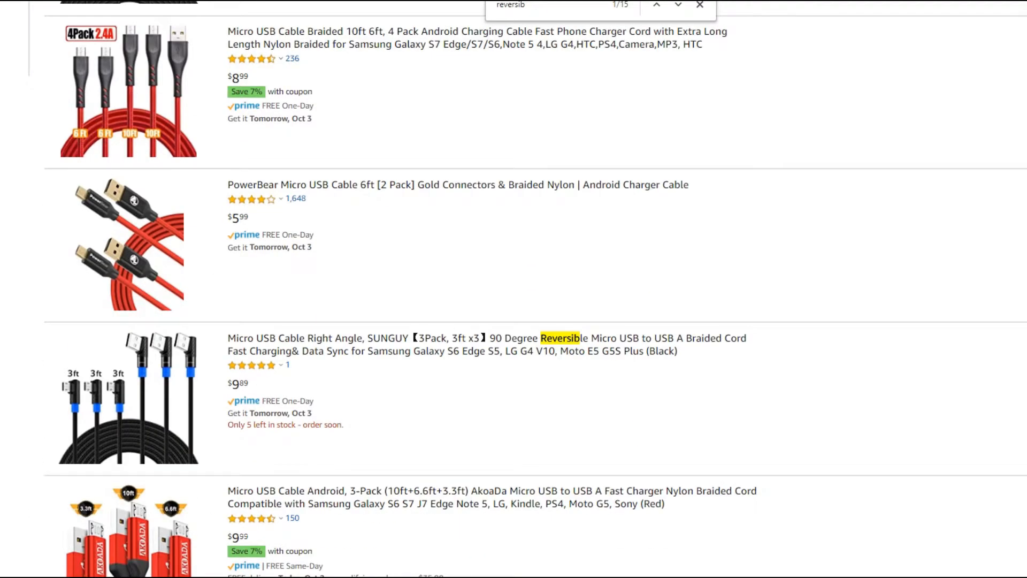
scroll(down, 3)
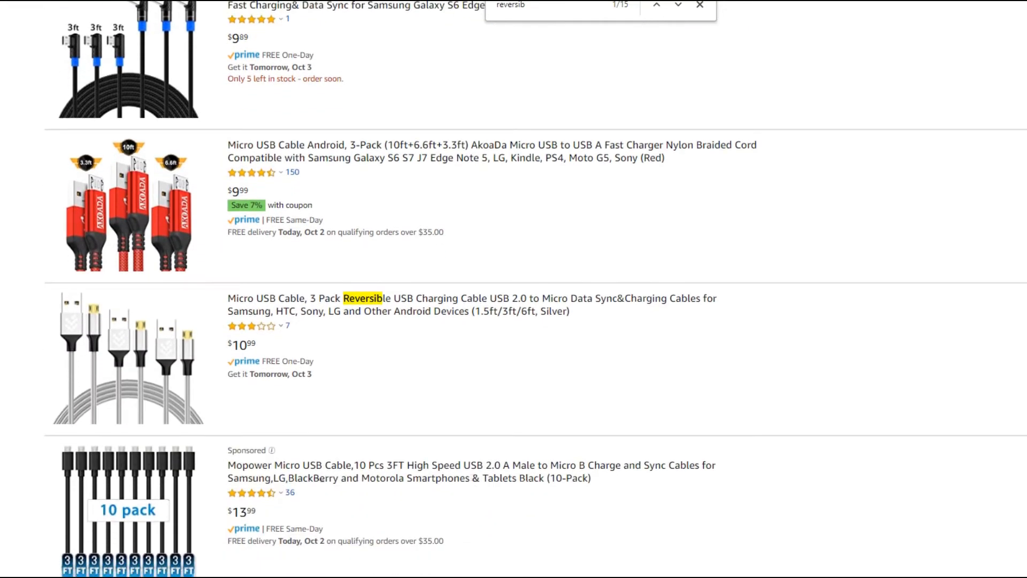
scroll(down, 3)
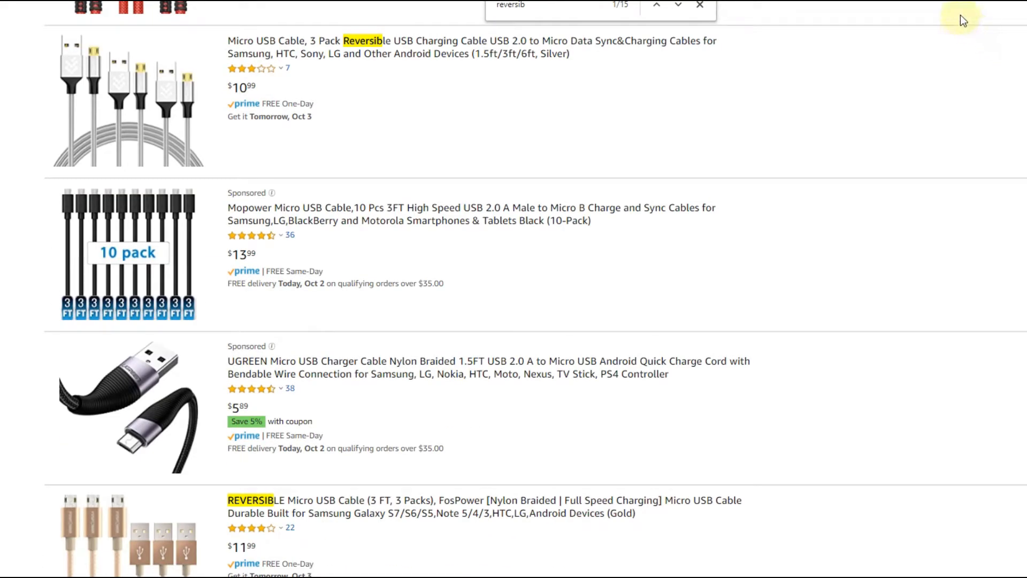
scroll(down, 3)
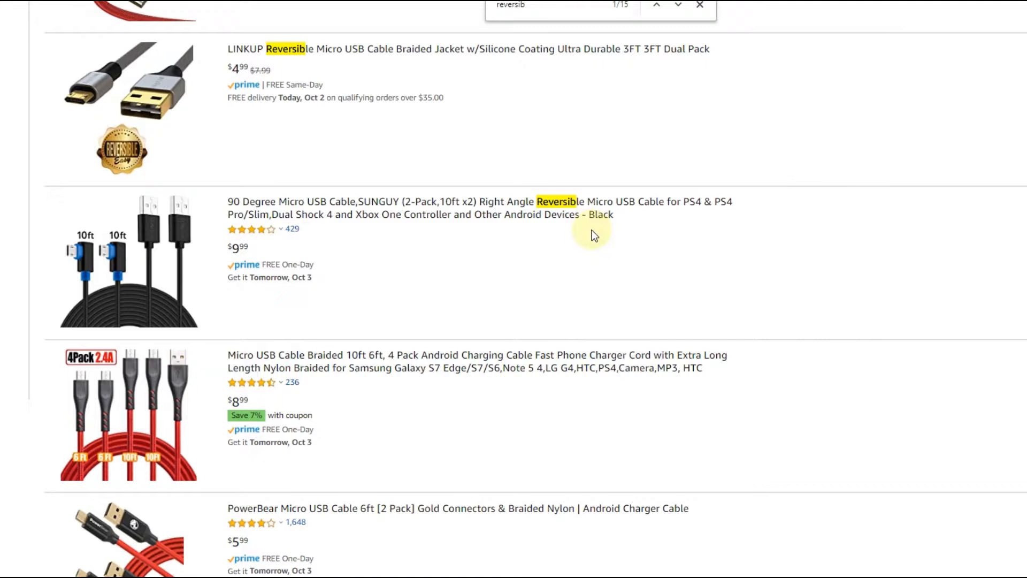
mouse_move(292, 229)
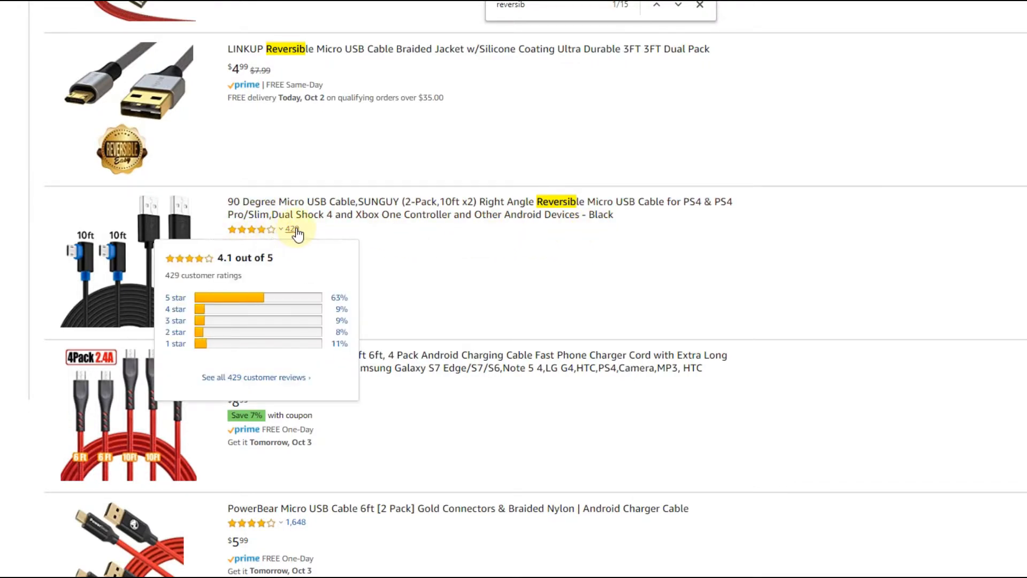
mouse_move(292, 236)
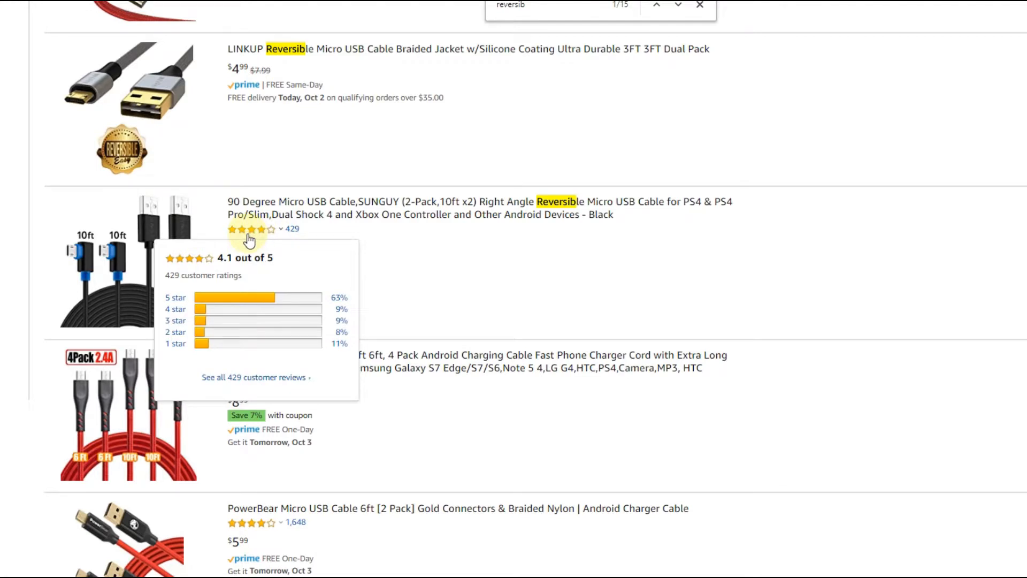
mouse_move(181, 345)
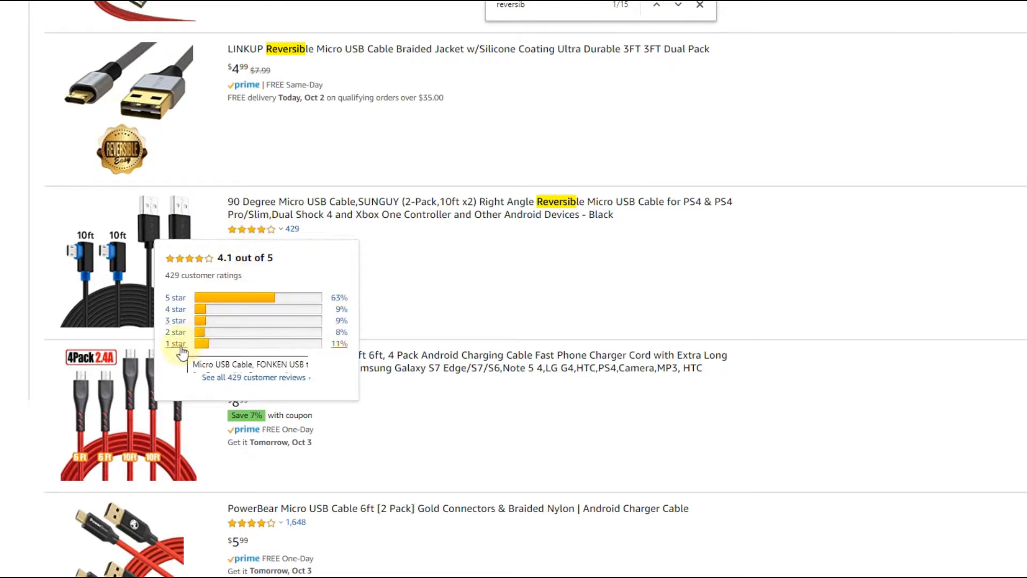
mouse_move(180, 351)
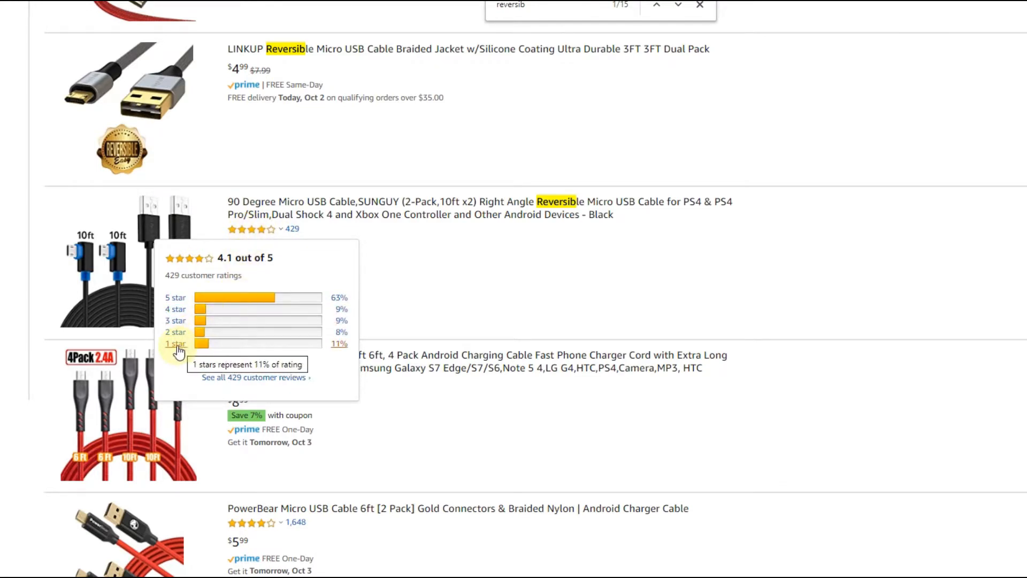
click(177, 343)
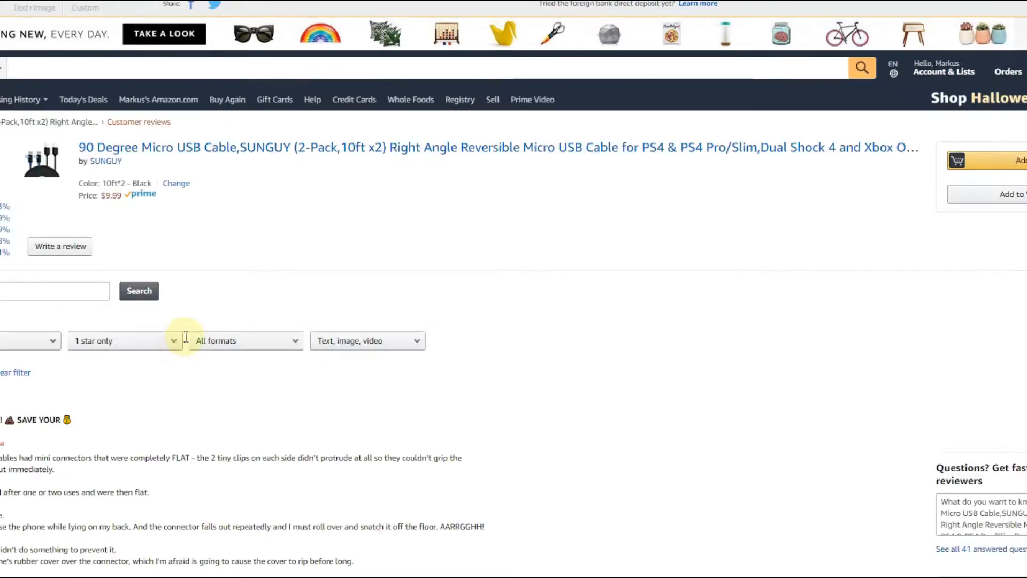
- Read through the SUNGUY 1-star reviews citing flattened clips and weak charging
scroll(up, 3)
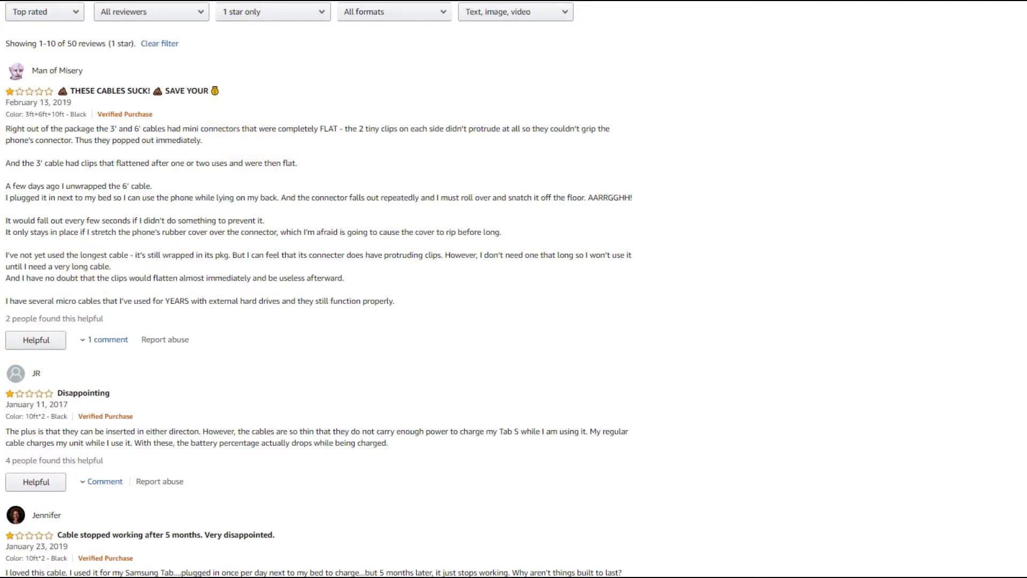
scroll(down, 3)
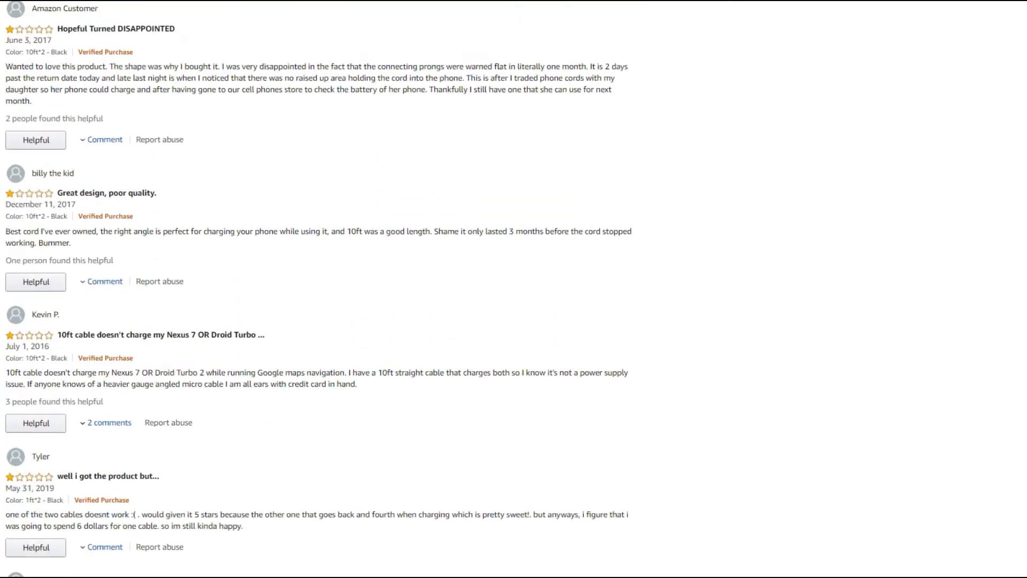
scroll(up, 3)
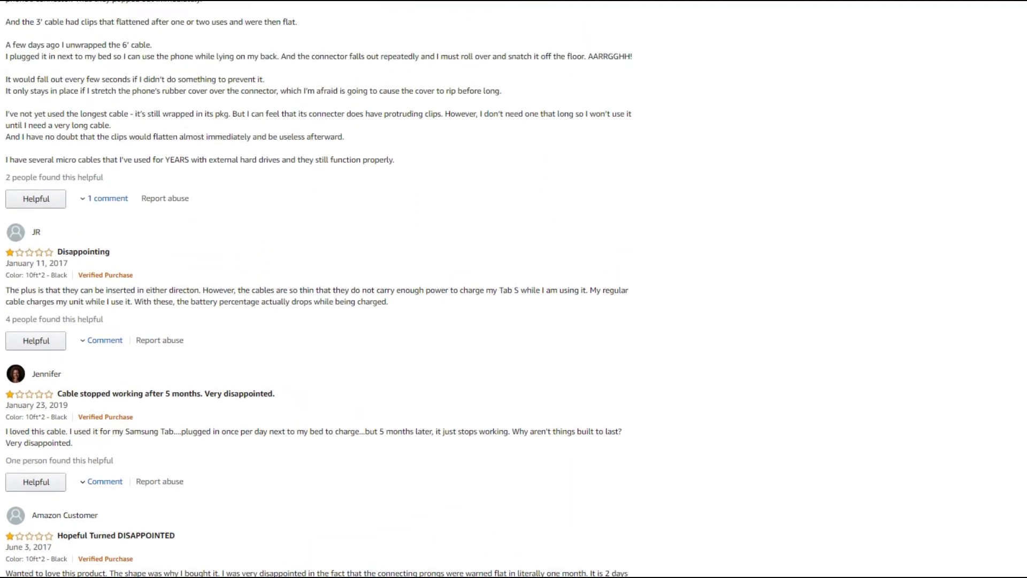
scroll(up, 3)
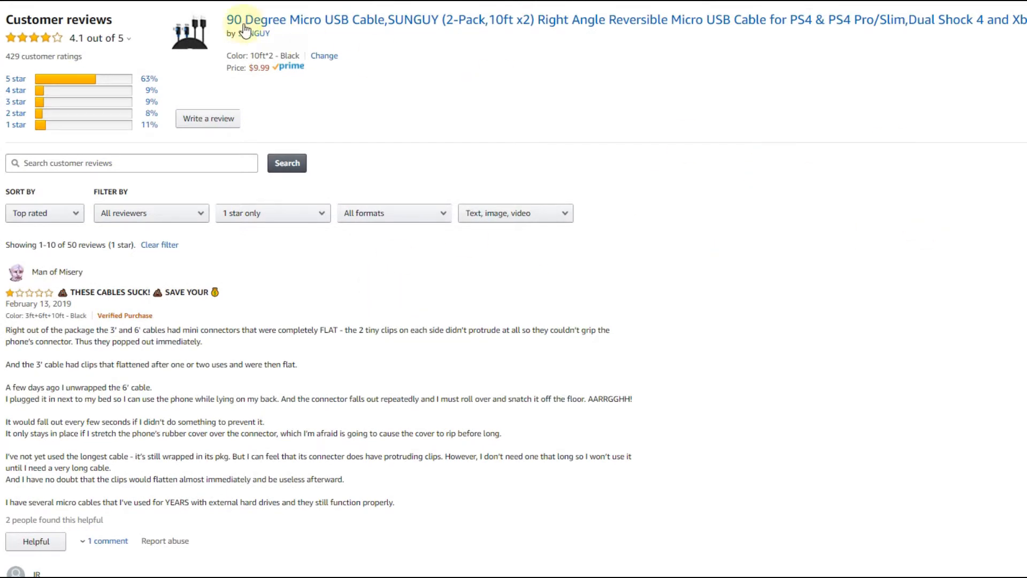
mouse_move(603, 14)
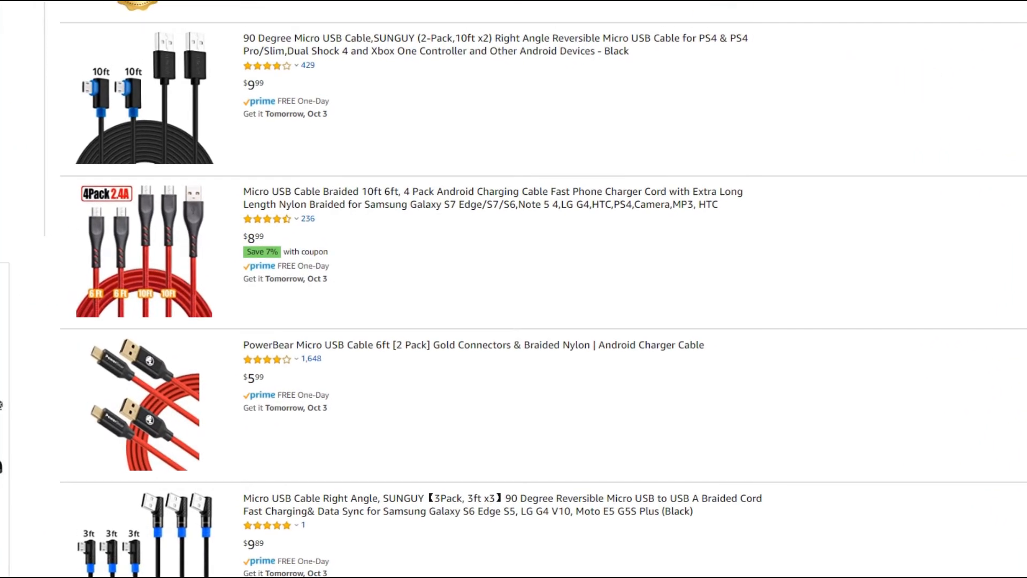
scroll(up, 3)
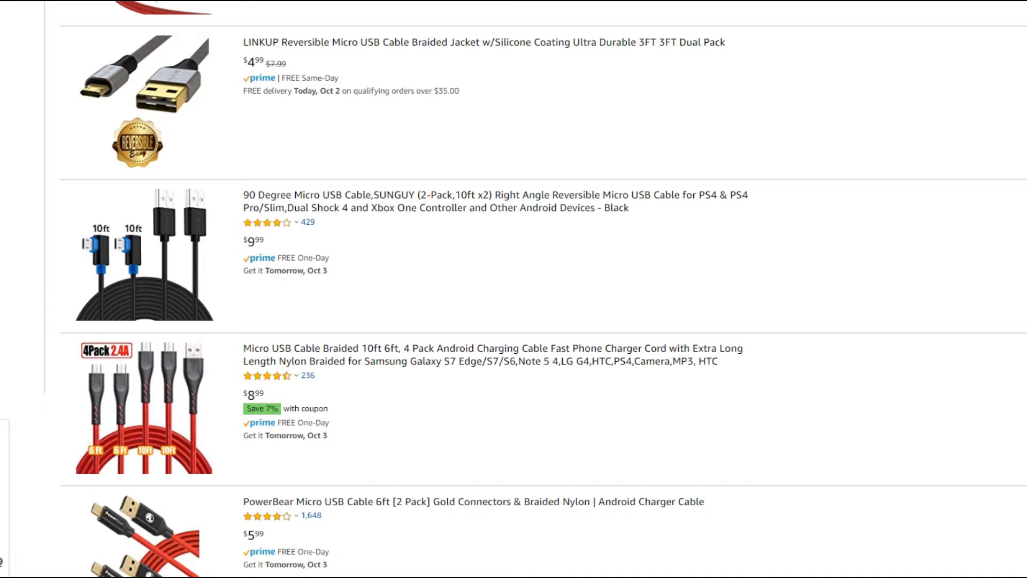
mouse_move(826, 209)
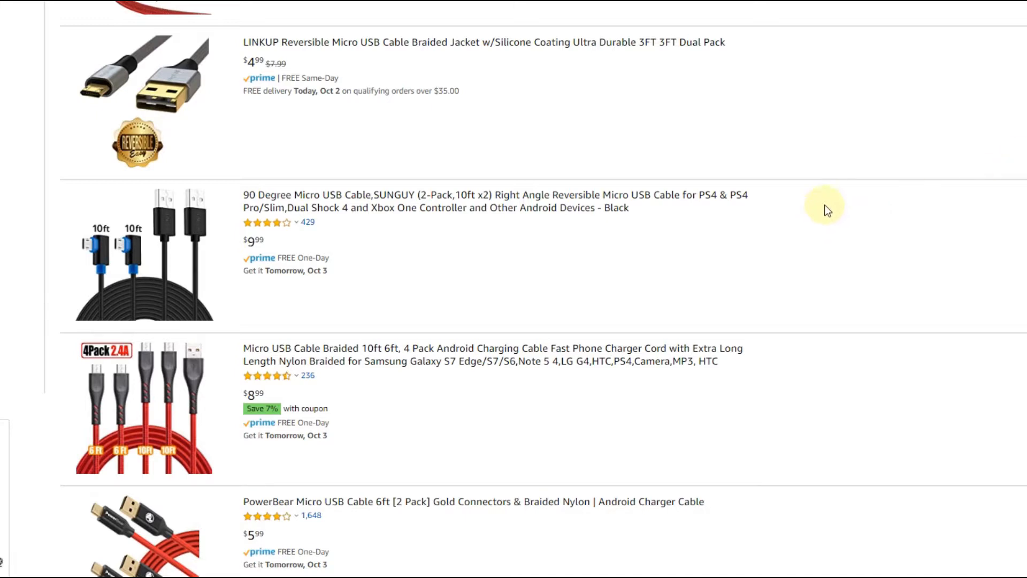
mouse_move(511, 236)
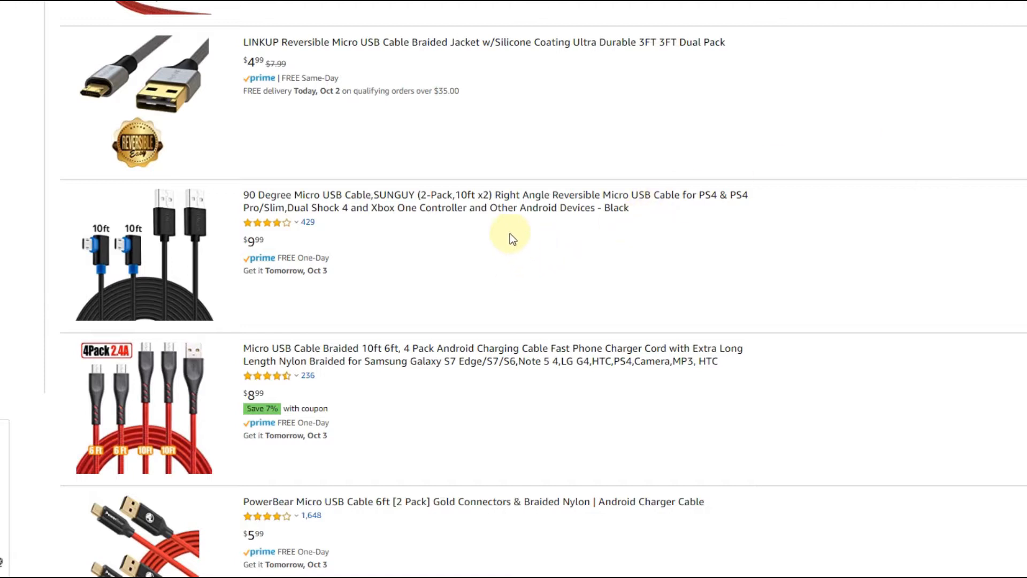
mouse_move(562, 225)
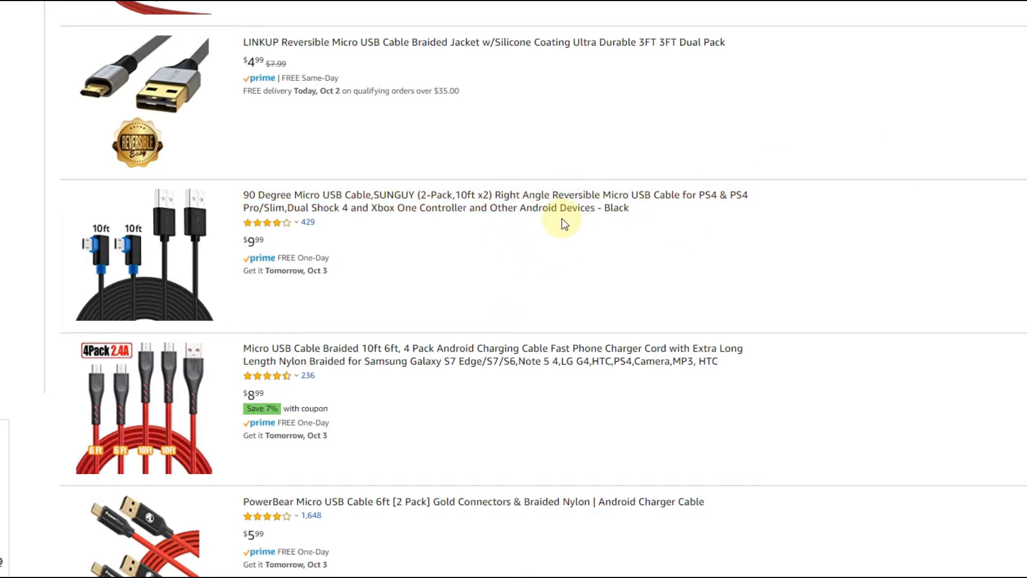
mouse_move(574, 220)
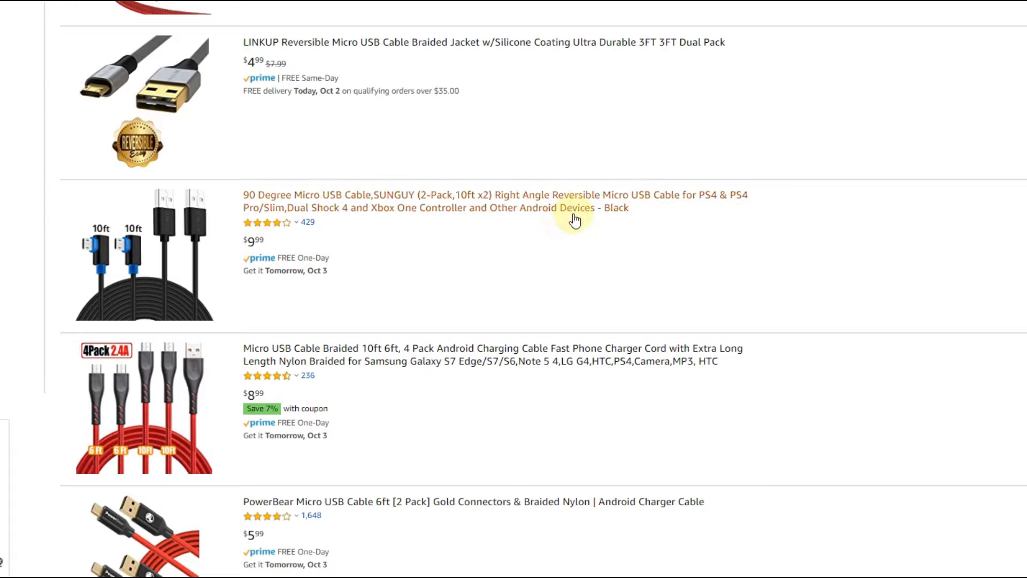
mouse_move(903, 190)
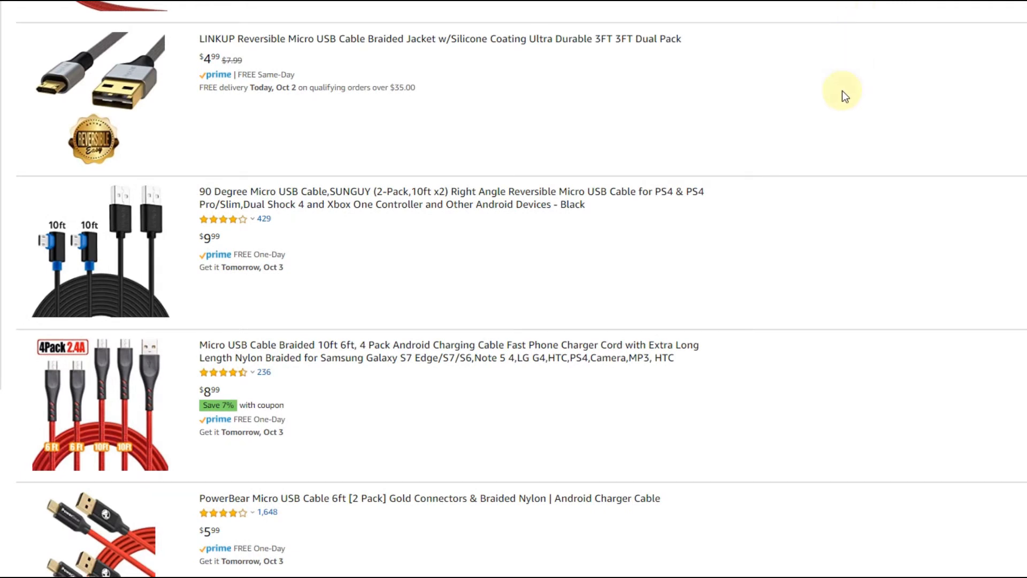
mouse_move(222, 373)
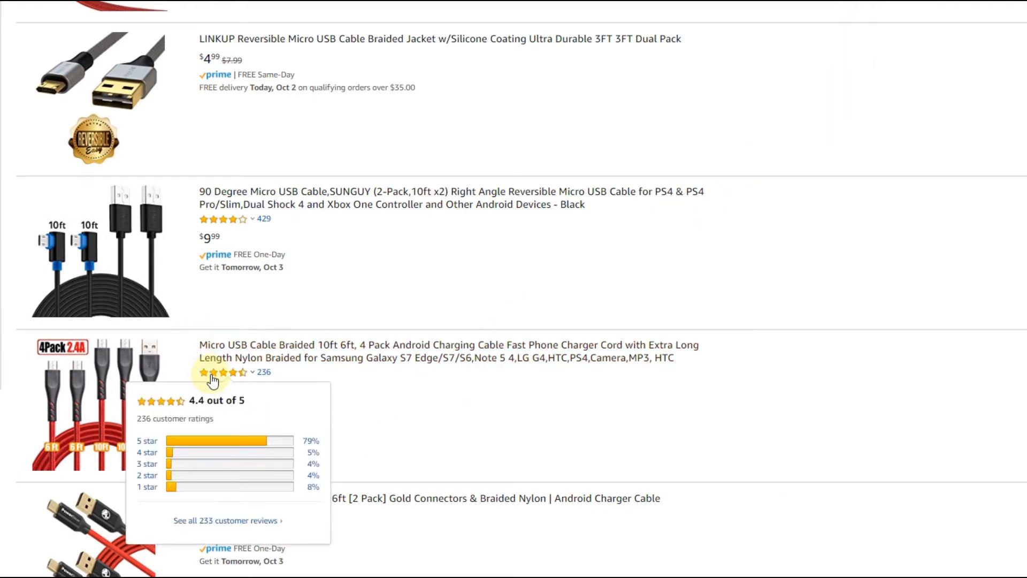
mouse_move(965, 256)
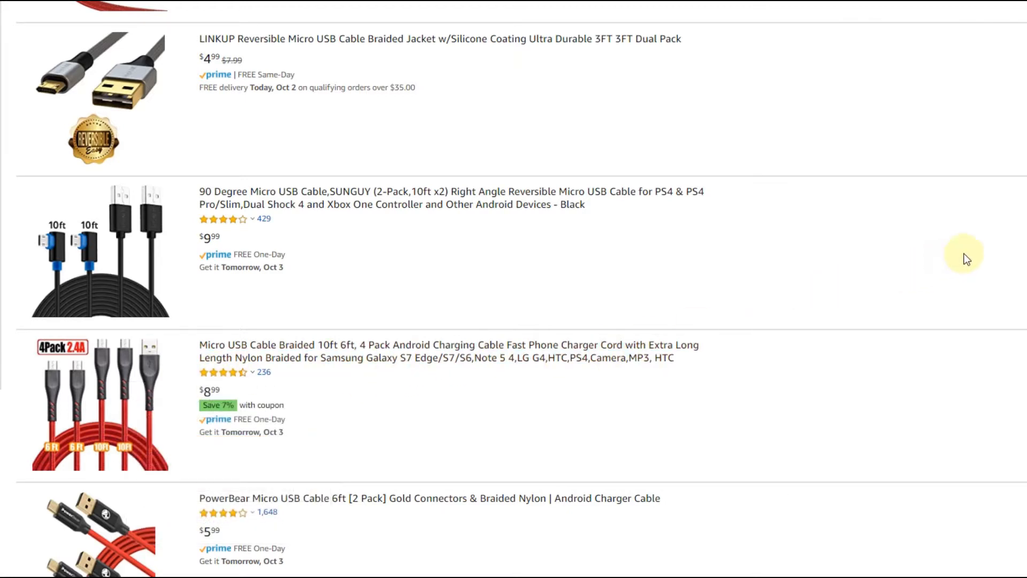
scroll(down, 3)
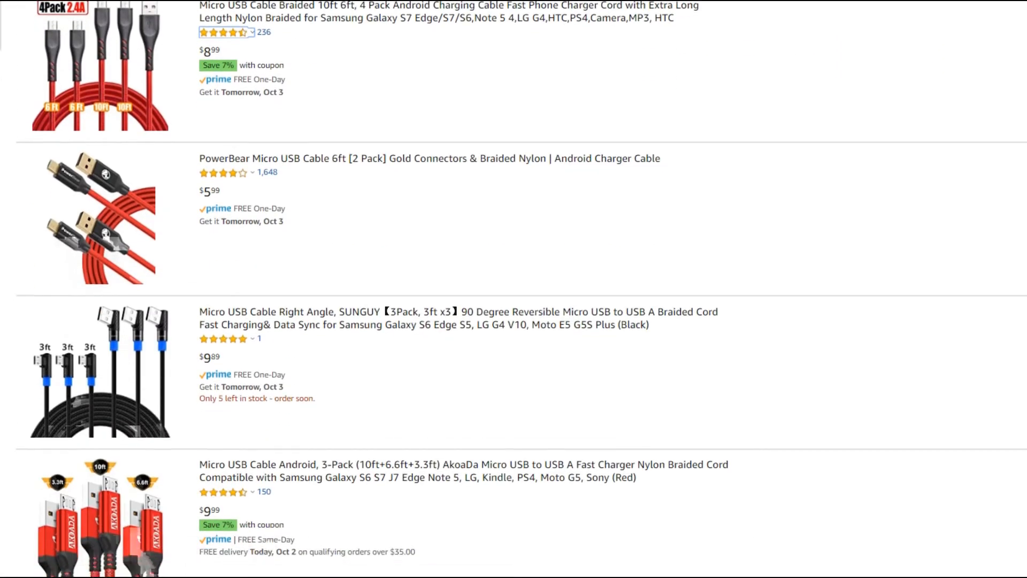
- Scroll the results toward the Amazon's Choice JianHan reversible 3-pack listing
scroll(down, 3)
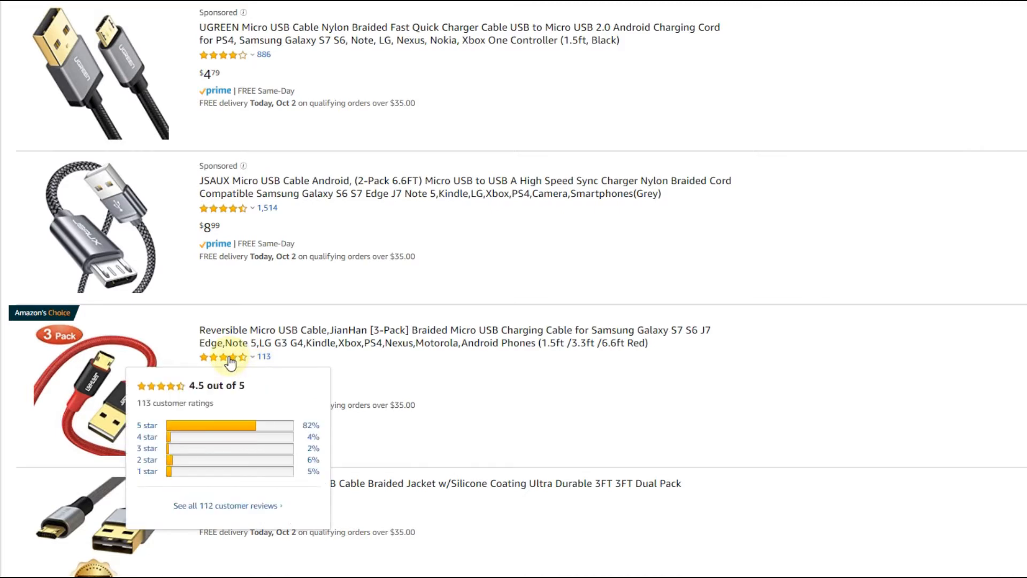
mouse_move(231, 359)
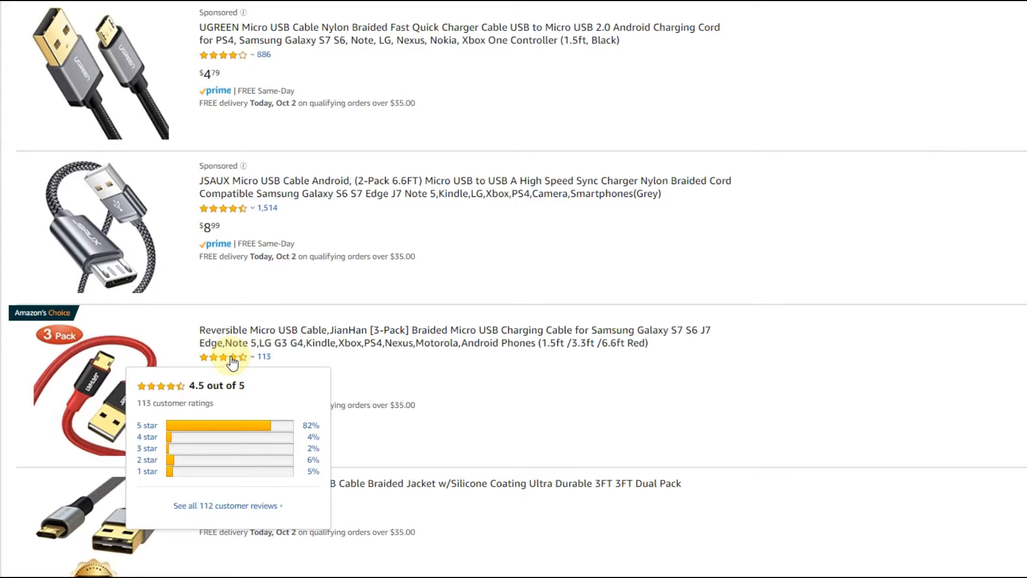
mouse_move(253, 380)
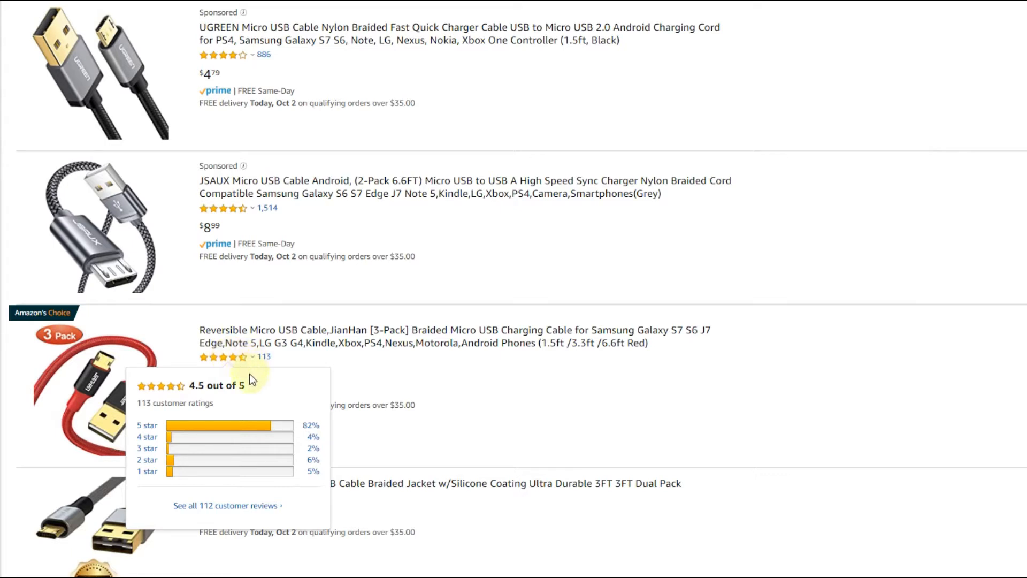
mouse_move(216, 372)
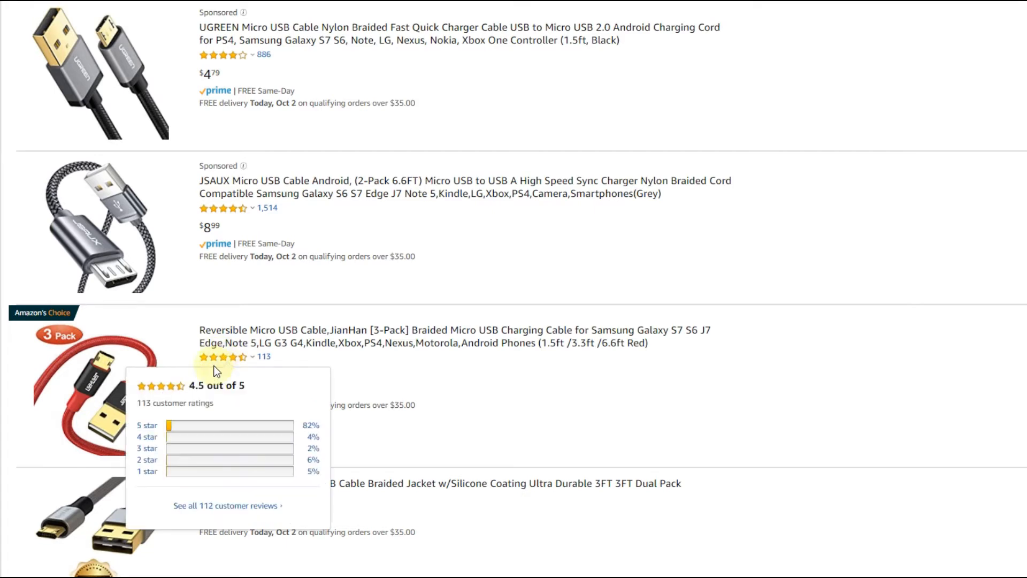
mouse_move(226, 357)
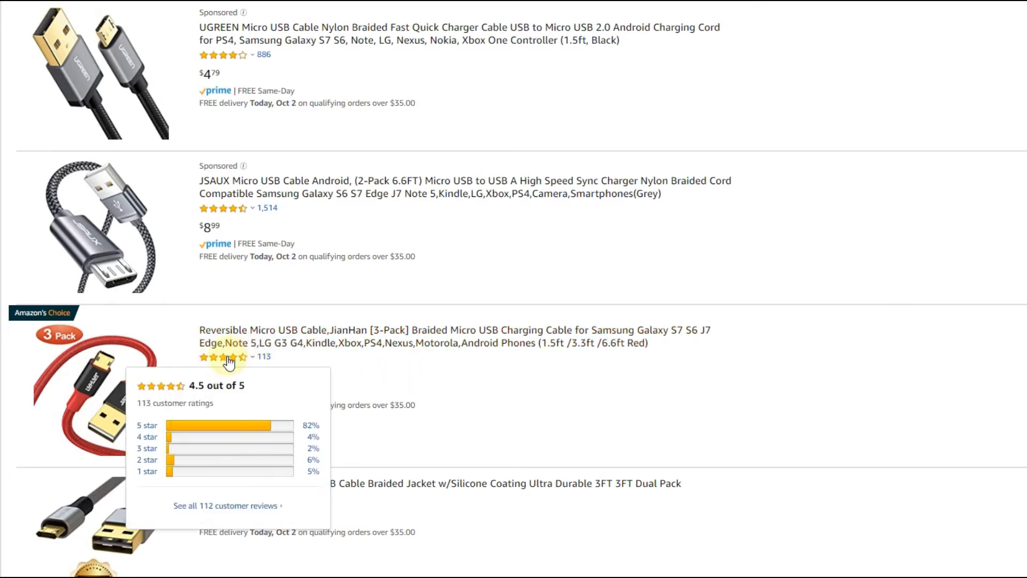
mouse_move(316, 364)
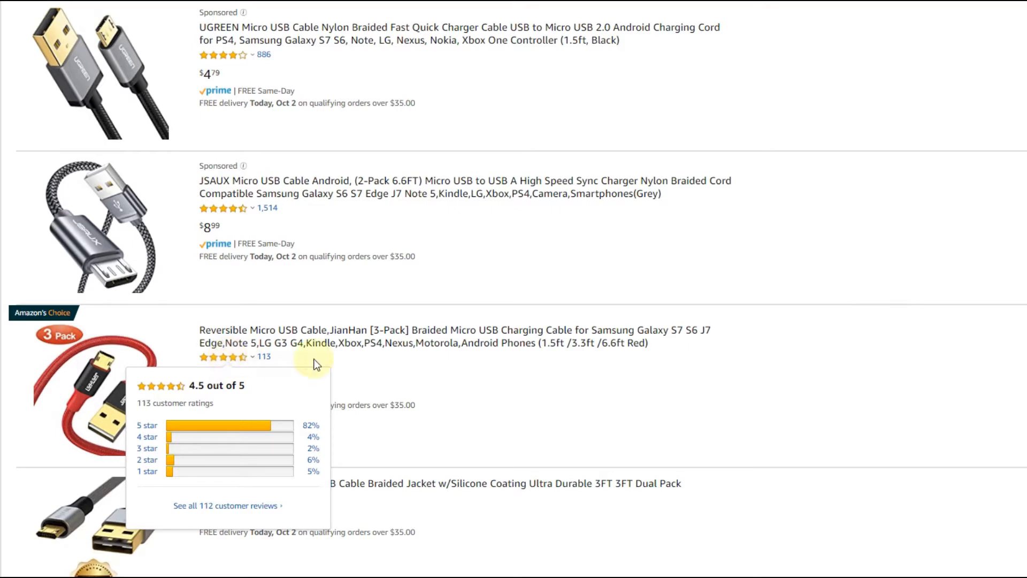
mouse_move(914, 256)
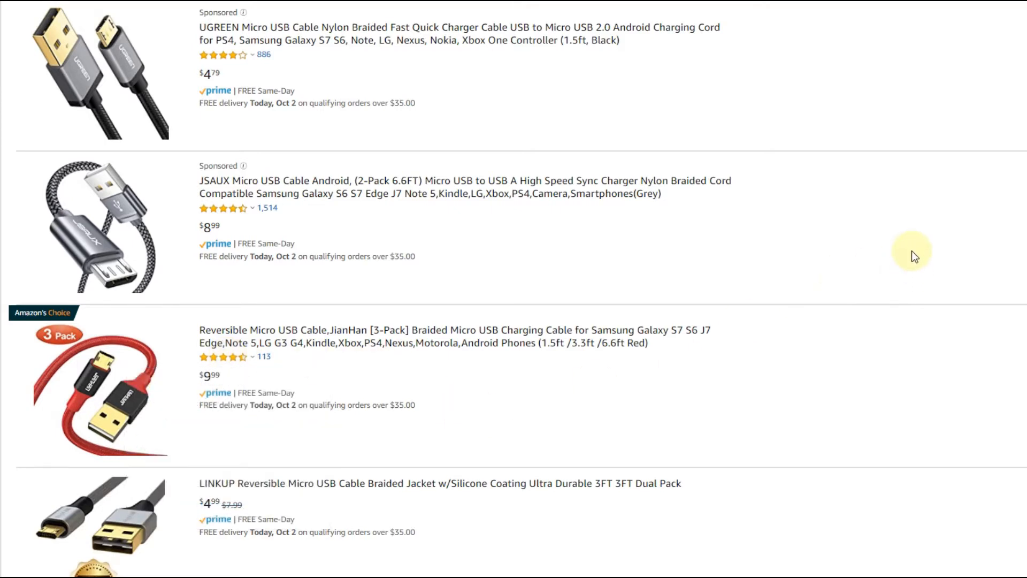
mouse_move(886, 252)
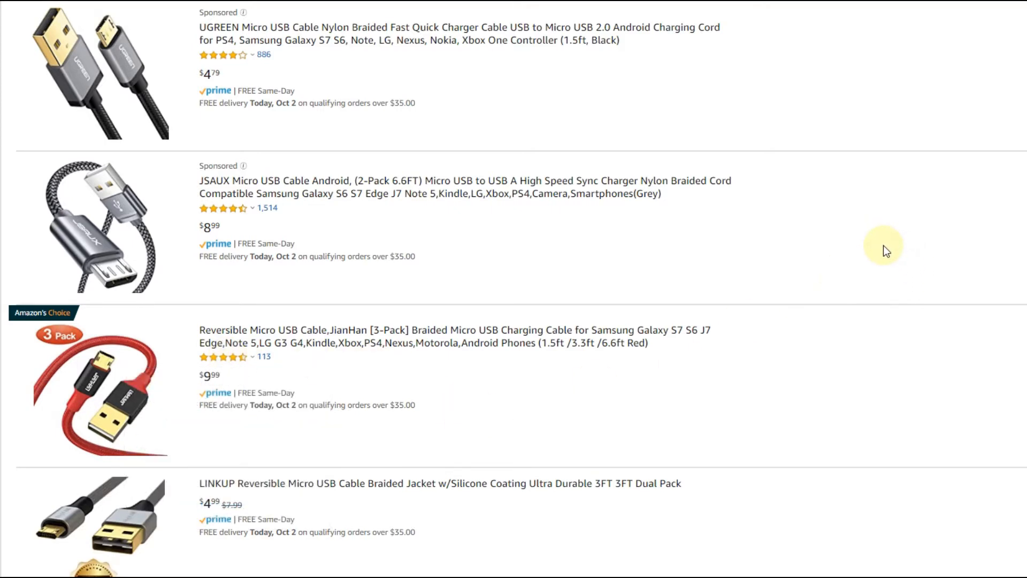
mouse_move(904, 10)
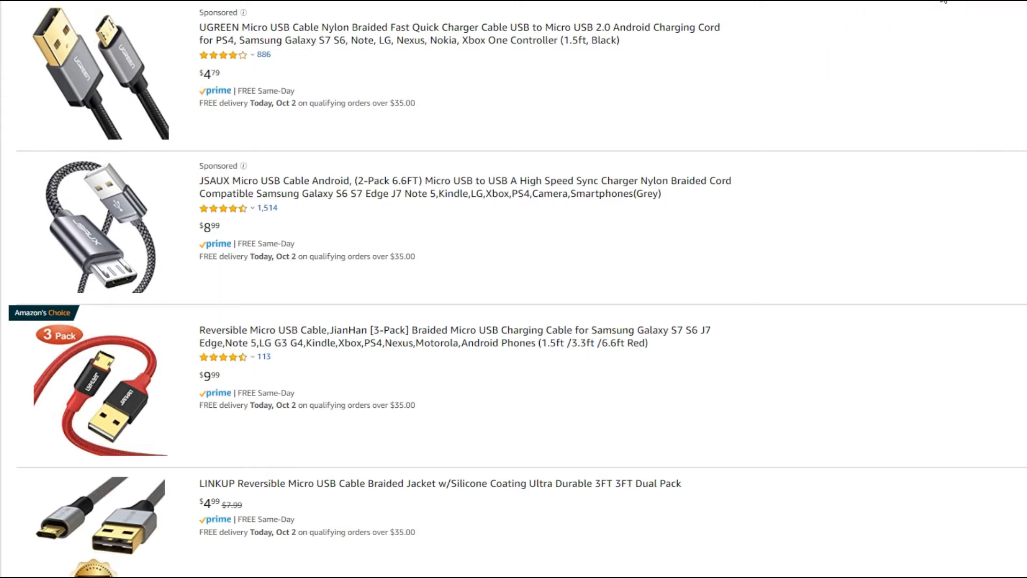
mouse_move(921, 42)
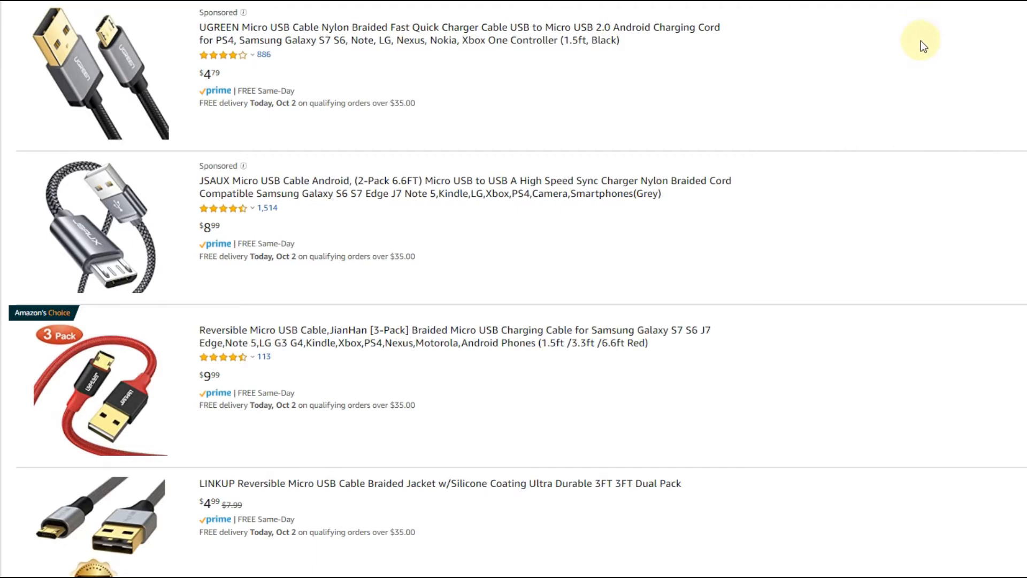
mouse_move(923, 99)
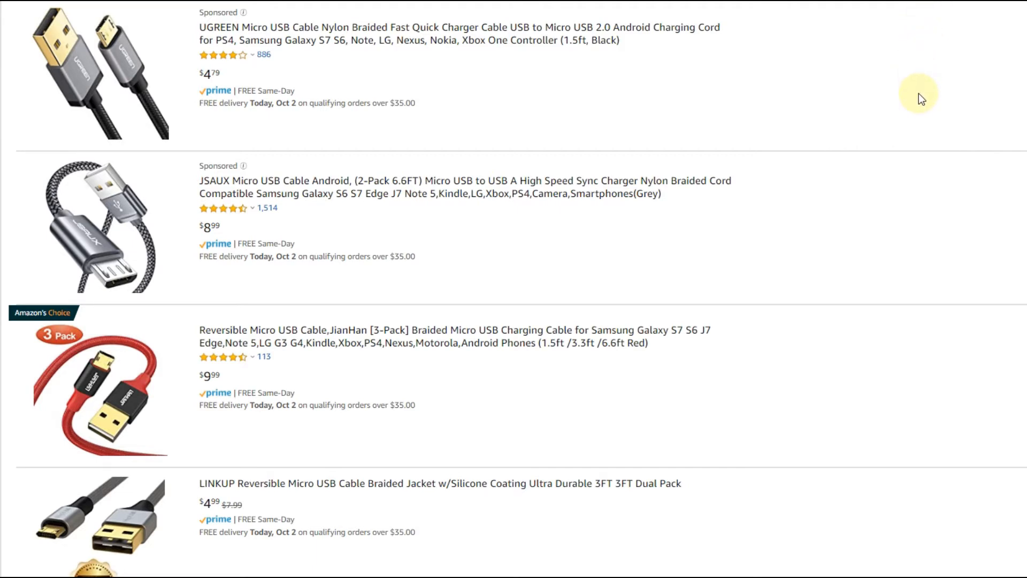
mouse_move(927, 172)
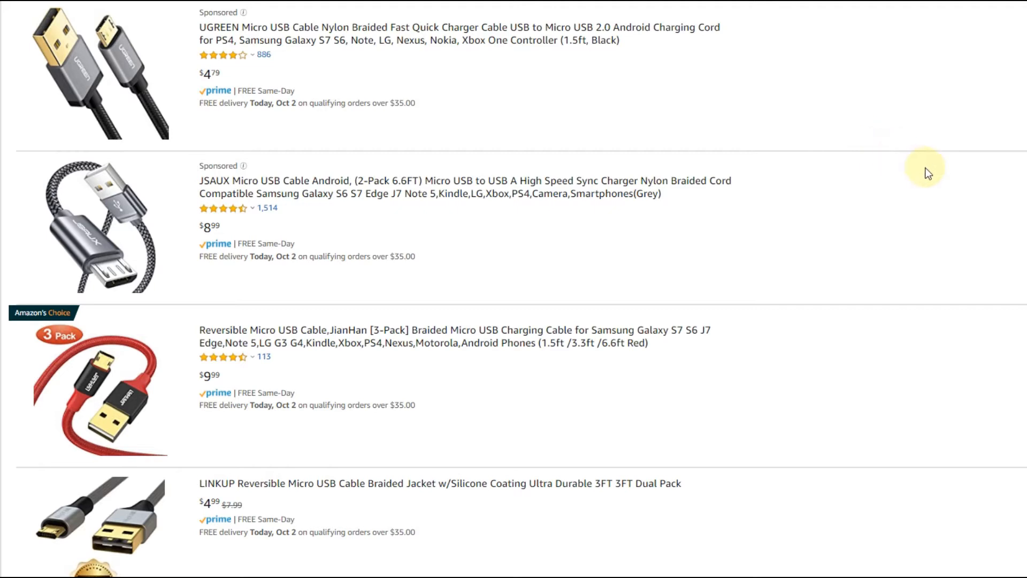
mouse_move(881, 151)
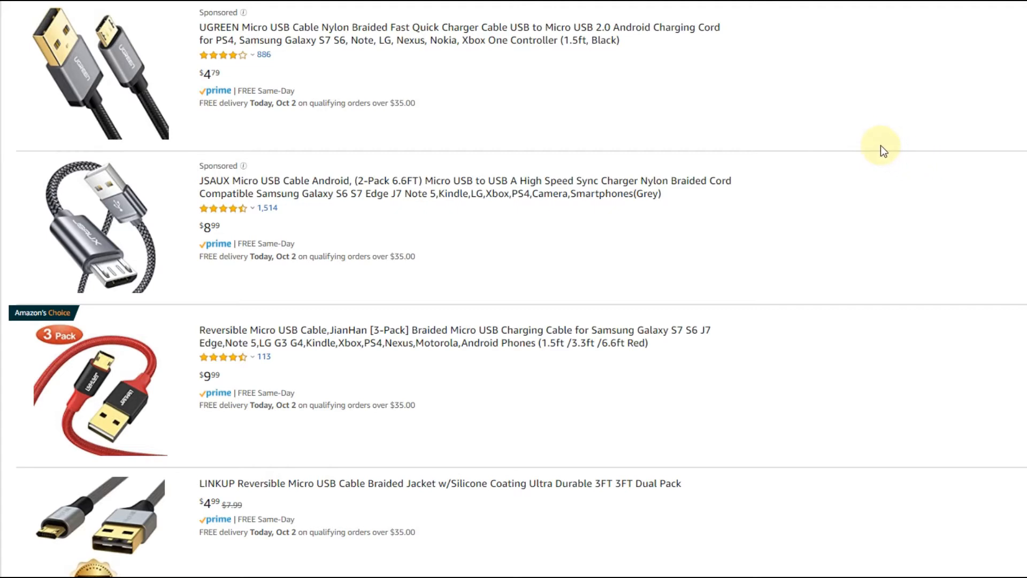
mouse_move(841, 161)
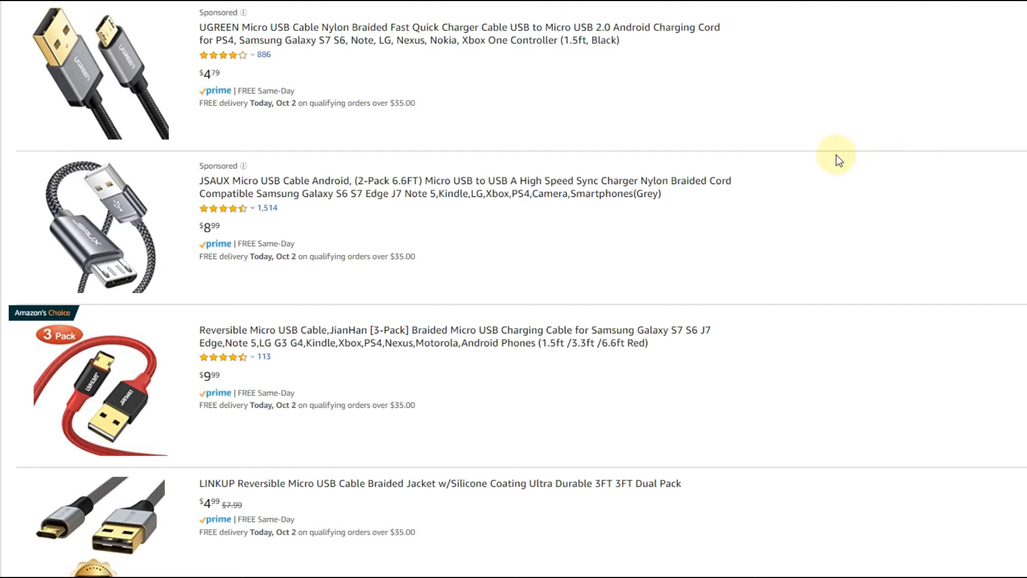
mouse_move(830, 155)
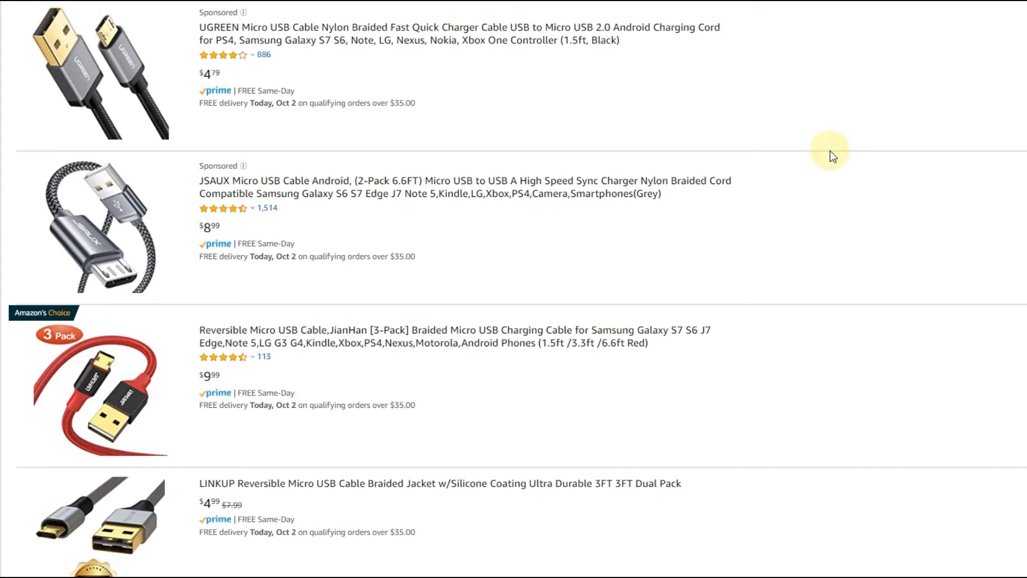
mouse_move(839, 159)
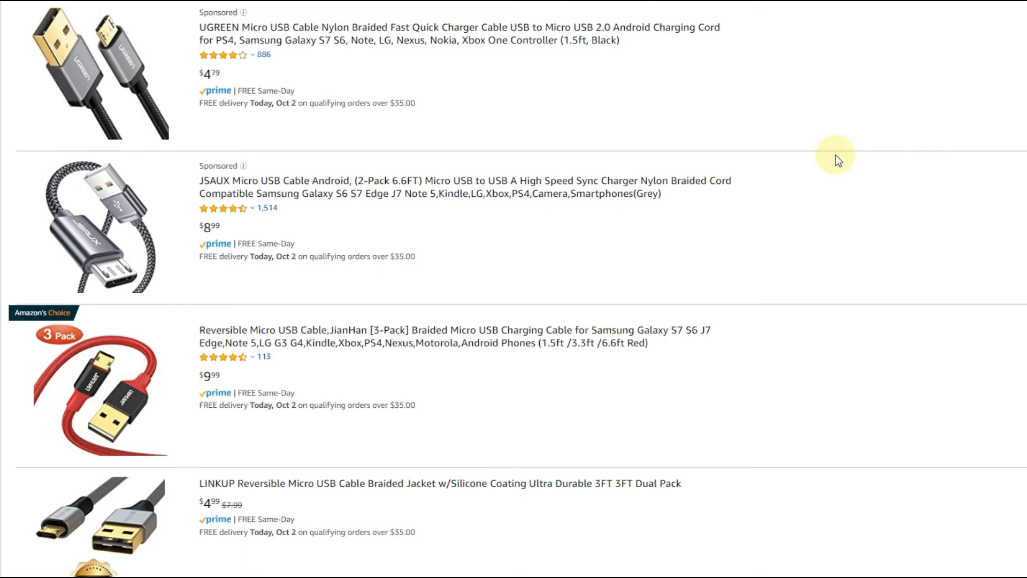
mouse_move(929, 104)
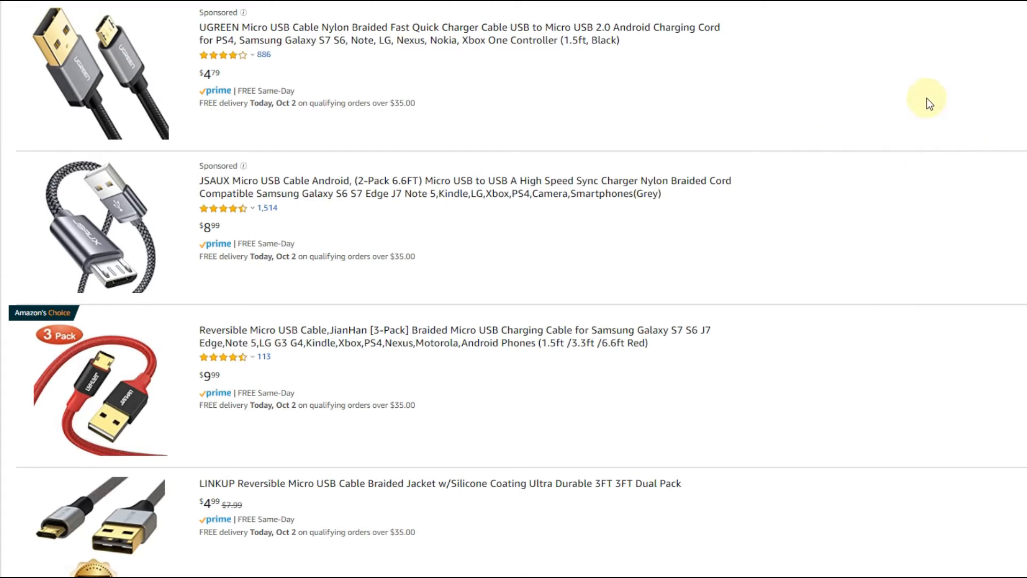
mouse_move(889, 164)
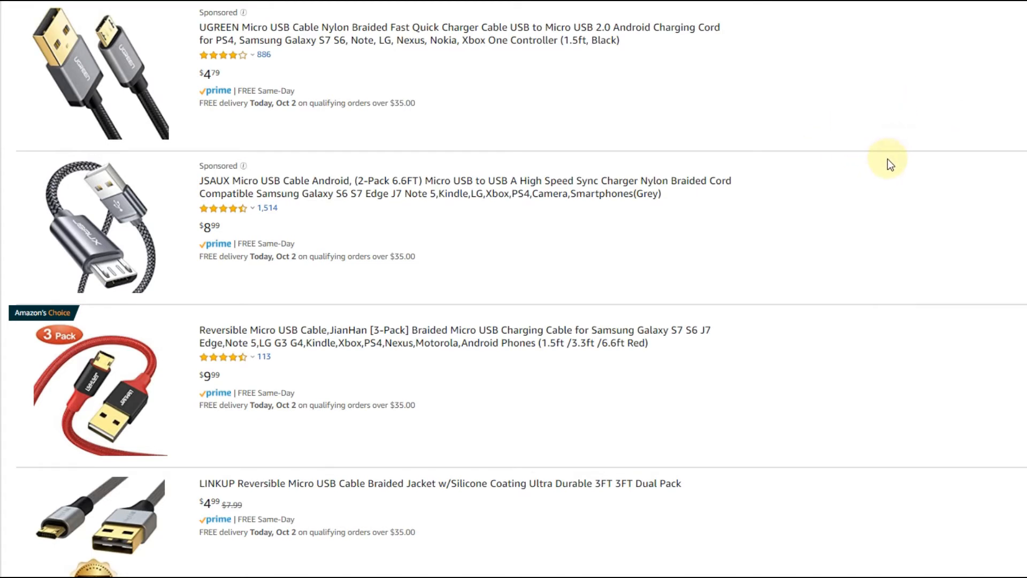
mouse_move(990, 214)
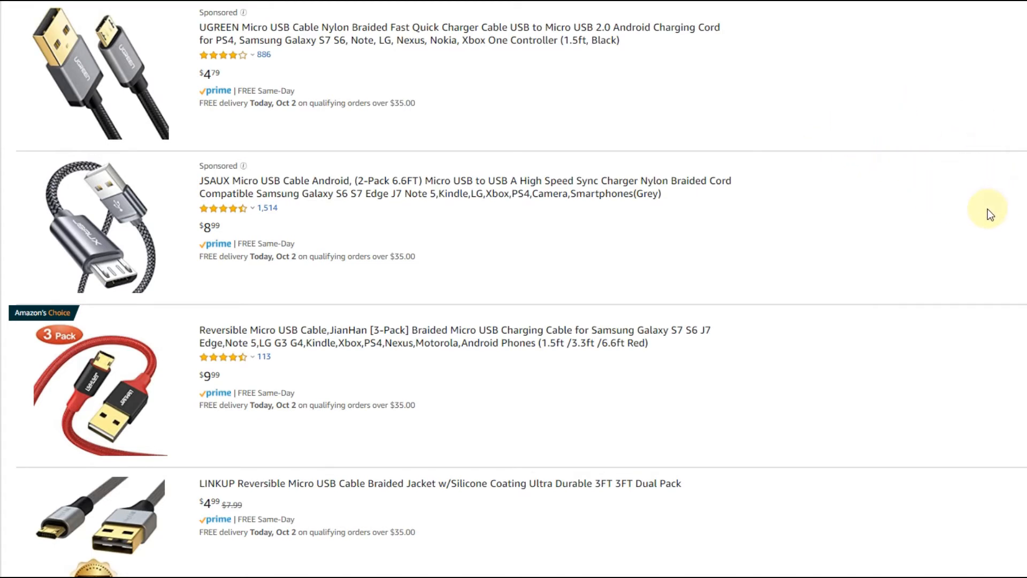
mouse_move(854, 236)
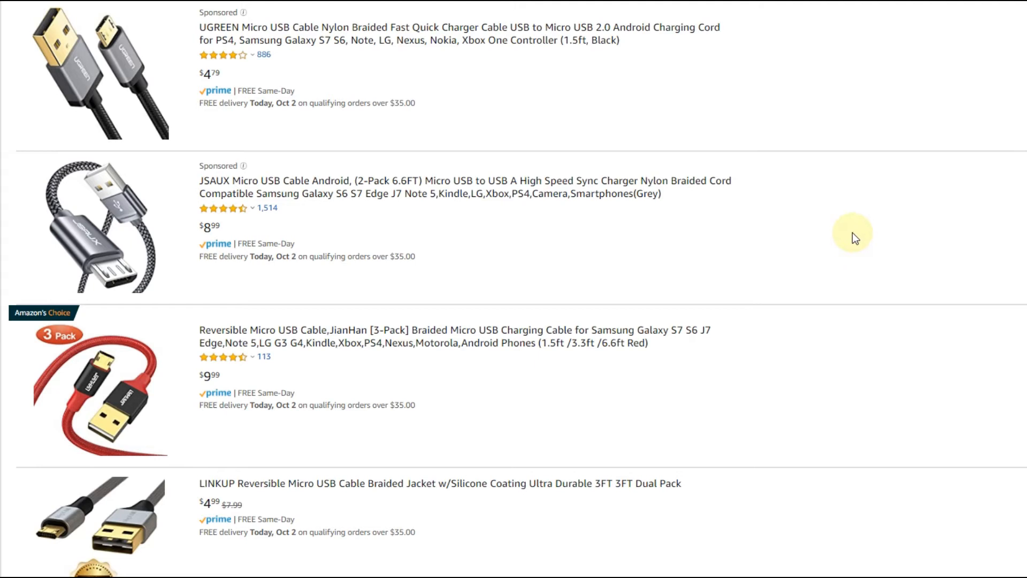
mouse_move(860, 250)
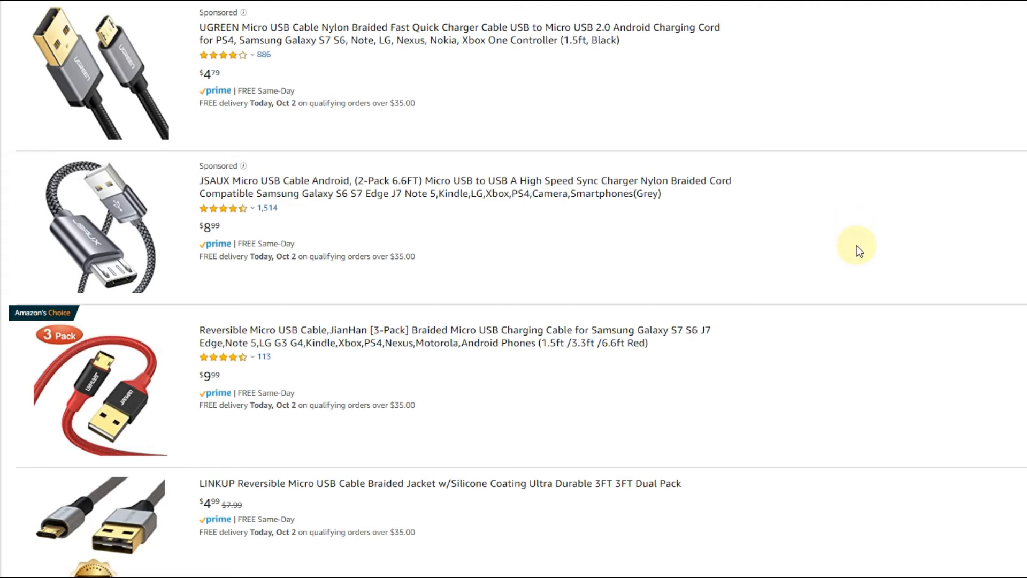
mouse_move(859, 244)
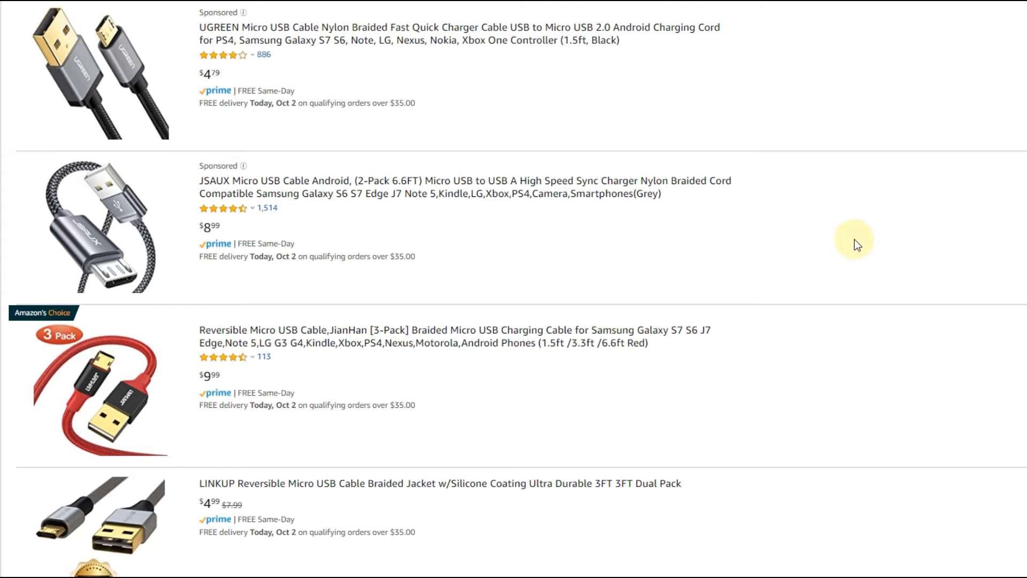
mouse_move(961, 1)
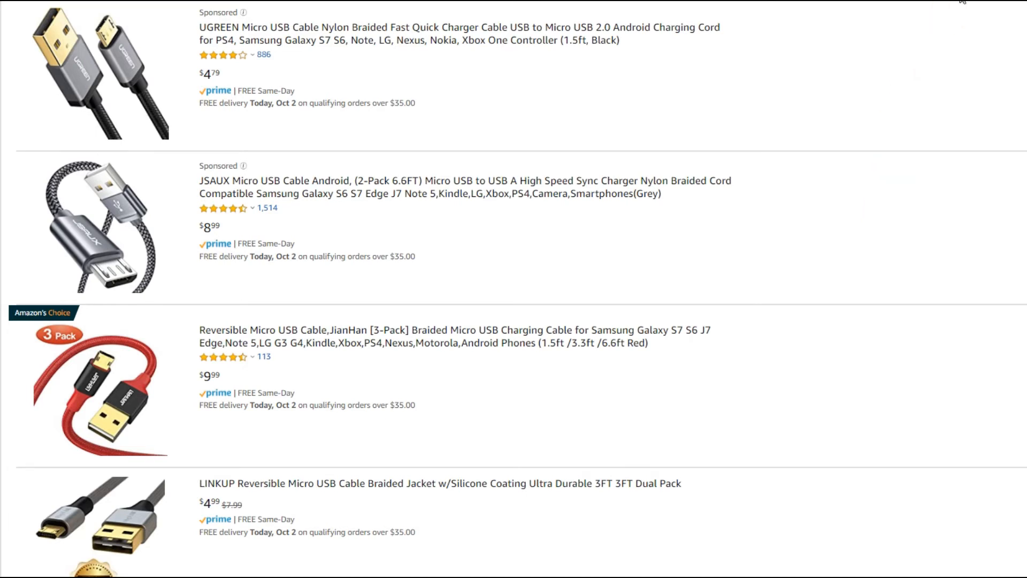